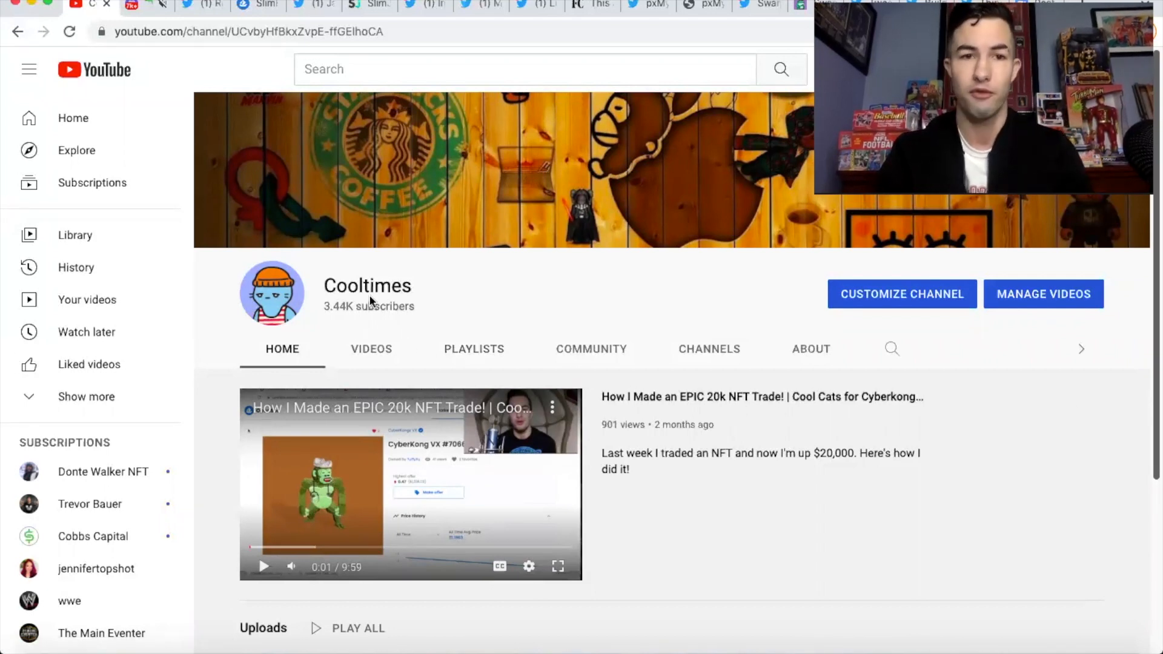
Step: View the latest sniper-gang messages in the Cooltimes Discord server
{"action": "left_click", "coordinate": [136, 6]}
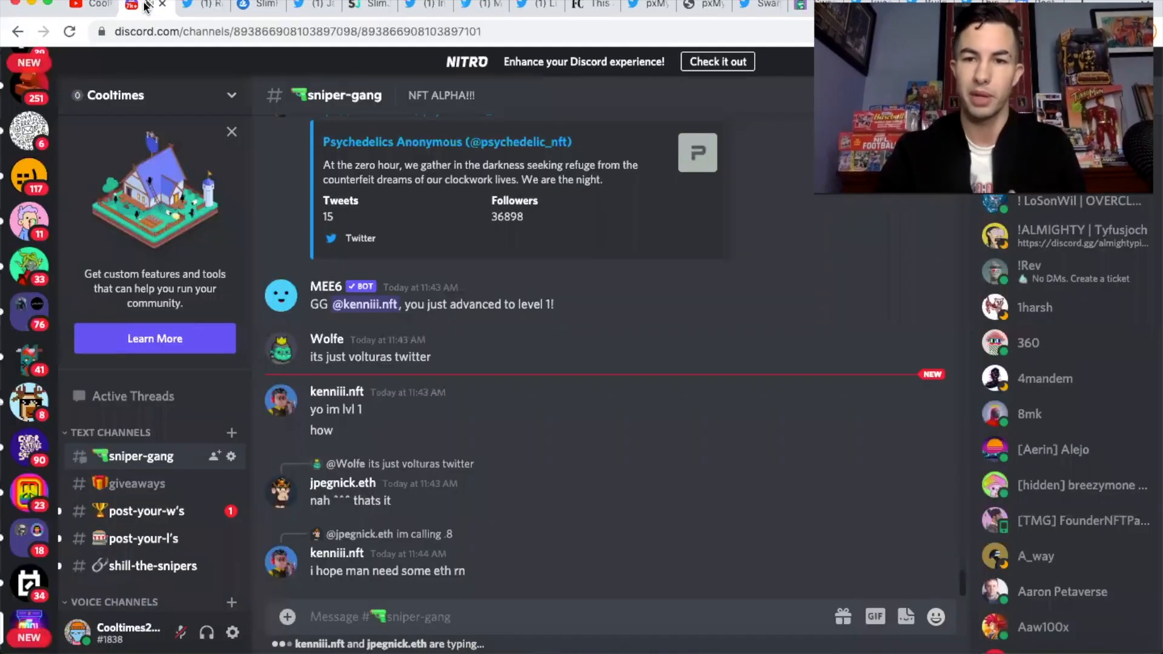
{"action": "scroll", "scroll_direction": "down", "scroll_amount": 3}
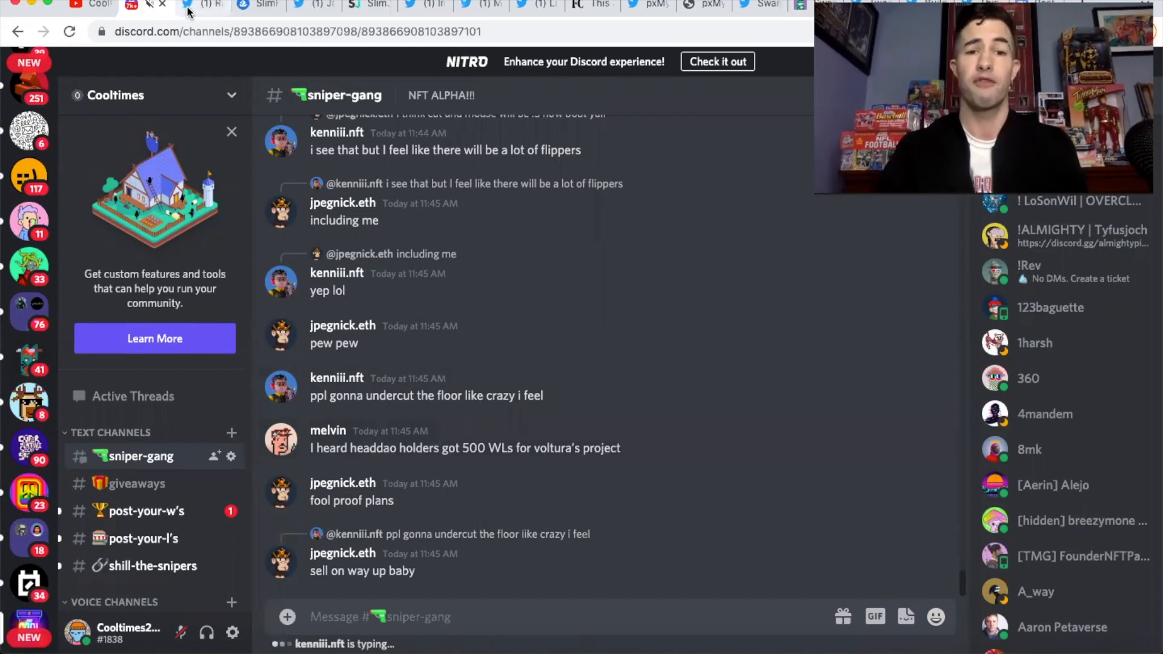
Step: Bring up the Random Character Collective Twitter profile
{"action": "left_click", "coordinate": [187, 5]}
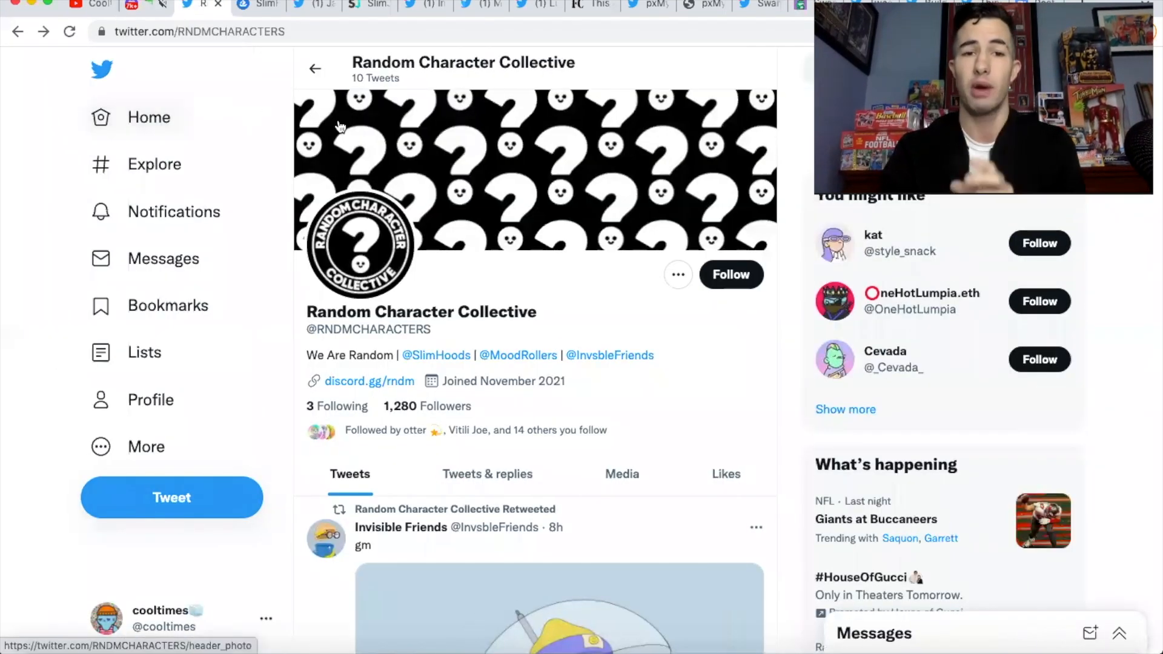
{"action": "mouse_move", "coordinate": [468, 223]}
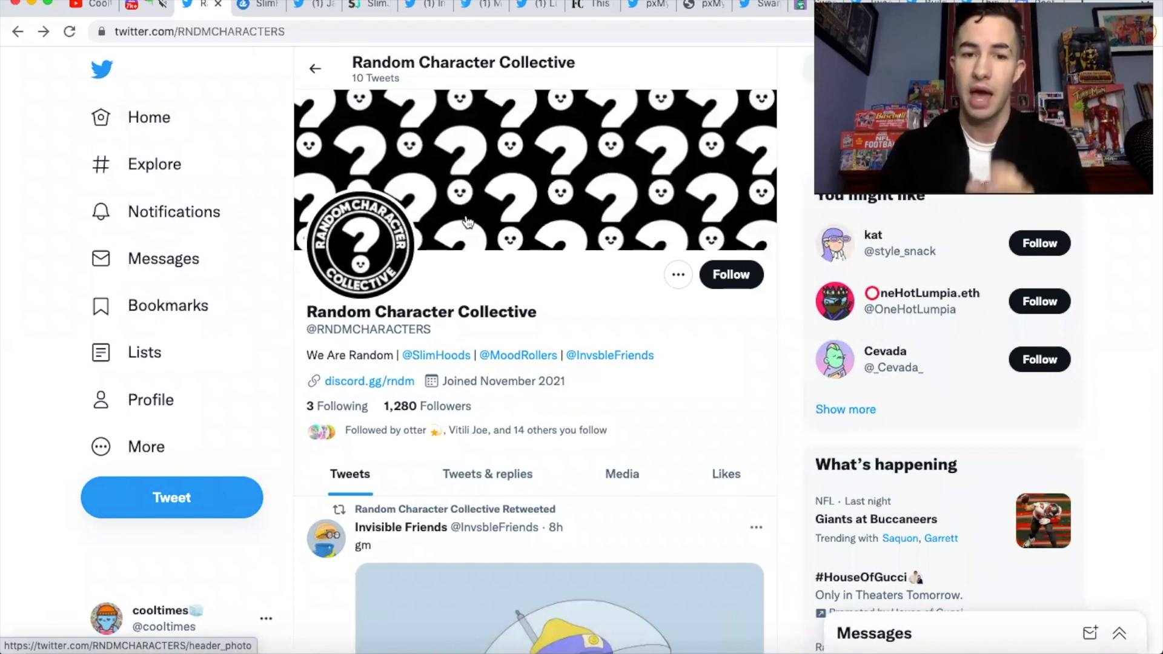
{"action": "mouse_move", "coordinate": [465, 267]}
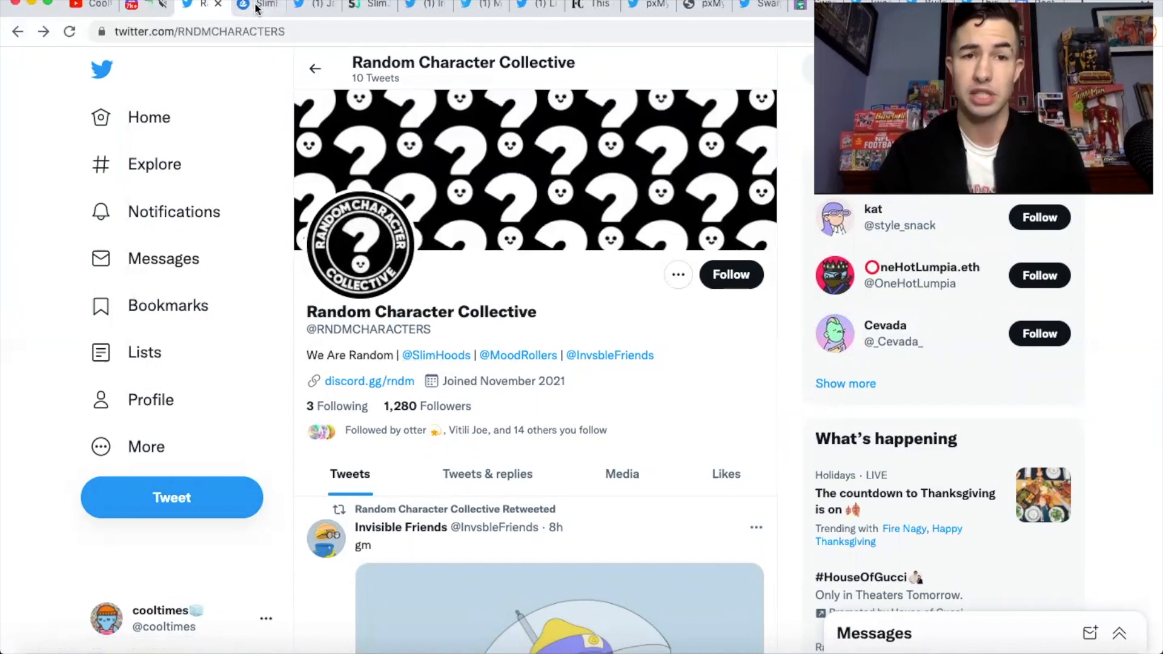
Step: Browse the SlimHoods OpenSea collection items sorted by price low to high
{"action": "left_click", "coordinate": [257, 5]}
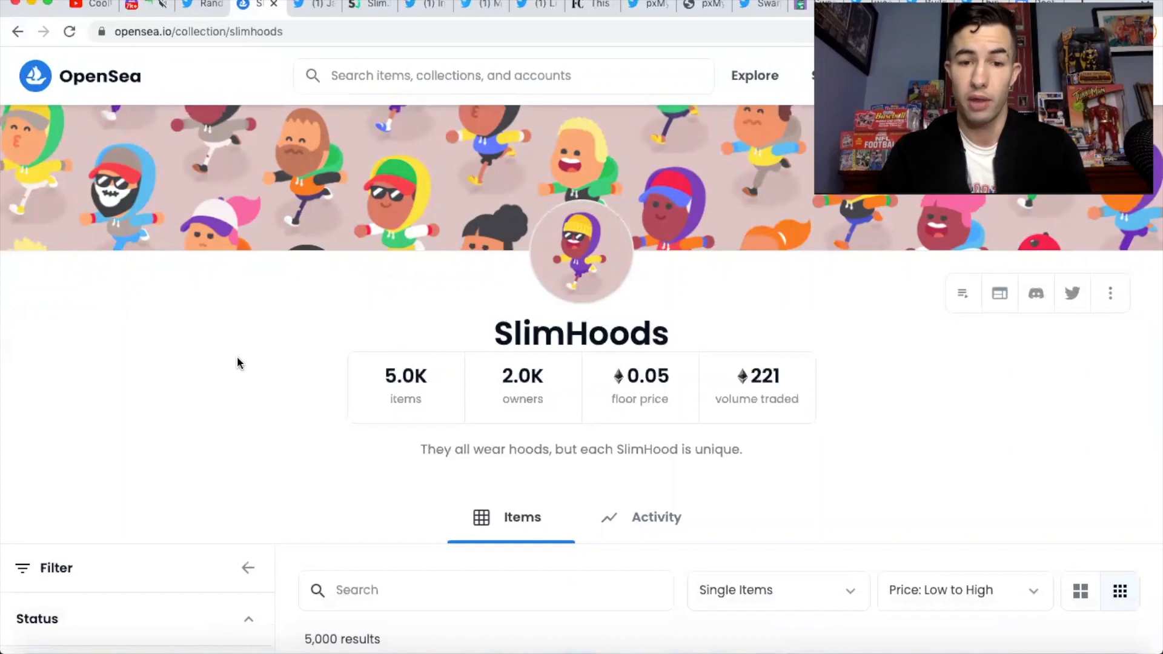
{"action": "scroll", "scroll_direction": "down", "scroll_amount": 3}
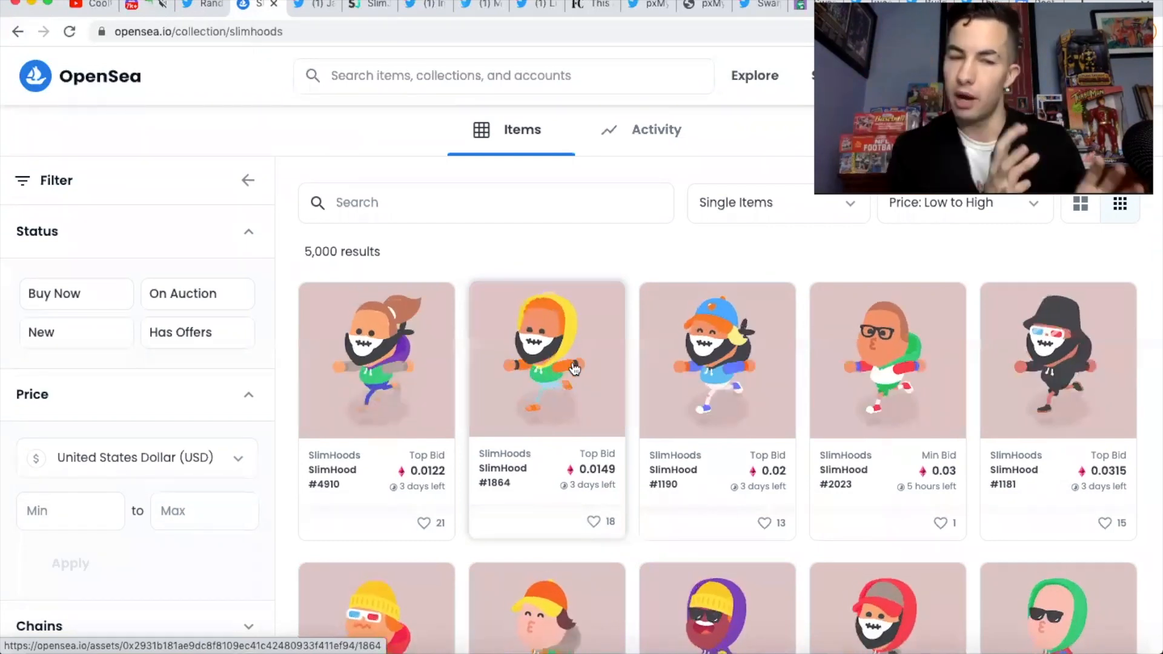
{"action": "mouse_move", "coordinate": [540, 358]}
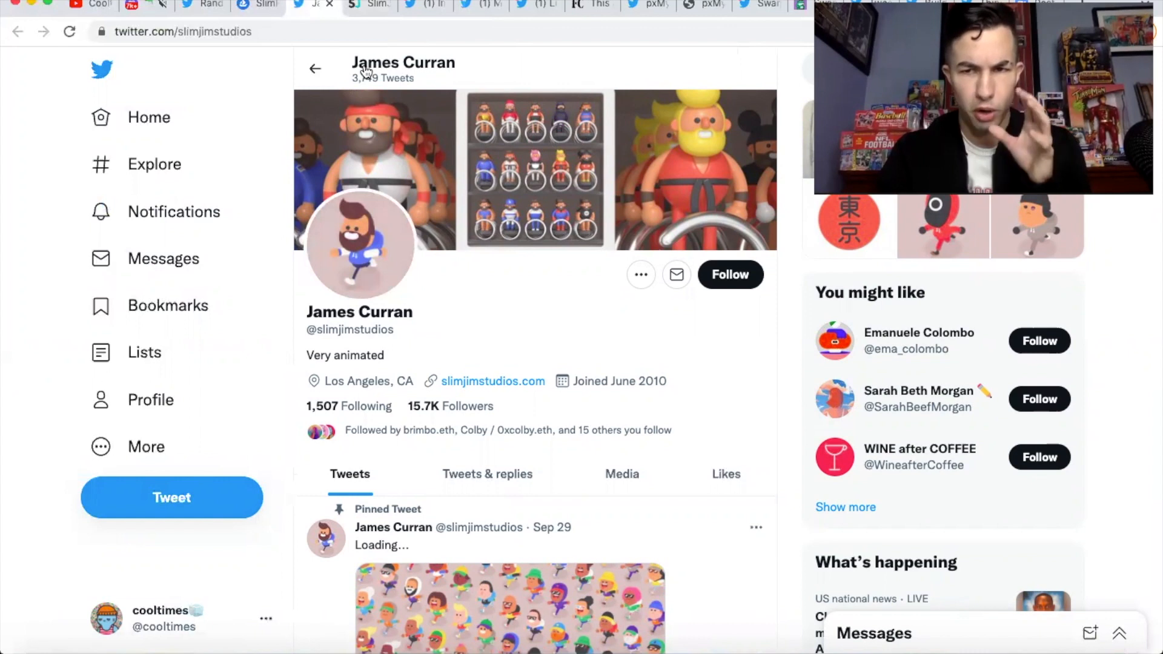
Step: View the SlimJim Studios animation portfolio site
{"action": "left_click", "coordinate": [367, 6]}
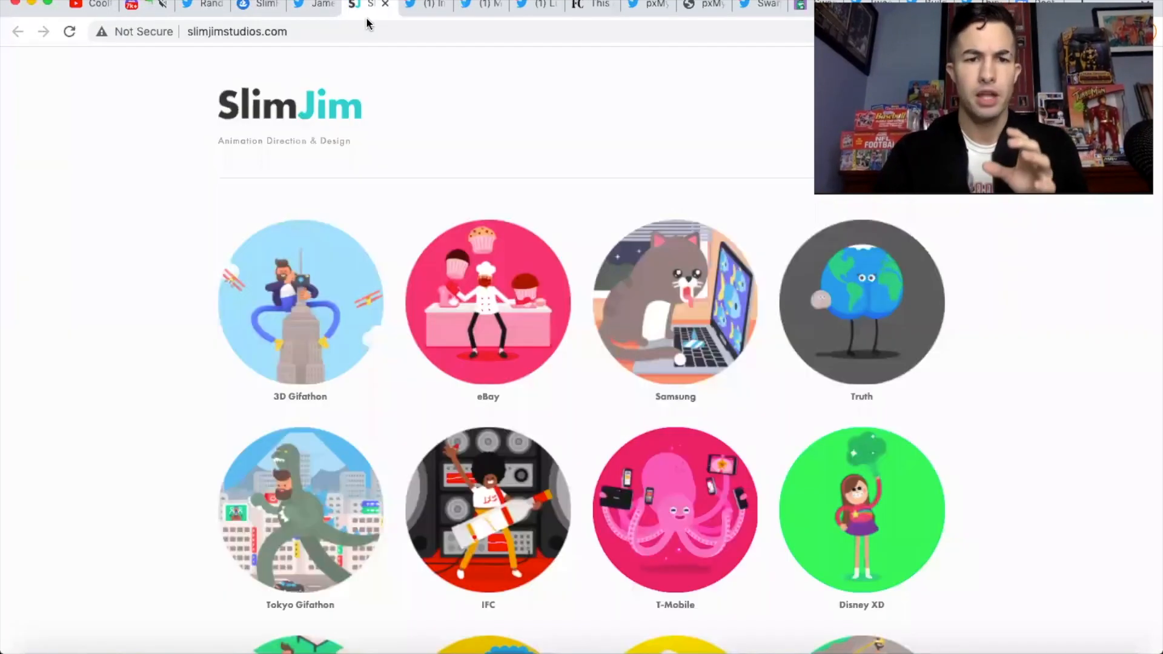
{"action": "mouse_move", "coordinate": [303, 293]}
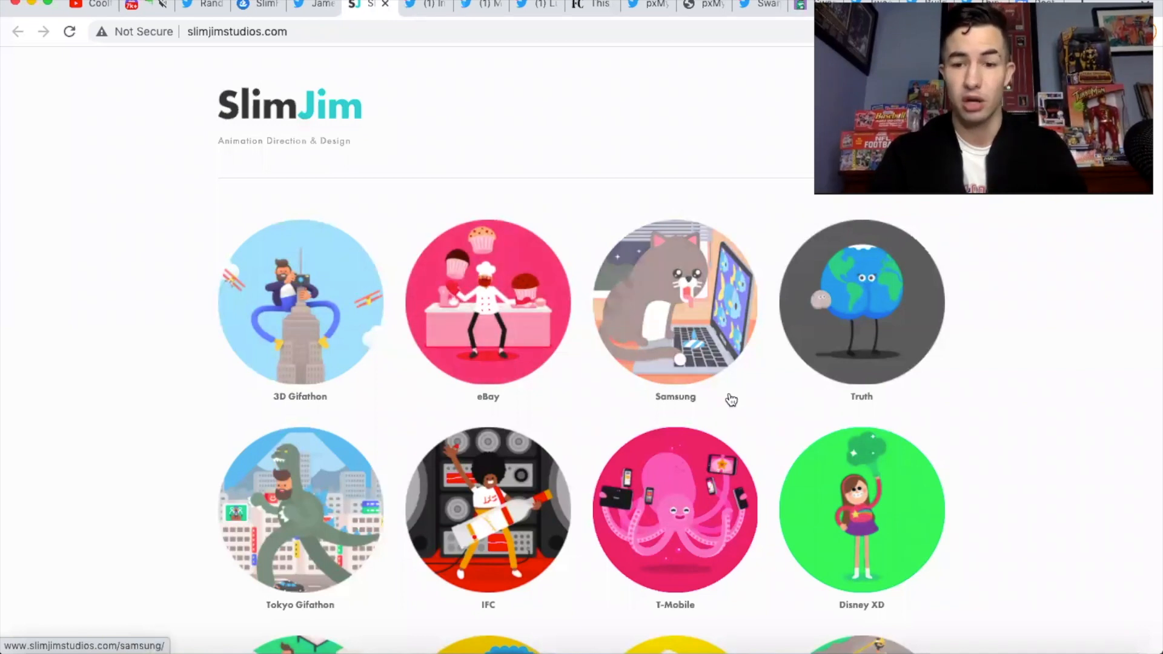
{"action": "mouse_move", "coordinate": [532, 521]}
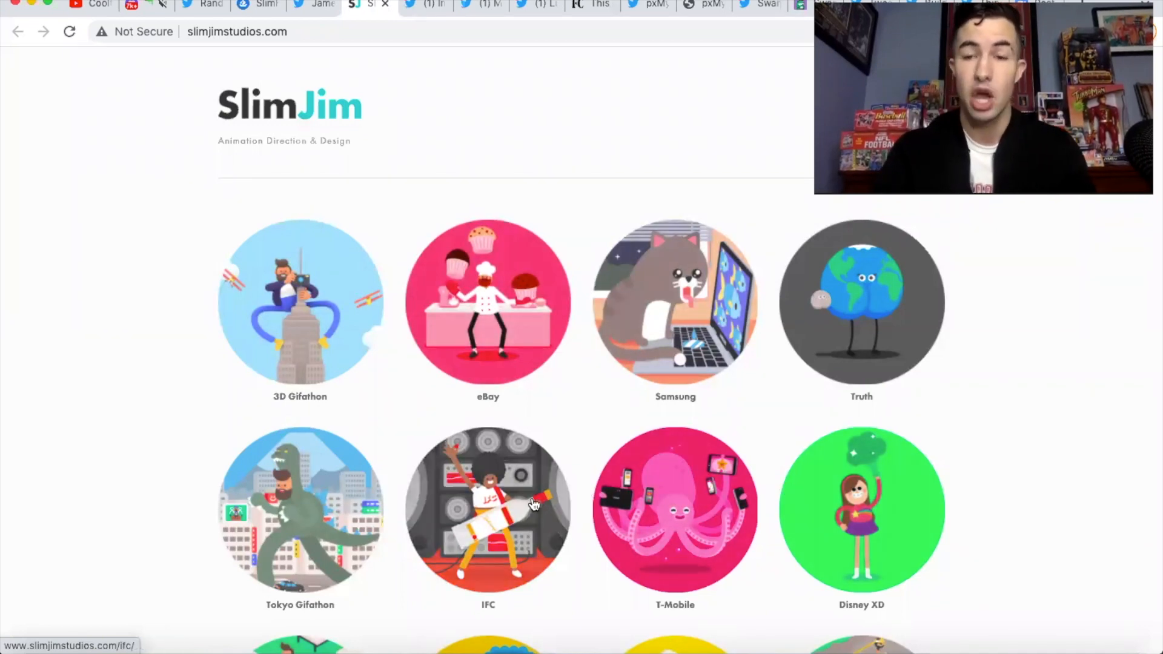
{"action": "mouse_move", "coordinate": [443, 351]}
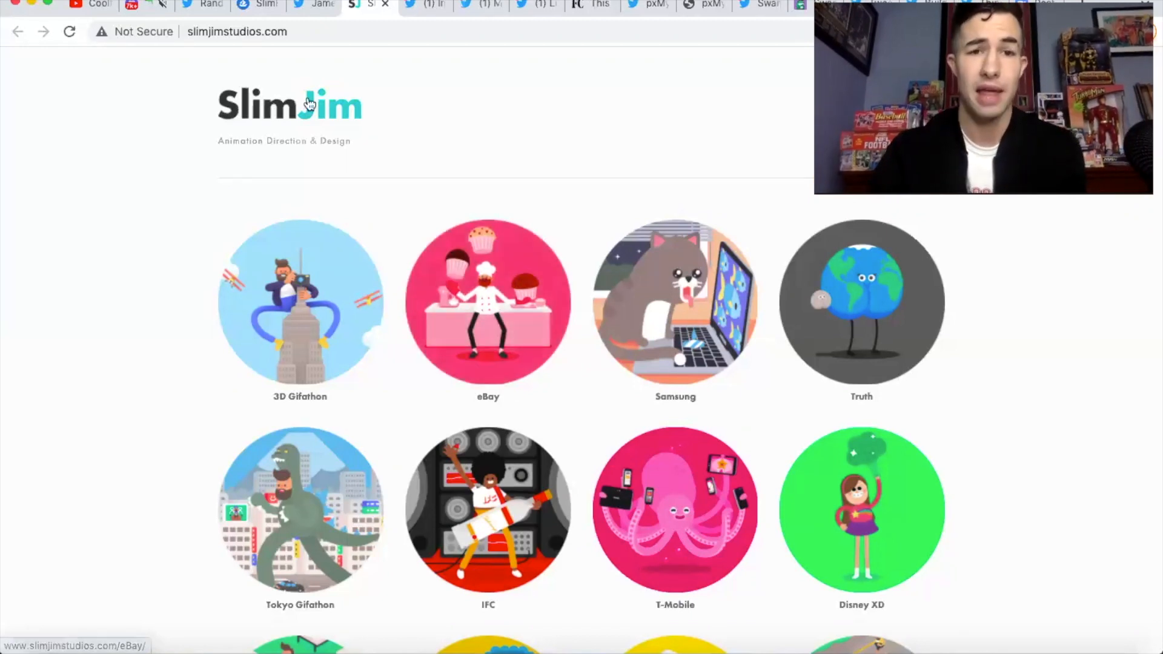
{"action": "mouse_move", "coordinate": [208, 5]}
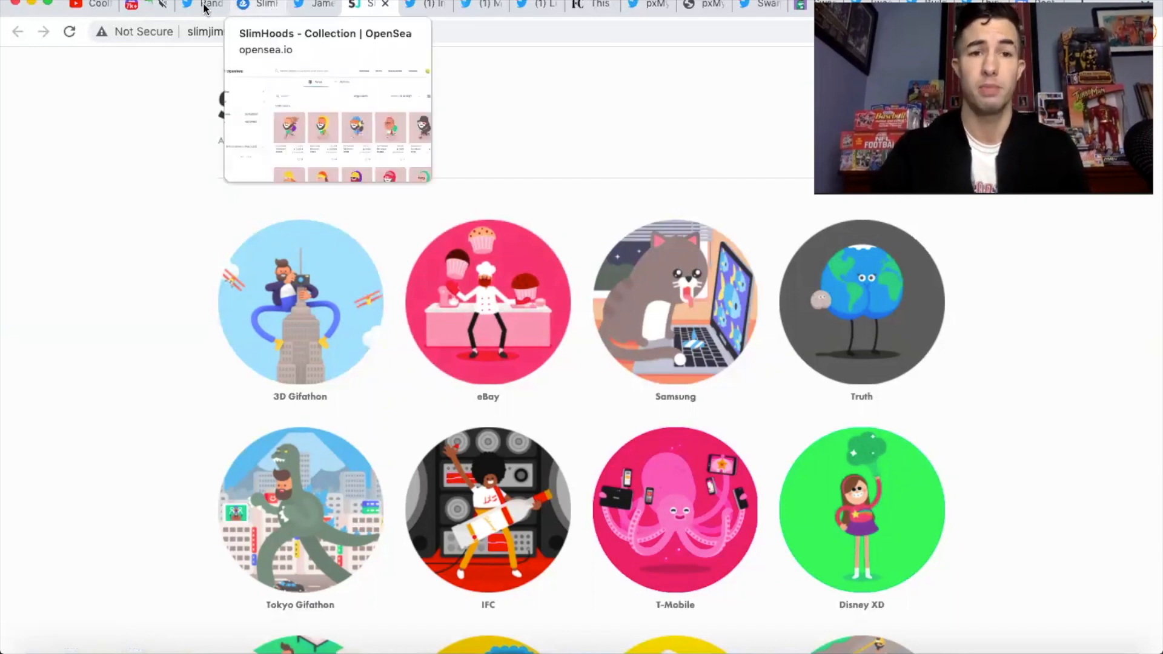
Step: Follow the Random Character Collective account on Twitter
{"action": "left_click", "coordinate": [208, 6]}
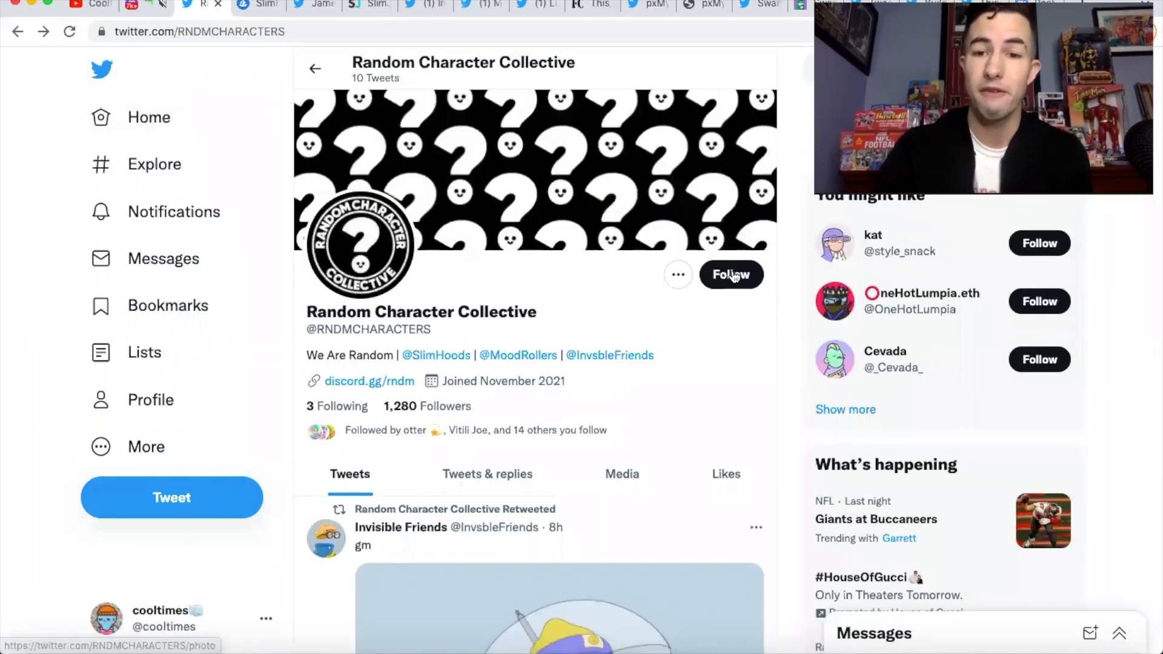
{"action": "left_click", "coordinate": [731, 274]}
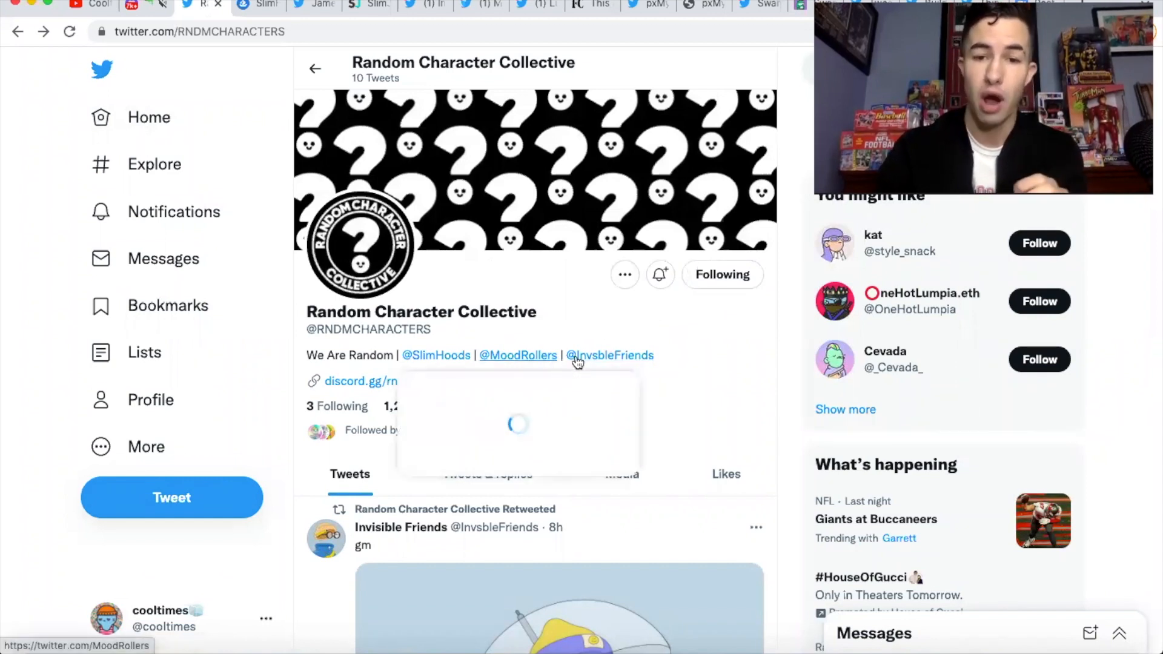
{"action": "mouse_move", "coordinate": [610, 356]}
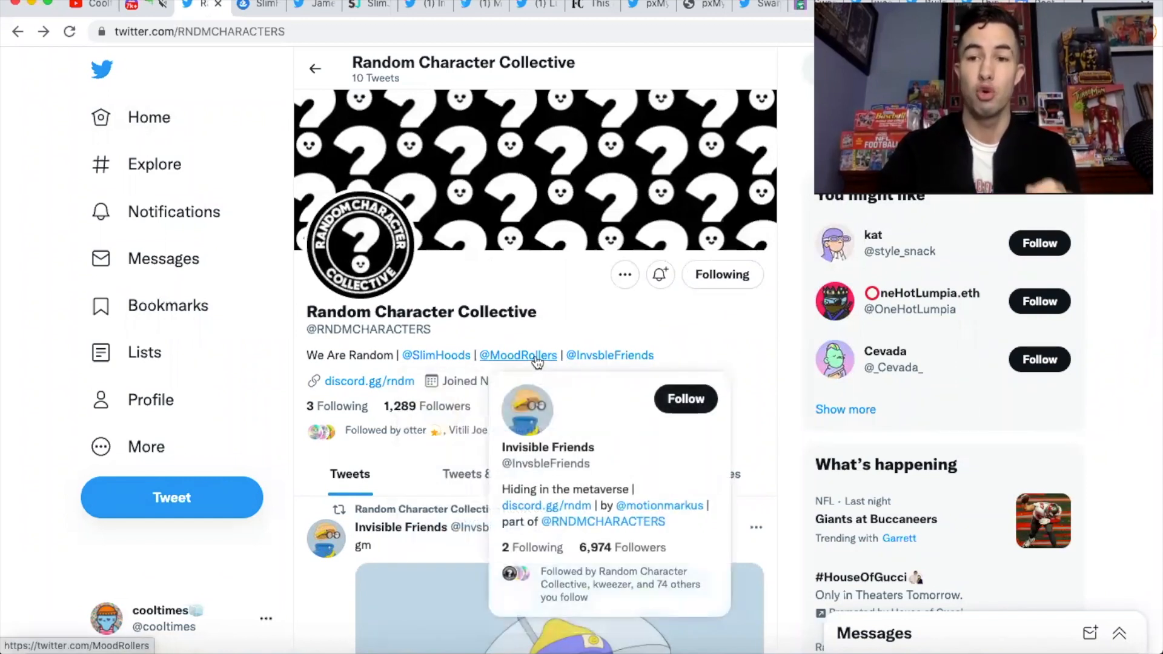
{"action": "mouse_move", "coordinate": [535, 362]}
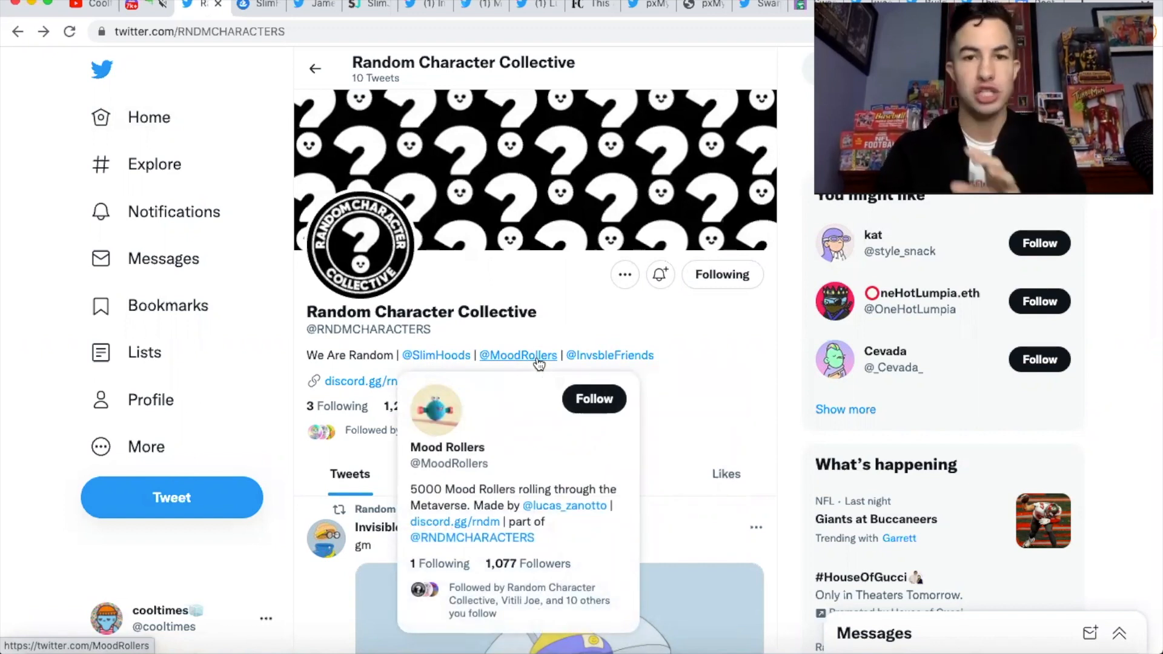
{"action": "mouse_move", "coordinate": [392, 41]}
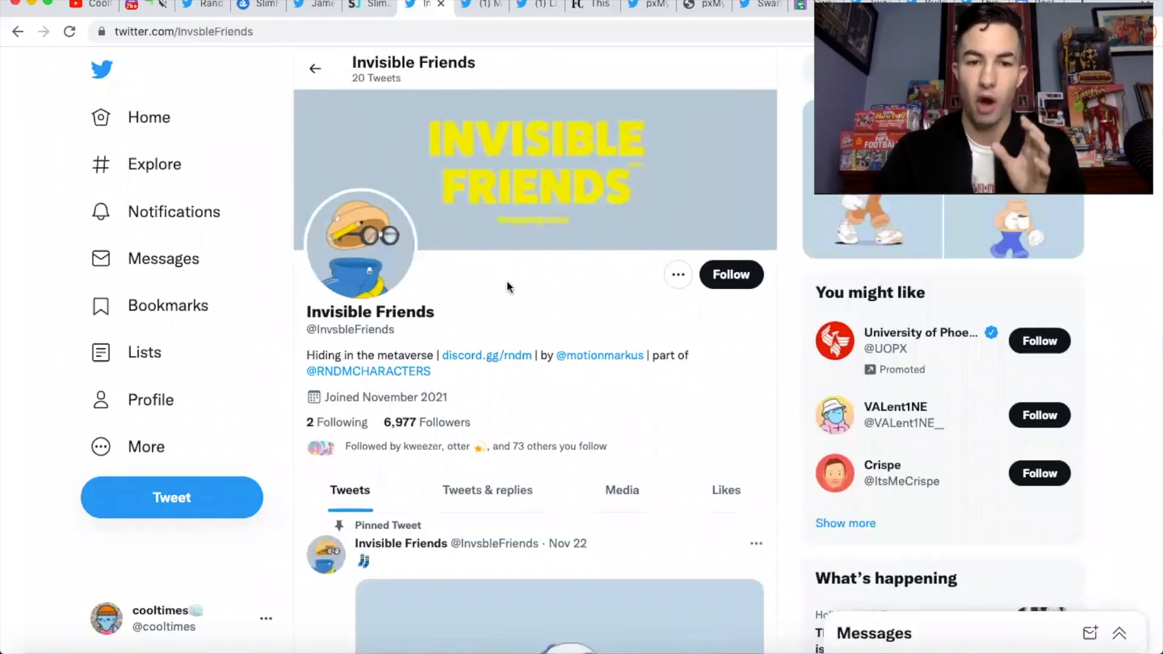
Step: Browse down the Invisible Friends profile through its character GIF tweets and workshop update
{"action": "scroll", "scroll_direction": "down", "scroll_amount": 3}
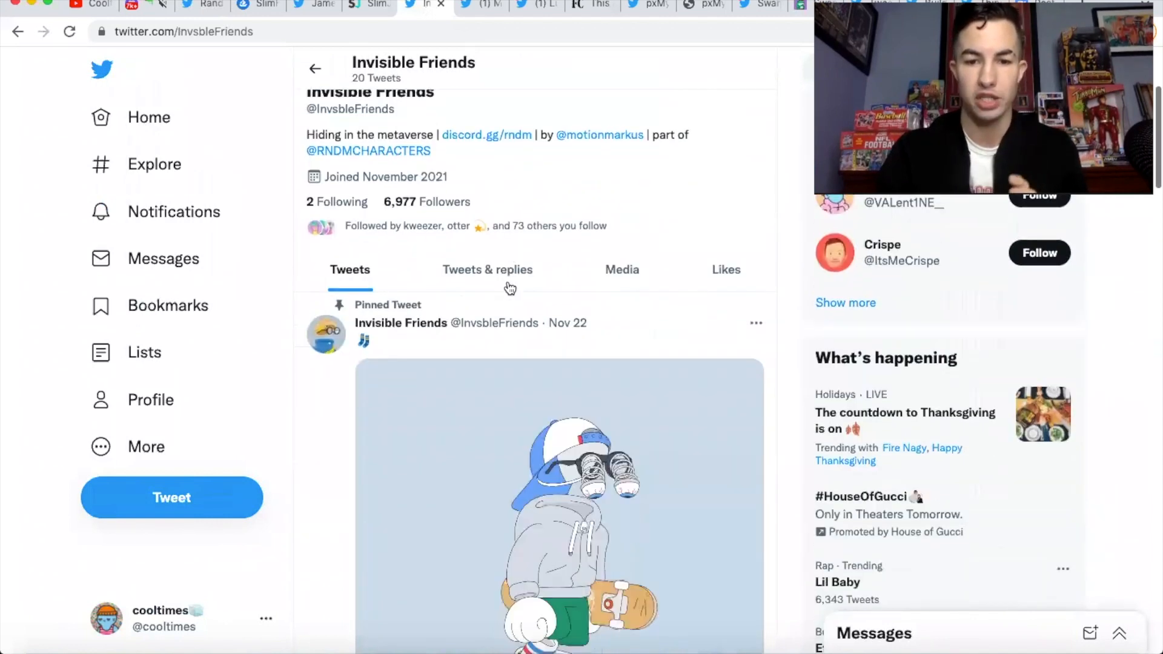
{"action": "scroll", "scroll_direction": "down", "scroll_amount": 3}
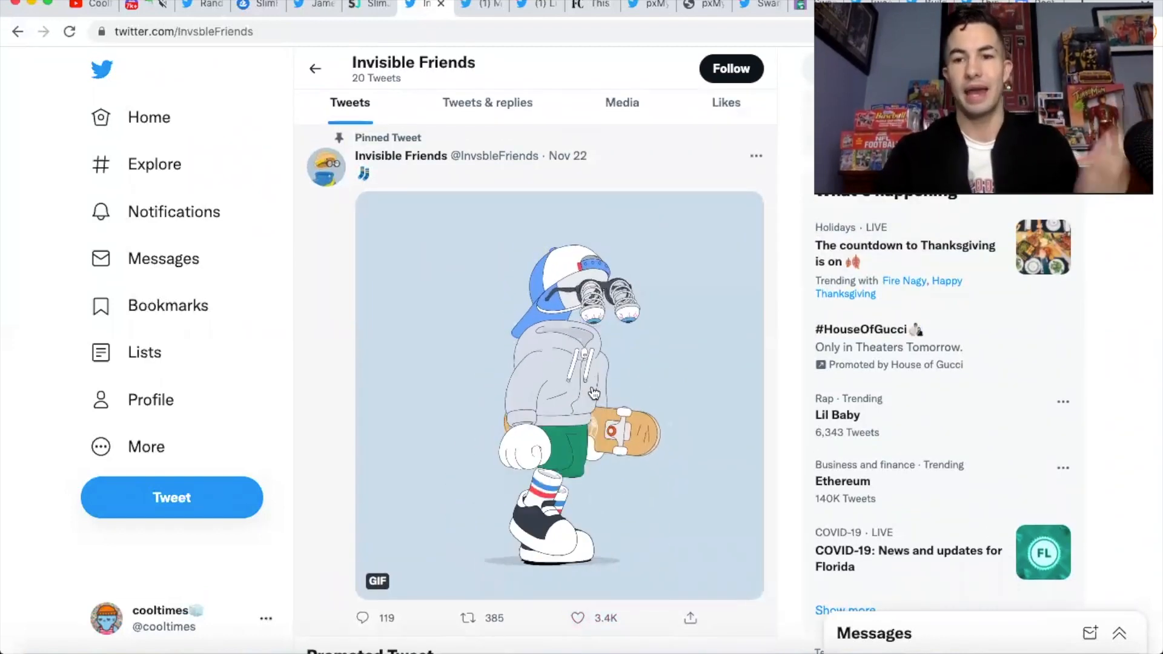
{"action": "scroll", "scroll_direction": "down", "scroll_amount": 3}
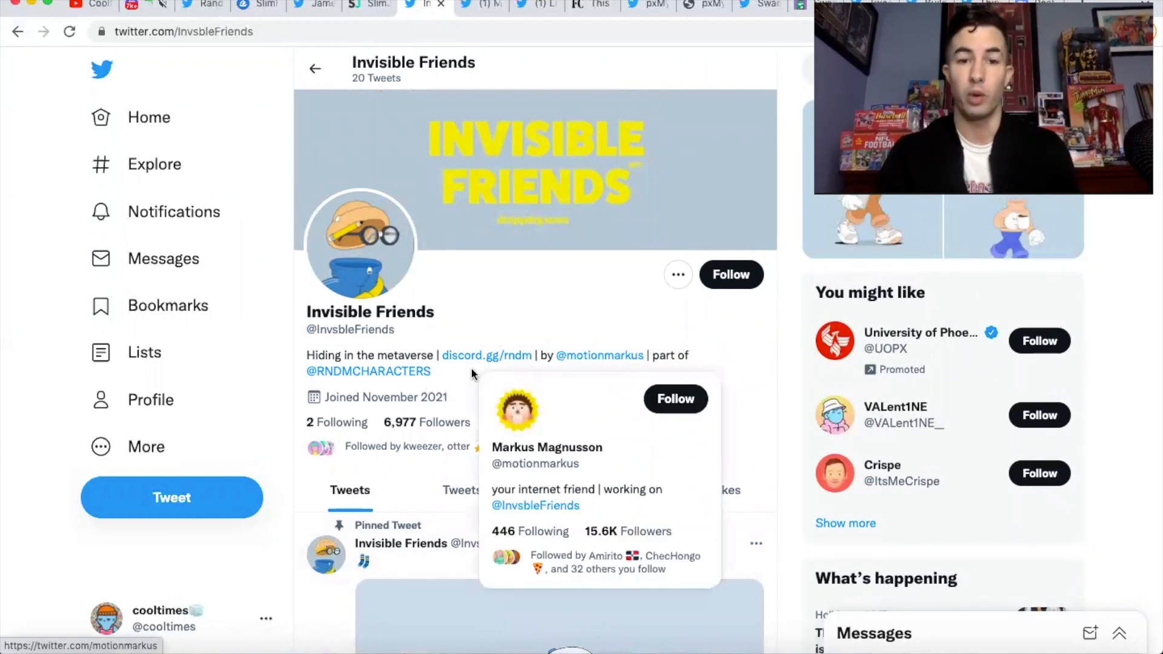
{"action": "mouse_move", "coordinate": [475, 317]}
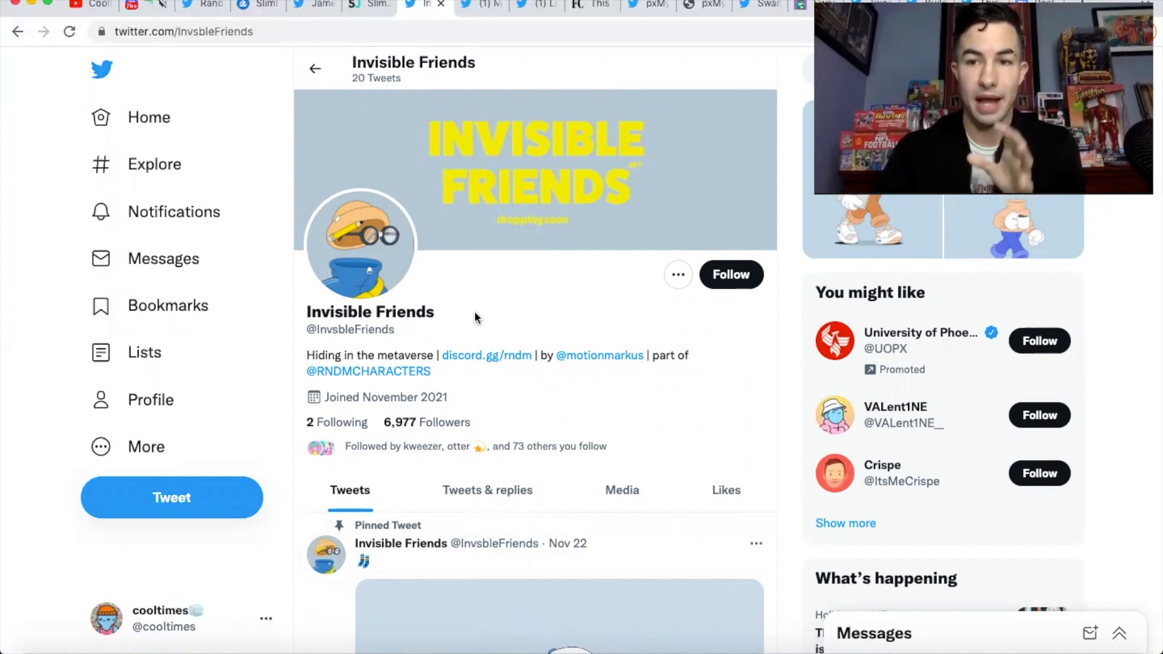
{"action": "scroll", "scroll_direction": "down", "scroll_amount": 3}
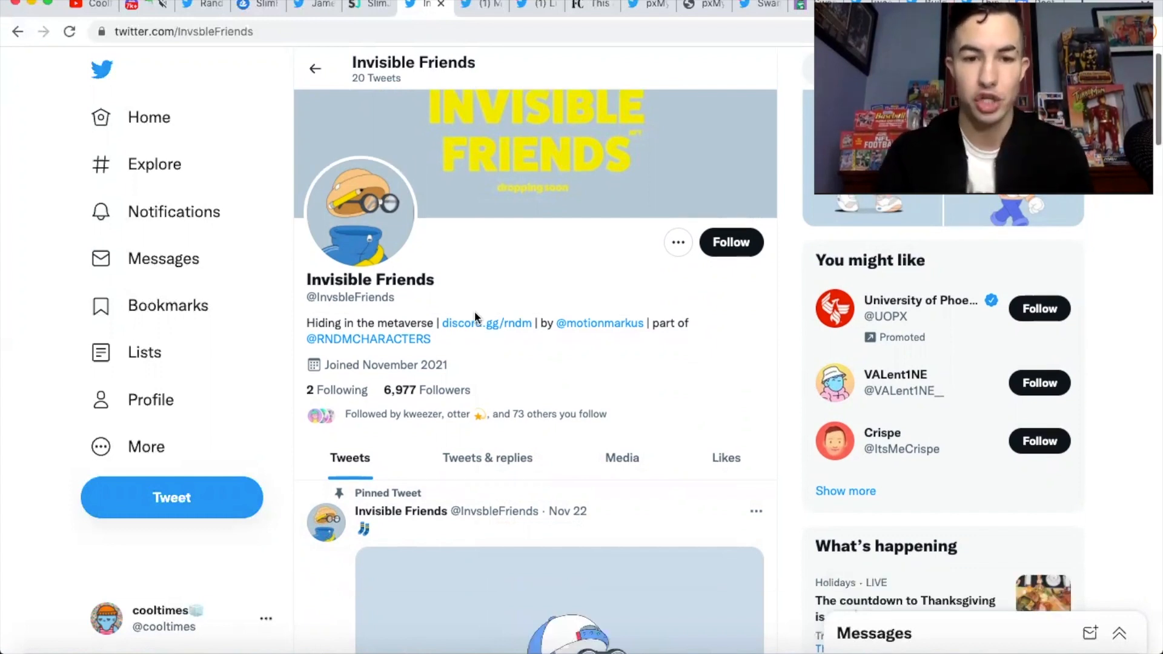
{"action": "scroll", "scroll_direction": "down", "scroll_amount": 3}
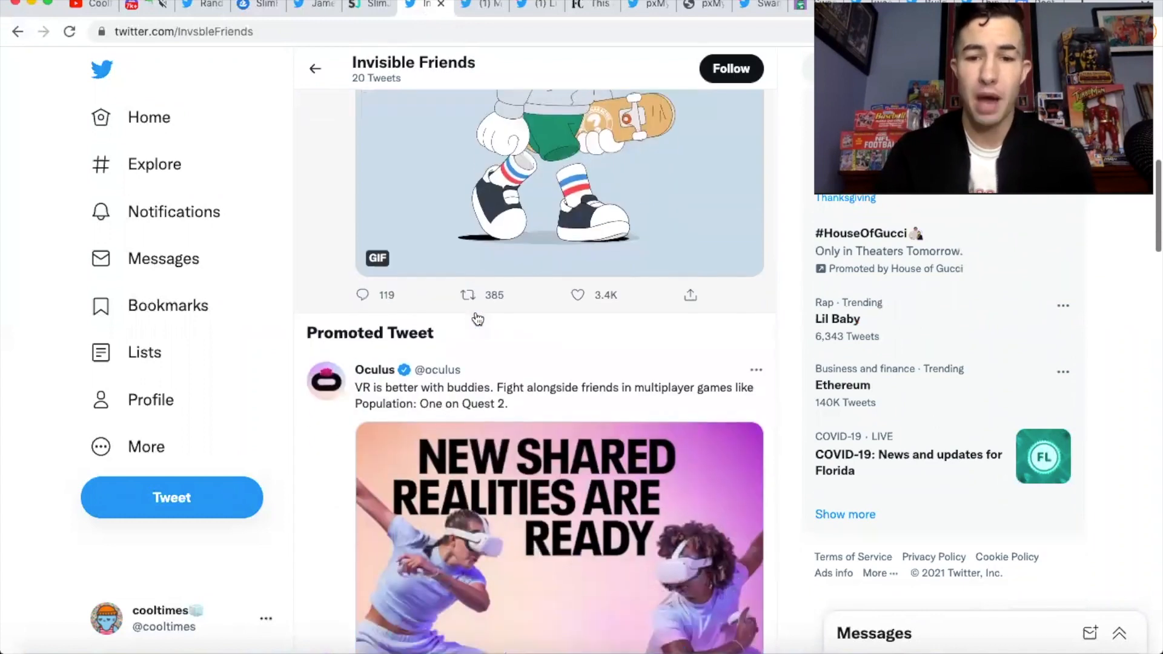
{"action": "scroll", "scroll_direction": "down", "scroll_amount": 3}
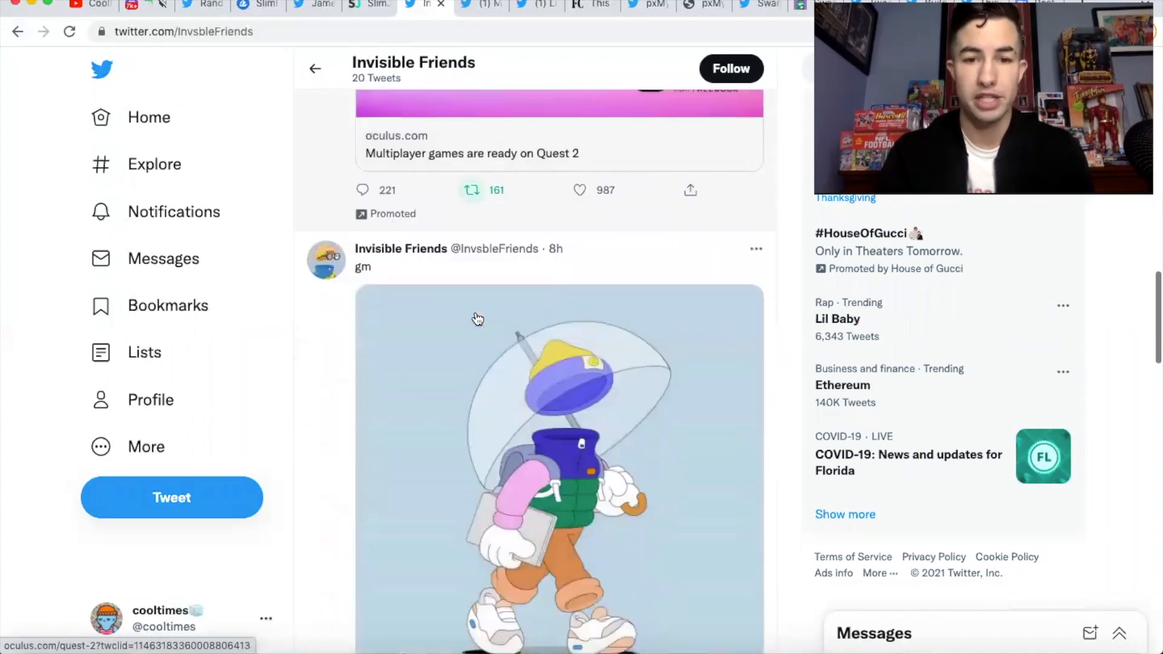
{"action": "scroll", "scroll_direction": "down", "scroll_amount": 3}
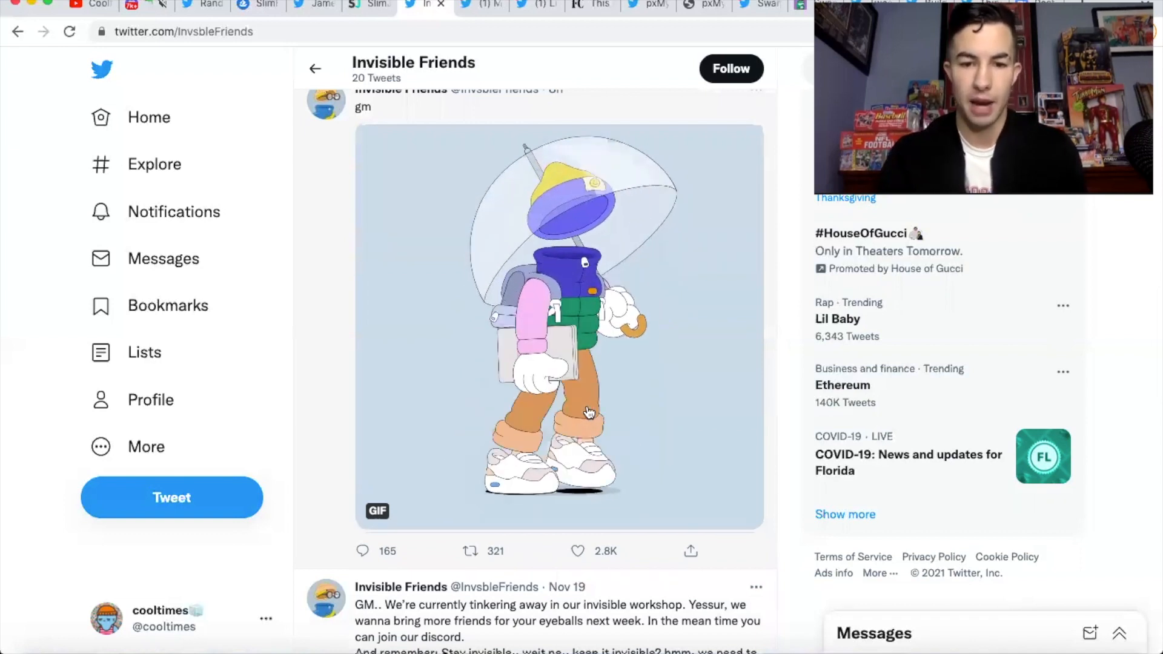
{"action": "scroll", "scroll_direction": "down", "scroll_amount": 3}
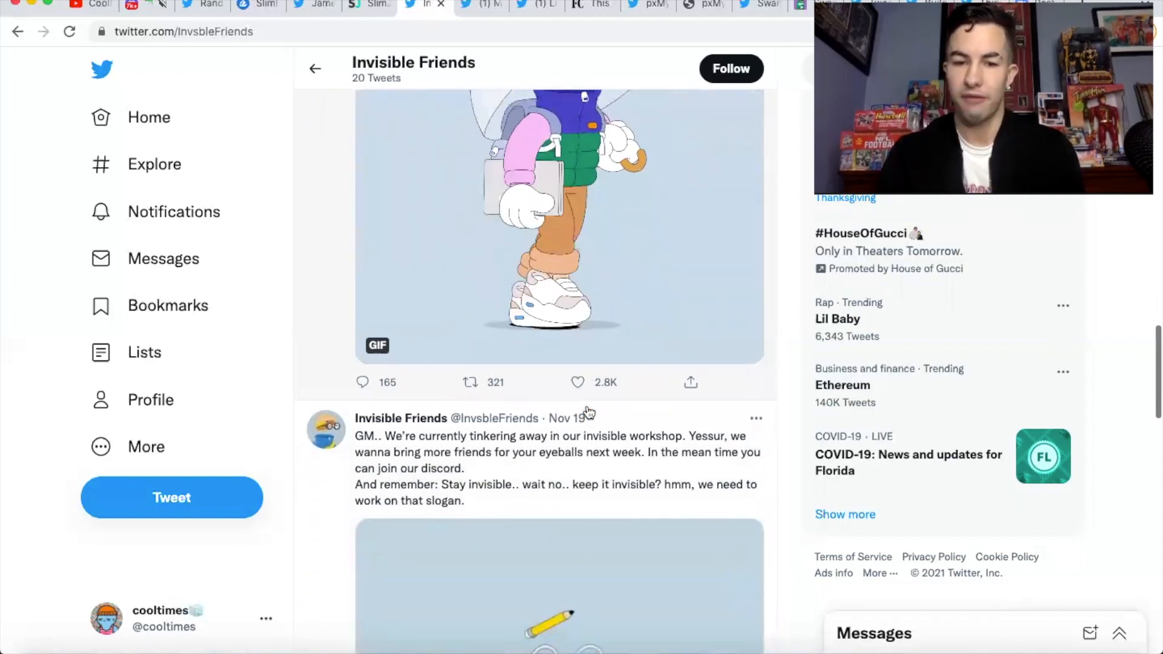
{"action": "scroll", "scroll_direction": "down", "scroll_amount": 3}
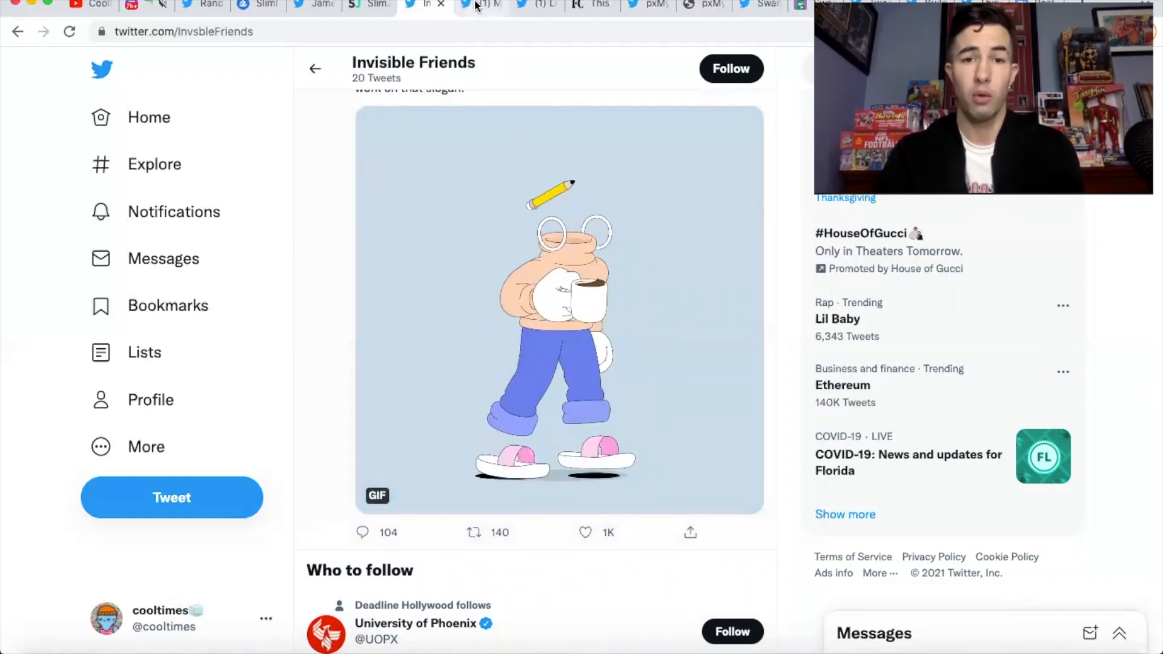
Step: Look over the Mood Rollers profile, then move on to the Fast Company Lucas Zanotto article
{"action": "left_click", "coordinate": [477, 6]}
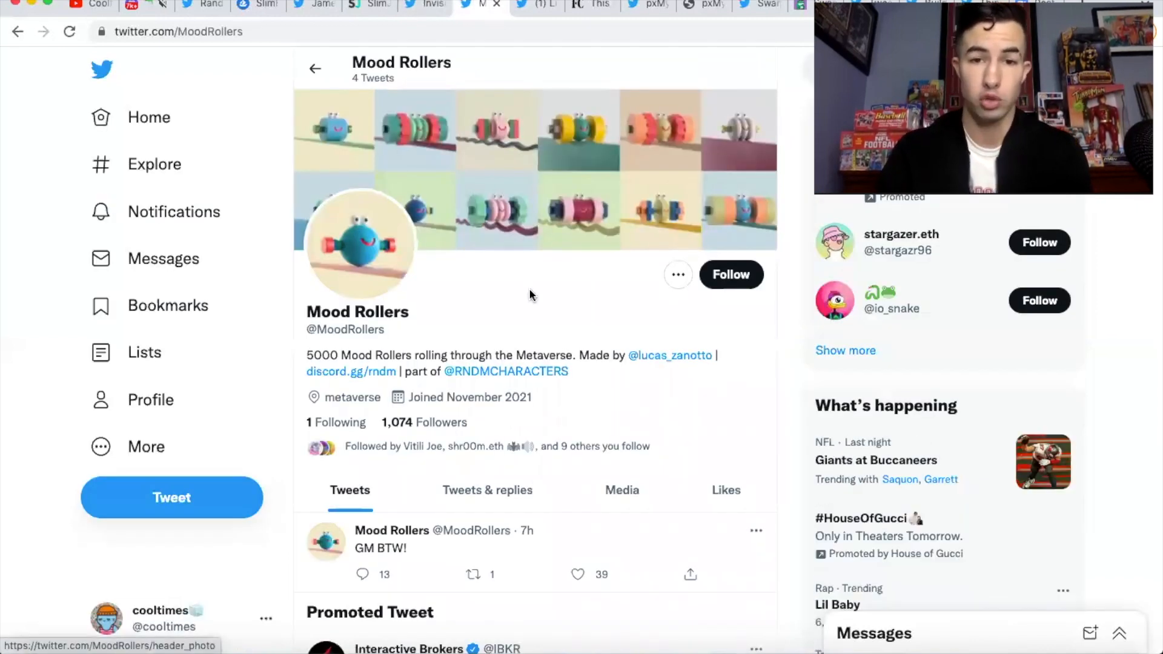
{"action": "scroll", "scroll_direction": "down", "scroll_amount": 3}
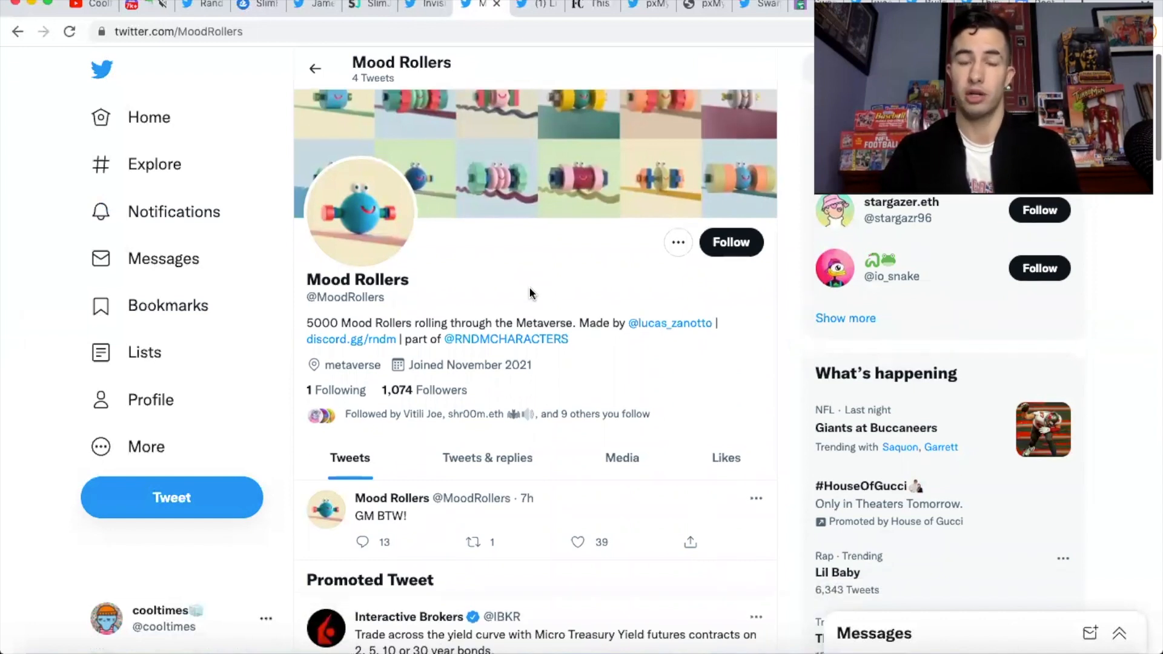
{"action": "scroll", "scroll_direction": "down", "scroll_amount": 3}
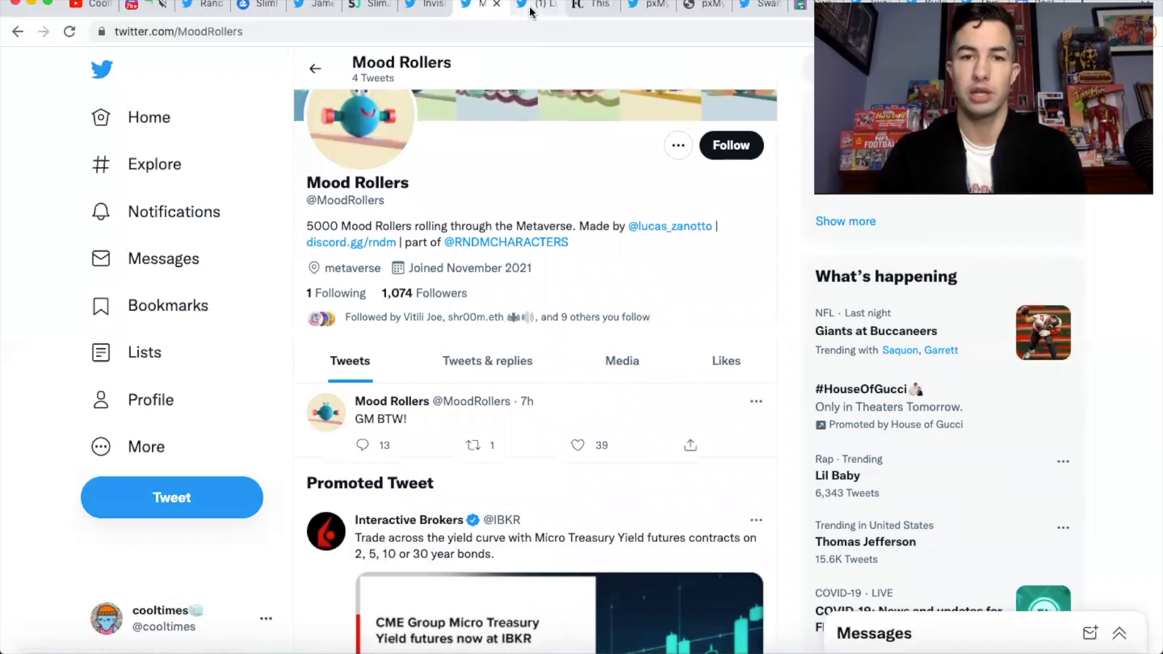
{"action": "left_click", "coordinate": [669, 226]}
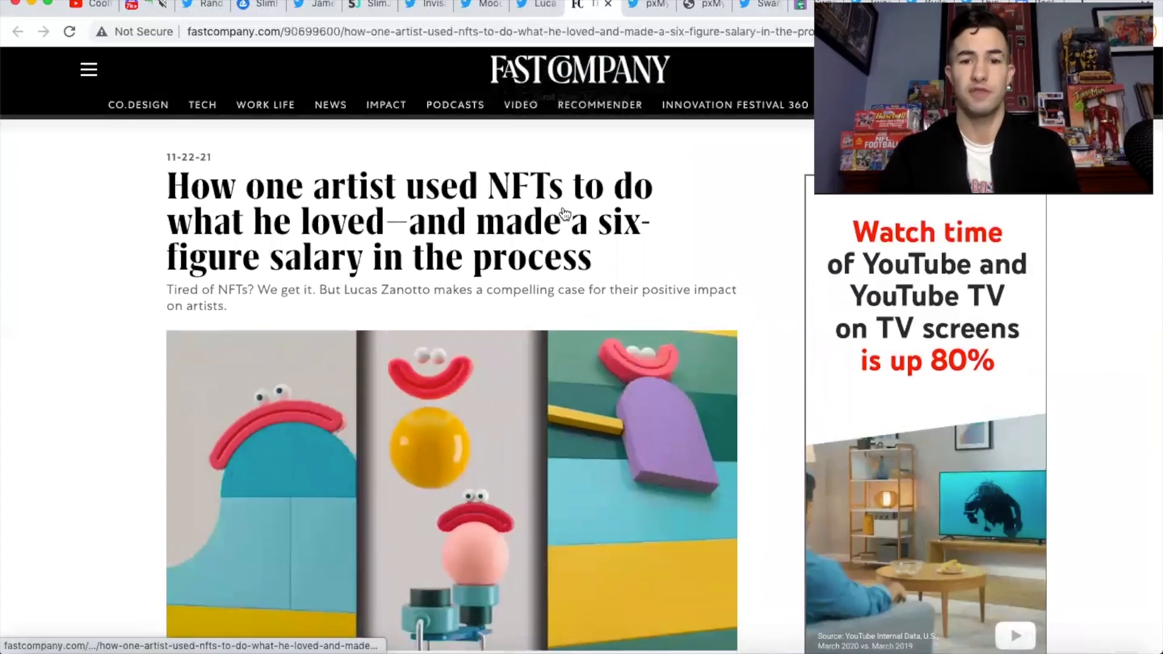
Step: Read down the Fast Company article on an artist's six-figure NFT salary
{"action": "scroll", "scroll_direction": "down", "scroll_amount": 3}
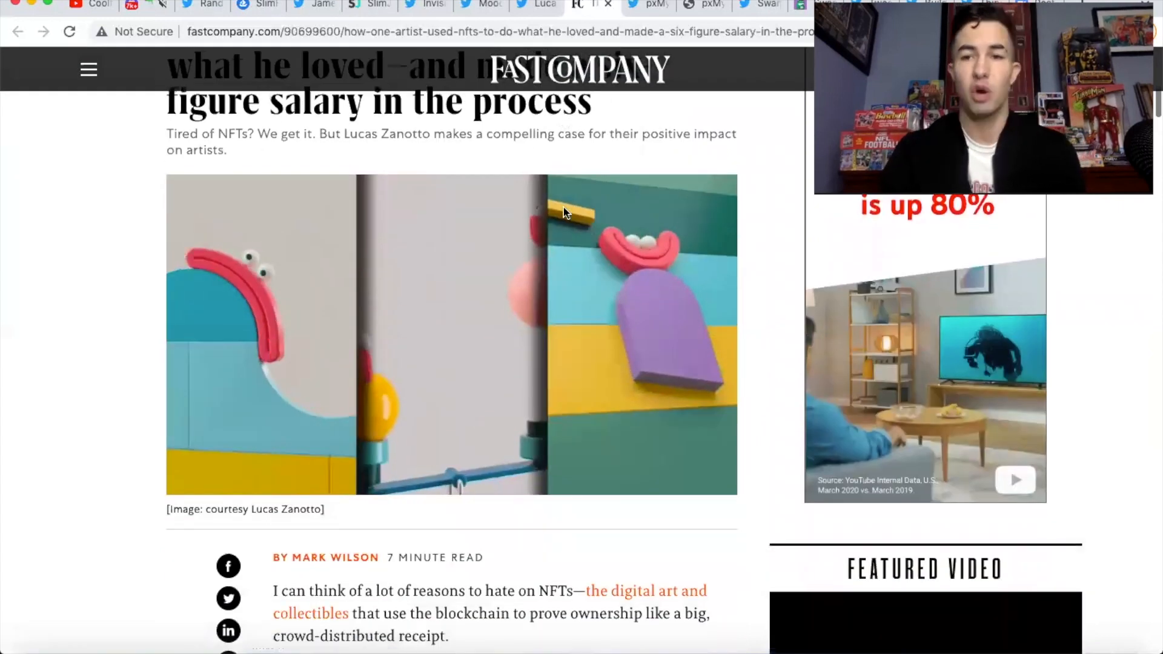
{"action": "scroll", "scroll_direction": "down", "scroll_amount": 3}
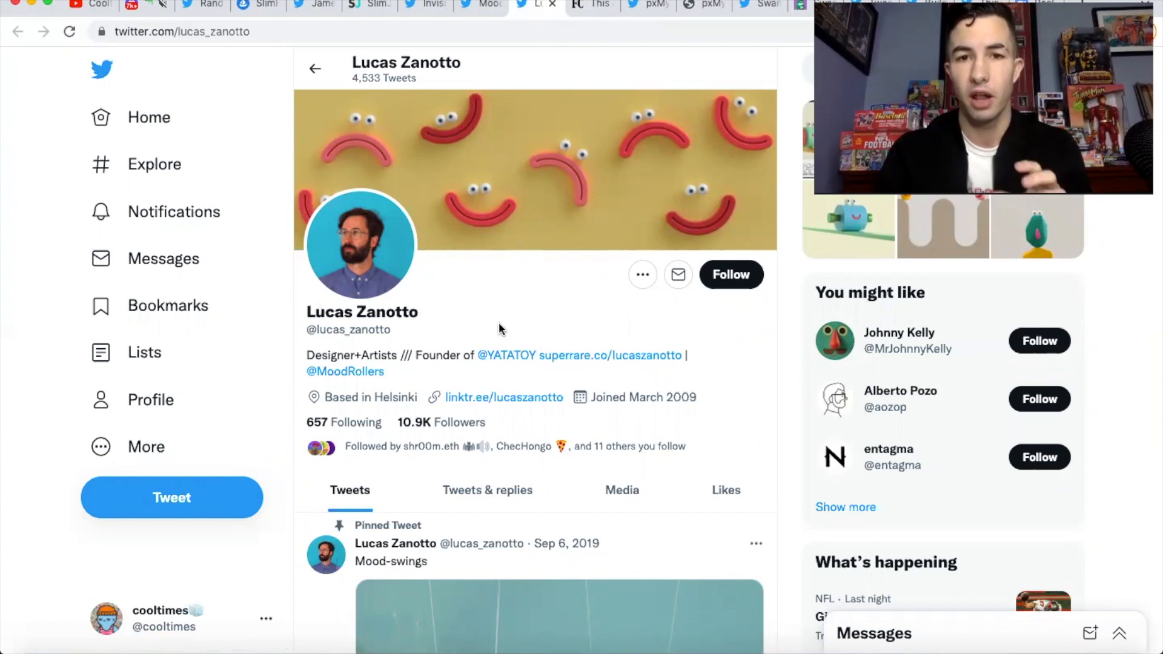
{"action": "mouse_move", "coordinate": [462, 182]}
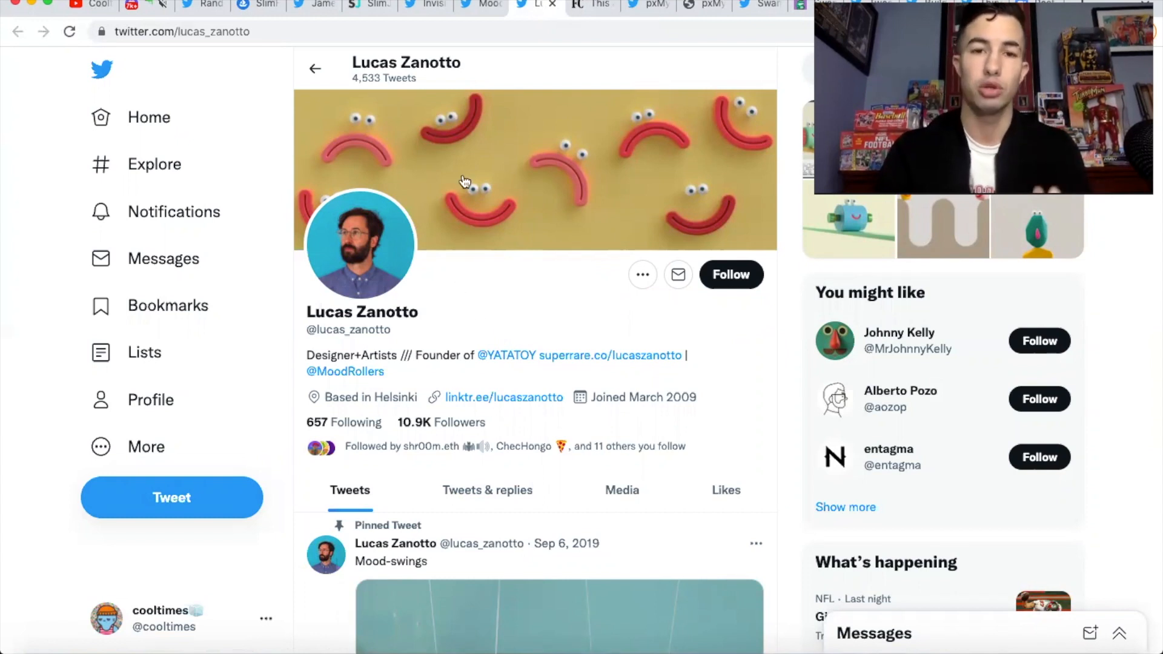
Step: Browse the Mood Rollers tweets, pause the '5000 Mood-Rollers are coming!' video, then move to the pxMythics profile
{"action": "left_click", "coordinate": [345, 372]}
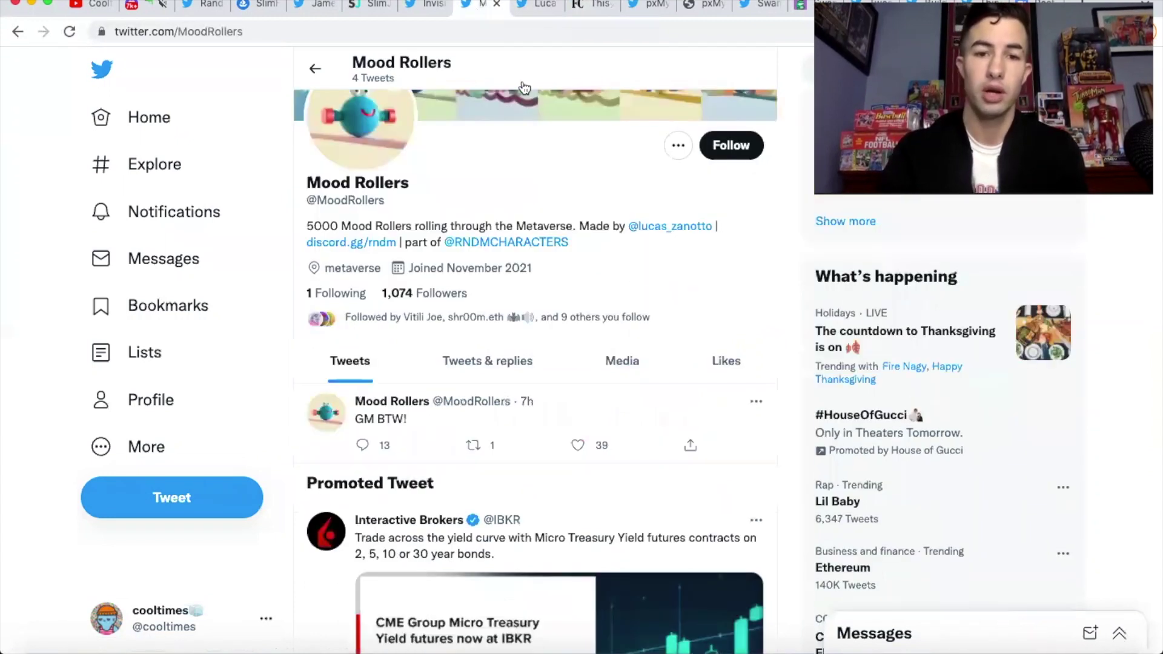
{"action": "mouse_move", "coordinate": [541, 145]}
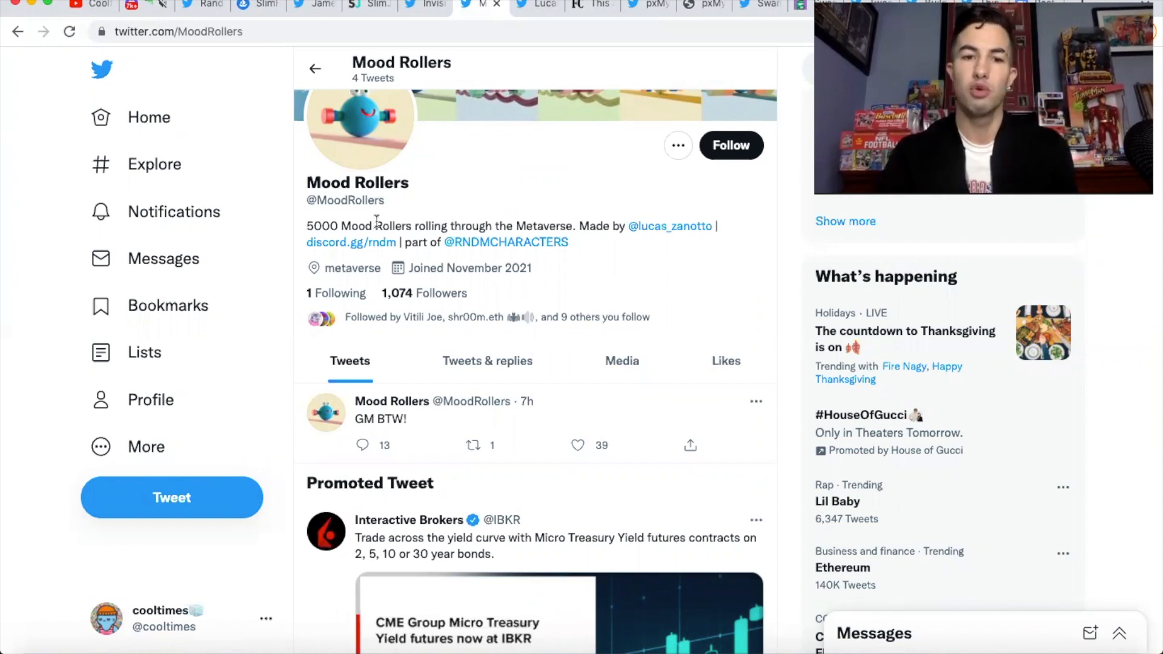
{"action": "mouse_move", "coordinate": [419, 187]}
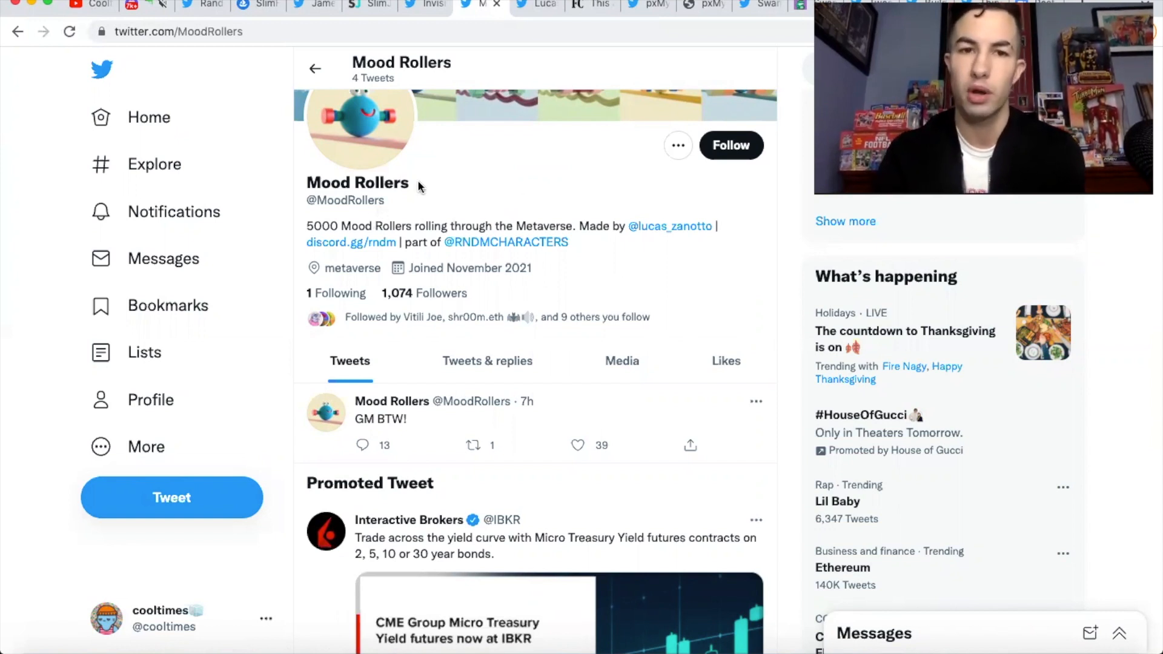
{"action": "mouse_move", "coordinate": [382, 248]}
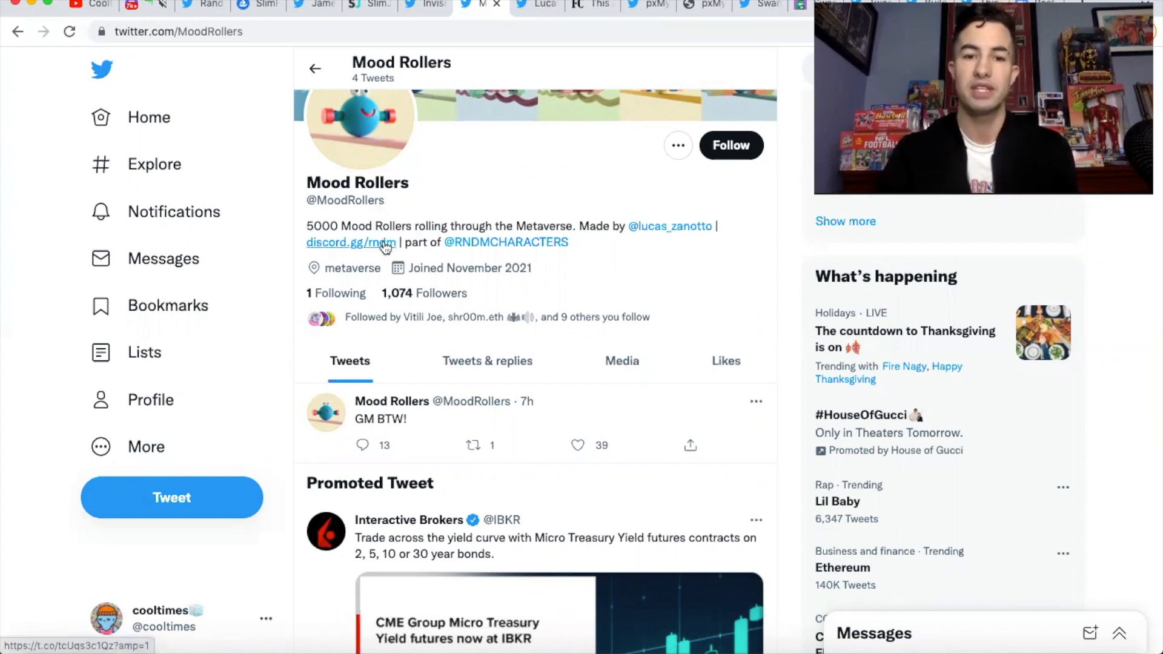
{"action": "mouse_move", "coordinate": [502, 199]}
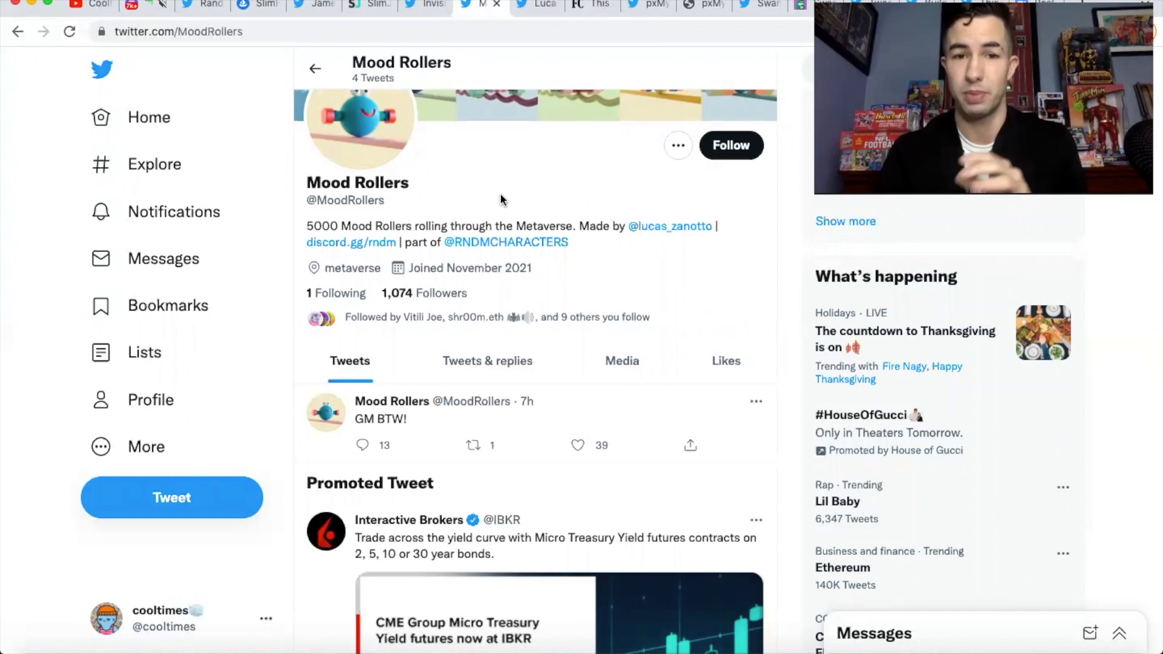
{"action": "scroll", "scroll_direction": "down", "scroll_amount": 3}
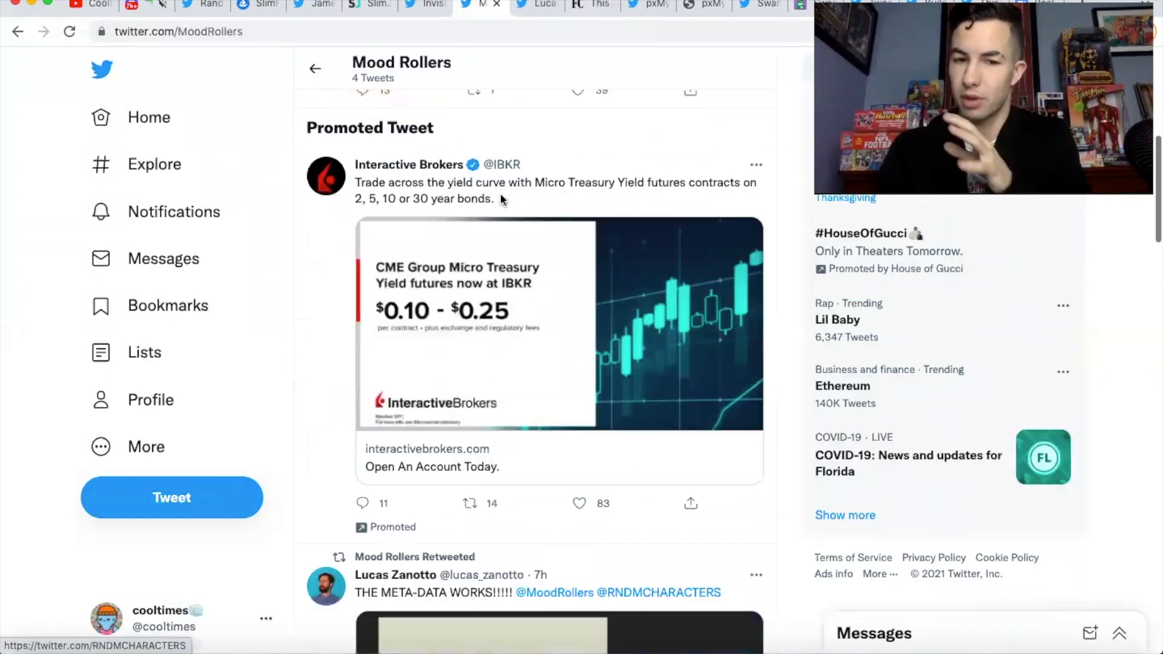
{"action": "scroll", "scroll_direction": "down", "scroll_amount": 3}
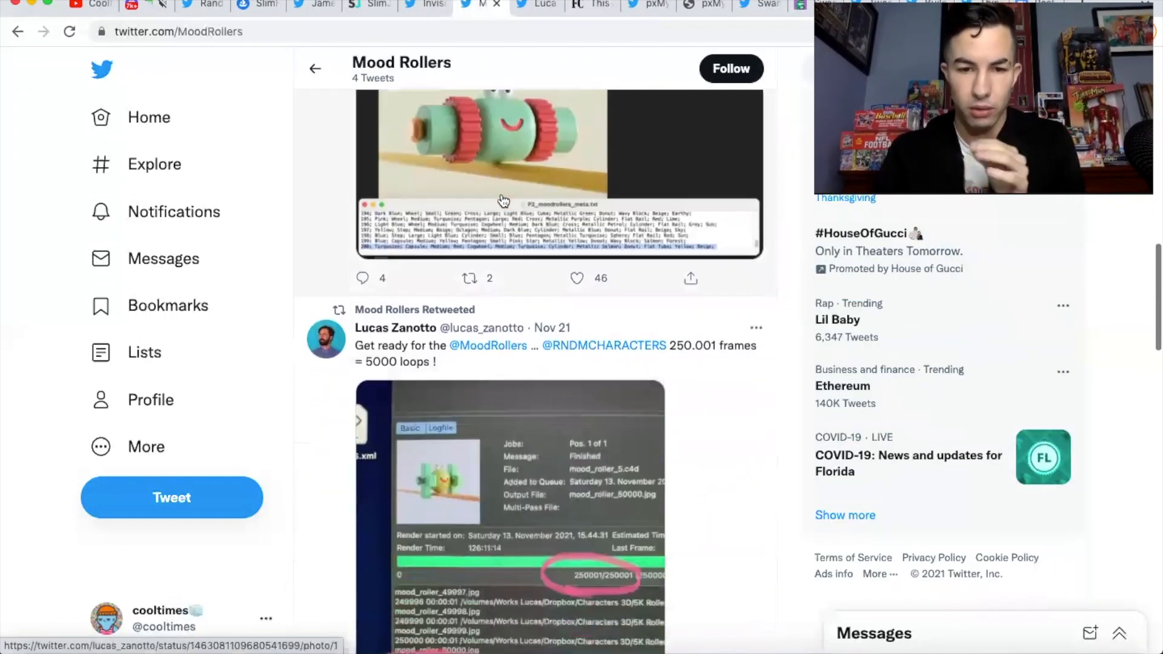
{"action": "scroll", "scroll_direction": "down", "scroll_amount": 3}
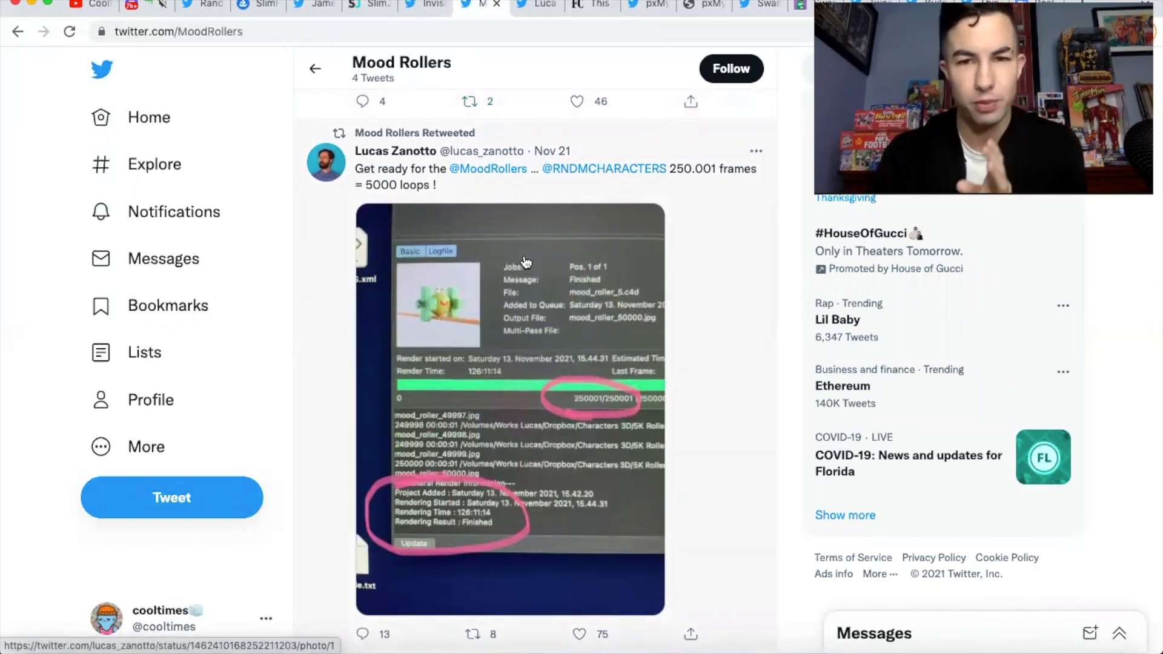
{"action": "mouse_move", "coordinate": [630, 225]}
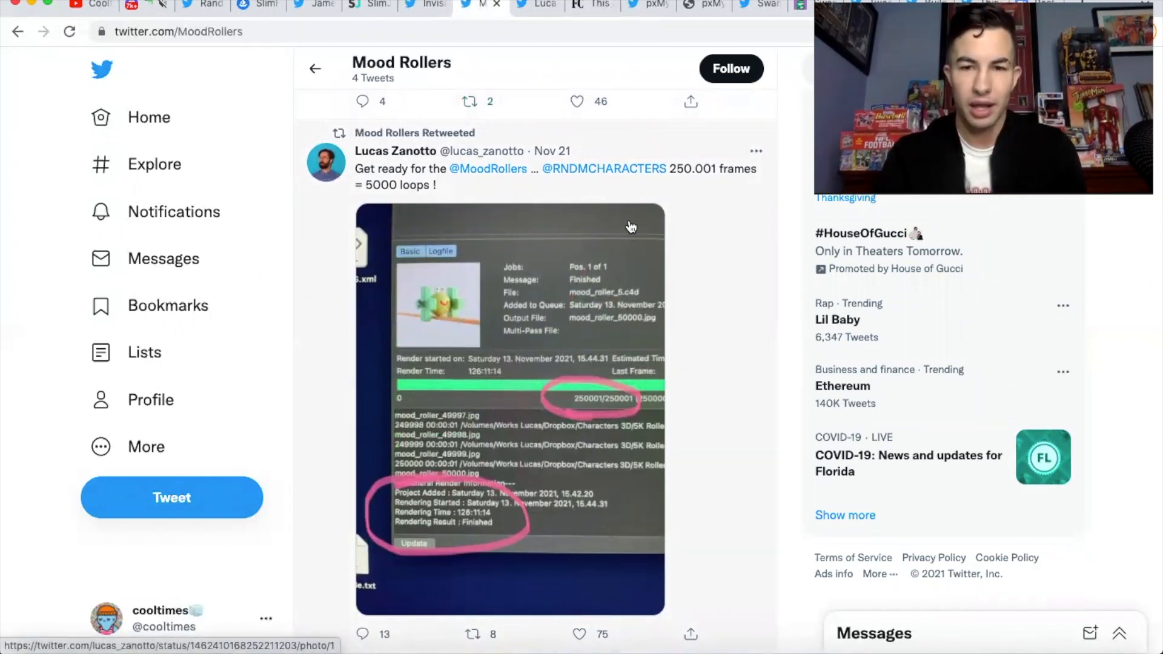
{"action": "scroll", "scroll_direction": "down", "scroll_amount": 3}
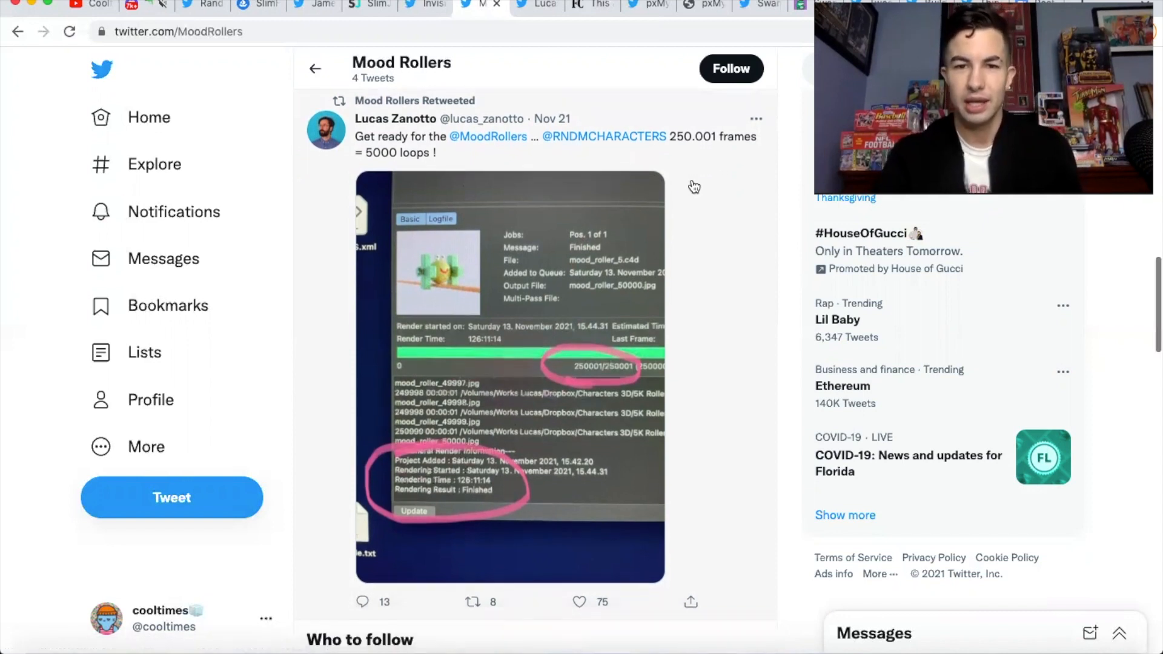
{"action": "scroll", "scroll_direction": "down", "scroll_amount": 3}
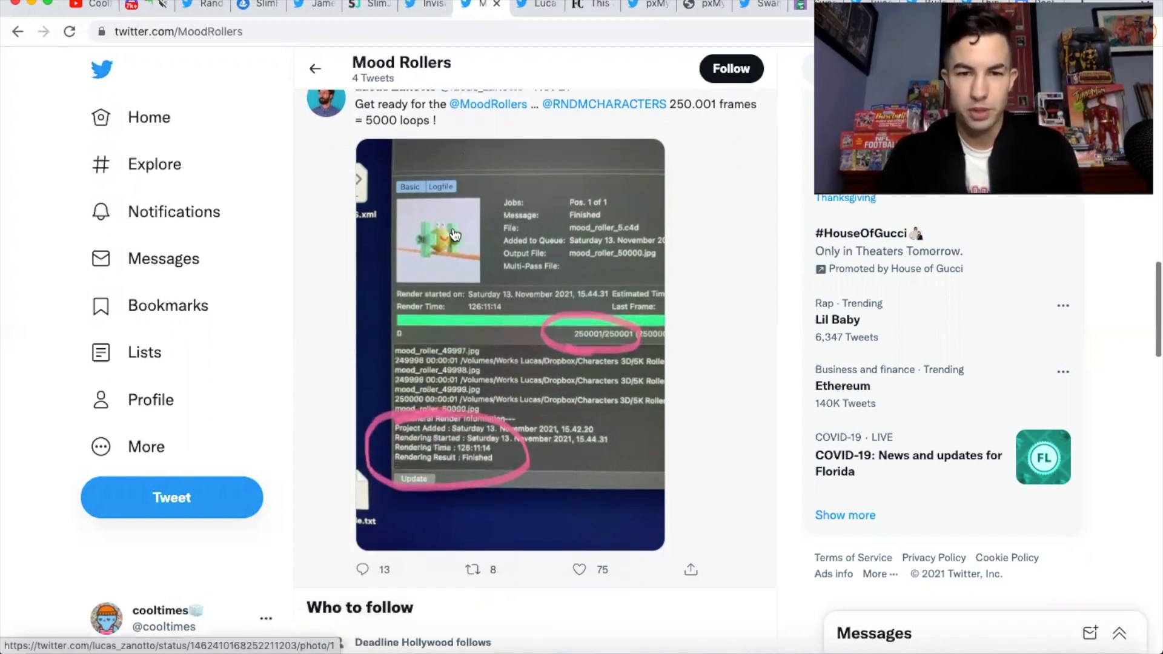
{"action": "scroll", "scroll_direction": "down", "scroll_amount": 3}
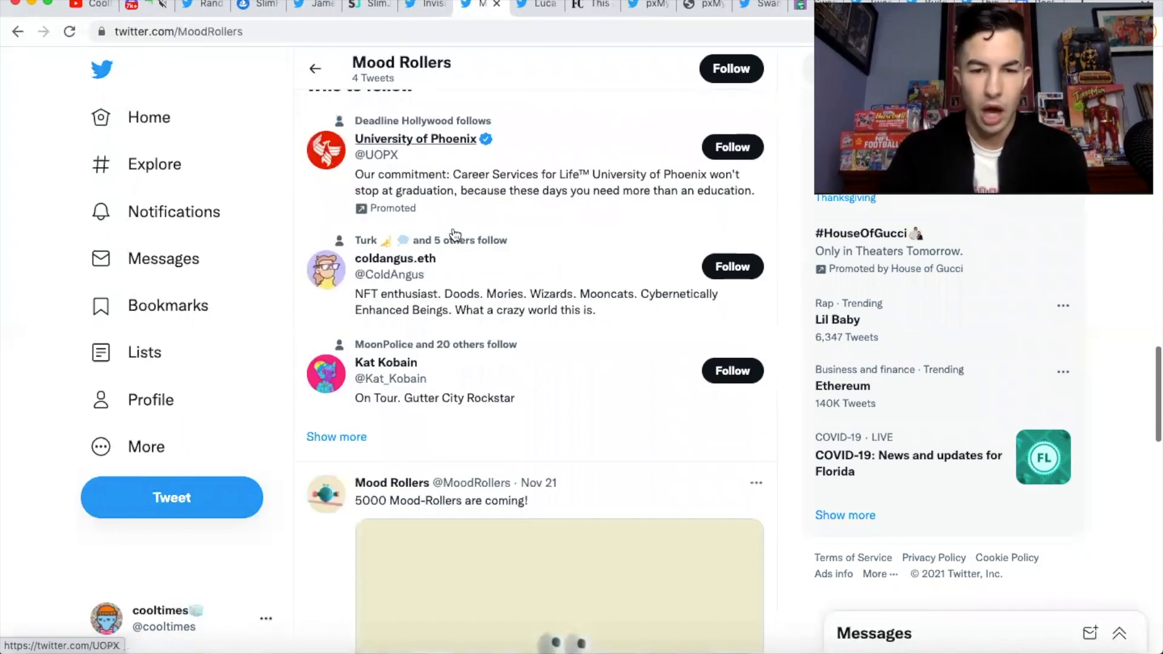
{"action": "scroll", "scroll_direction": "down", "scroll_amount": 3}
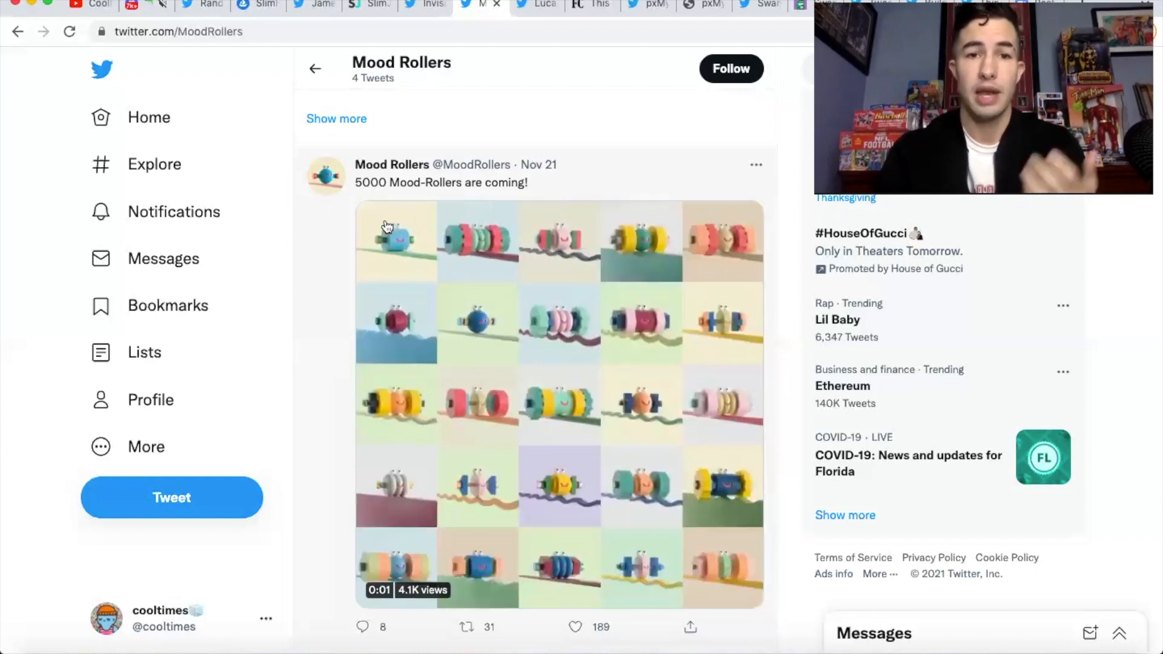
{"action": "scroll", "scroll_direction": "down", "scroll_amount": 3}
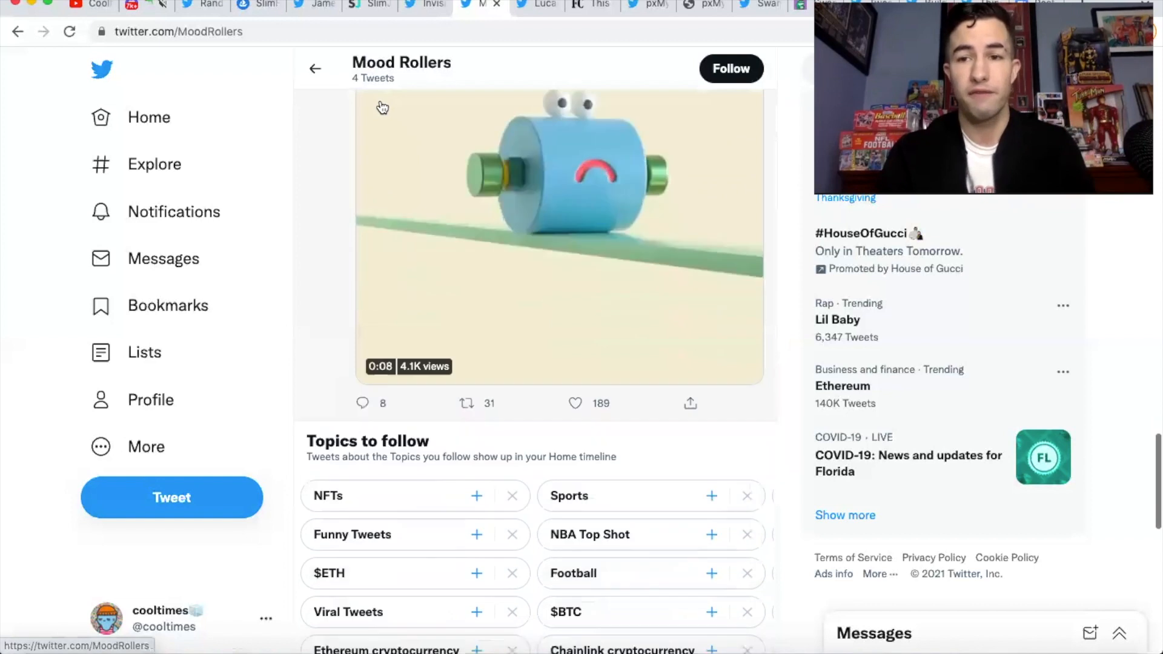
{"action": "scroll", "scroll_direction": "down", "scroll_amount": 3}
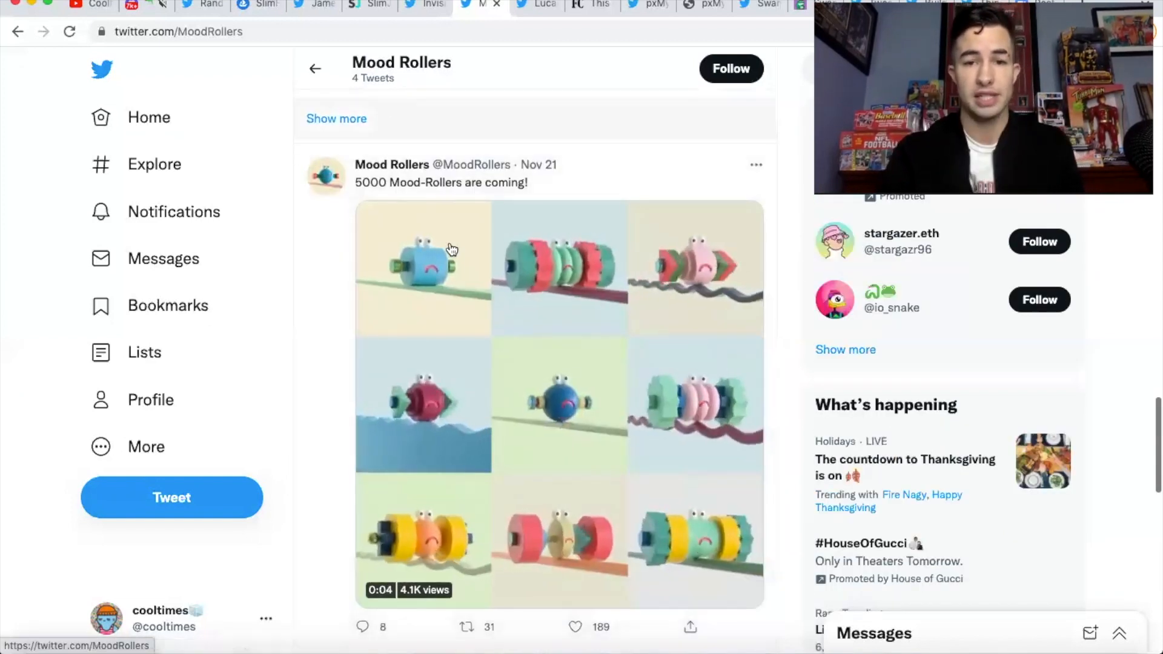
{"action": "left_click", "coordinate": [451, 257]}
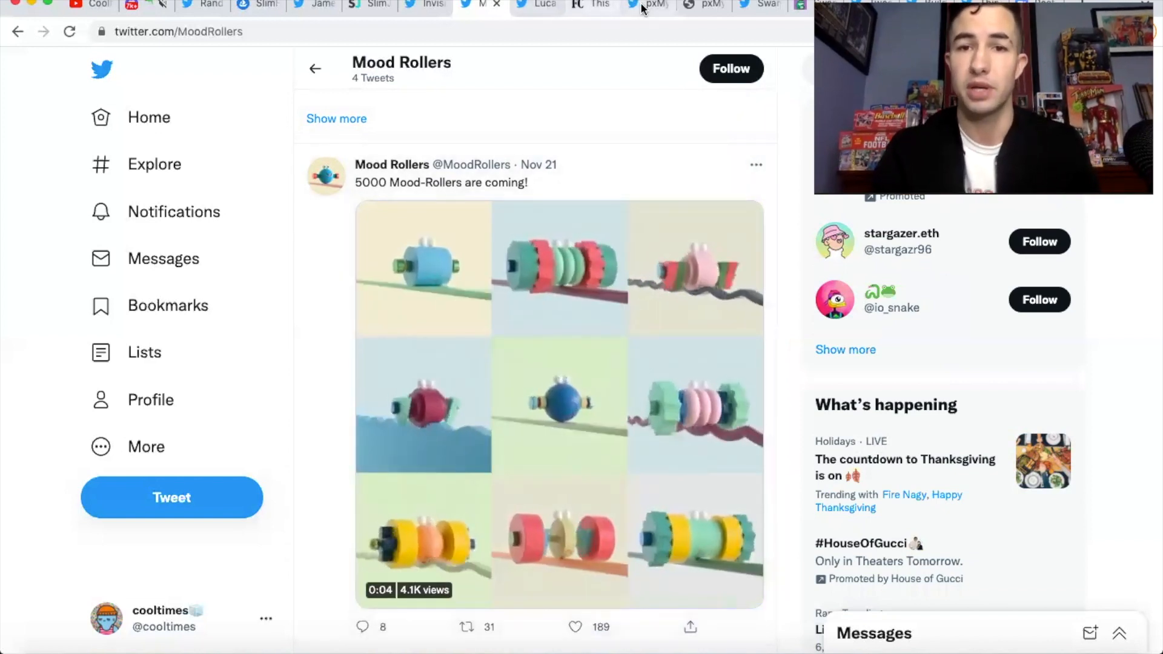
{"action": "left_click", "coordinate": [658, 5]}
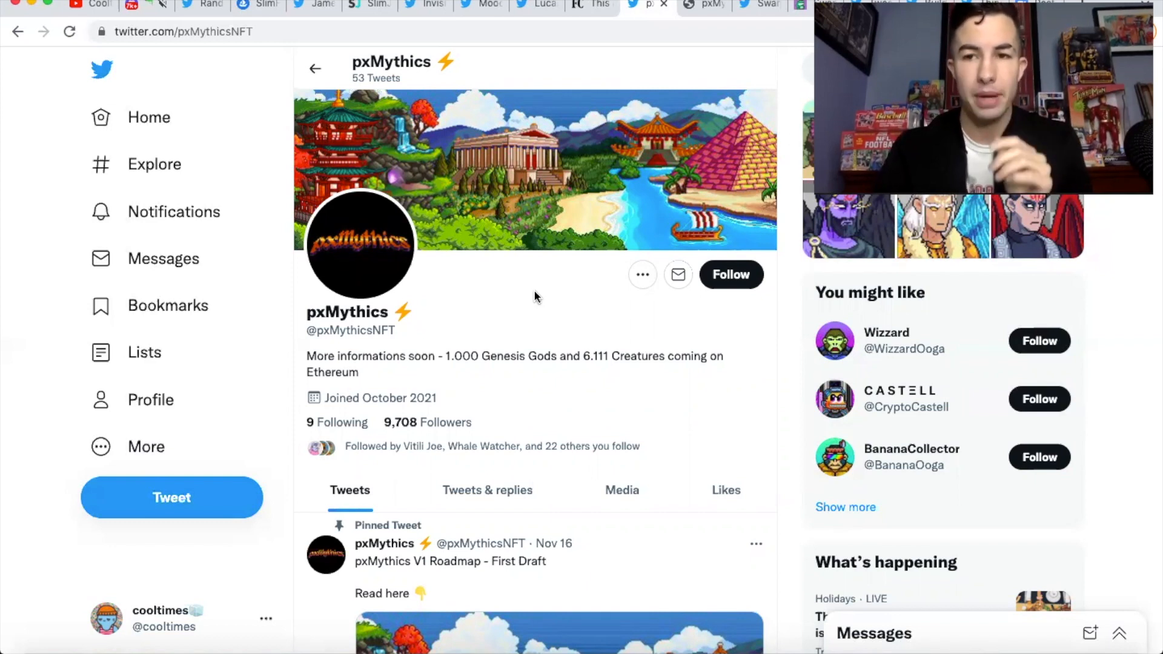
Step: Reach the pxMythics pinned roadmap tweet and go to the V1 Roadmap Medium article
{"action": "scroll", "scroll_direction": "down", "scroll_amount": 3}
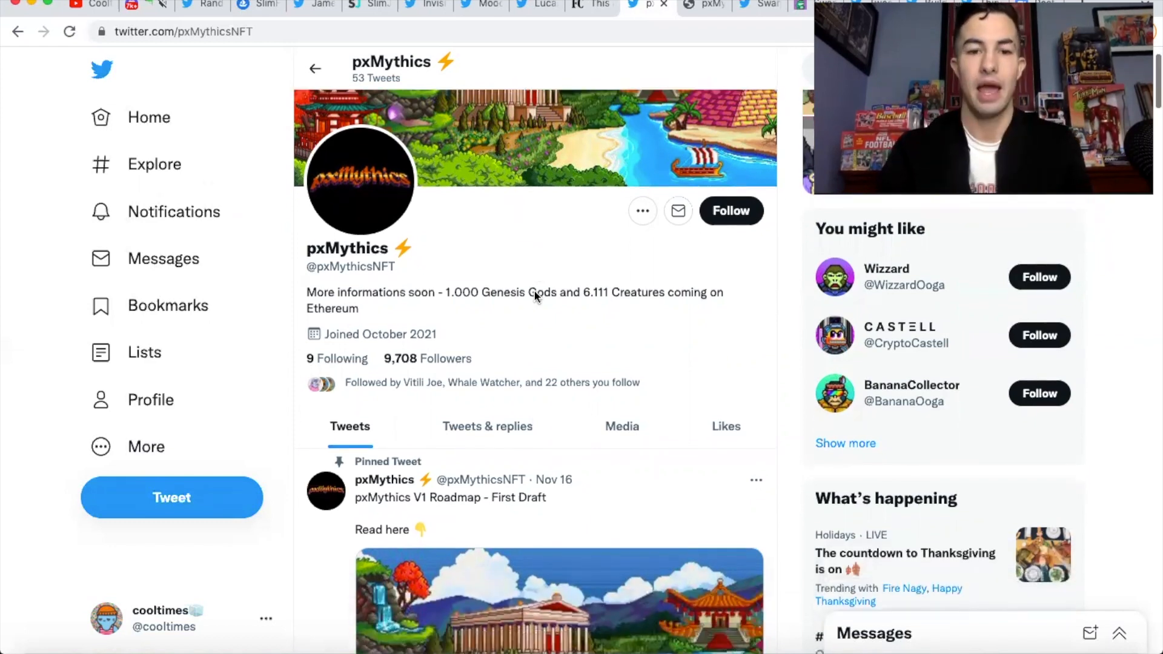
{"action": "scroll", "scroll_direction": "down", "scroll_amount": 3}
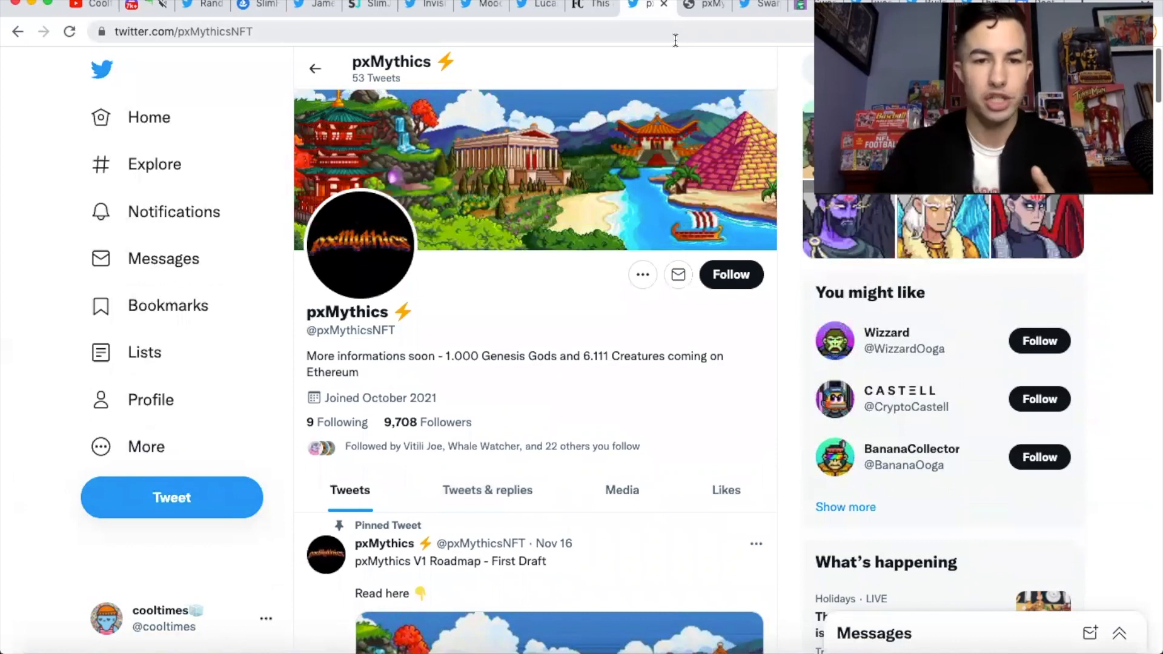
{"action": "left_click", "coordinate": [706, 6]}
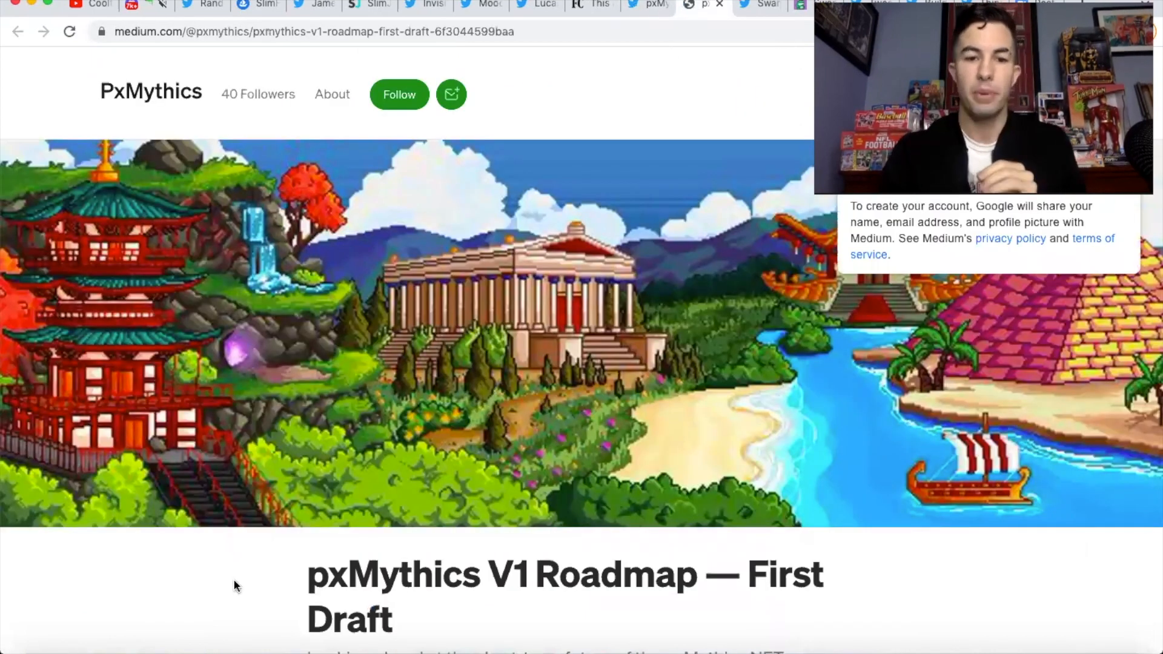
Step: Read down the pxMythics roadmap to Phase One's genesis artwork and $POWER generation ranking
{"action": "scroll", "scroll_direction": "down", "scroll_amount": 3}
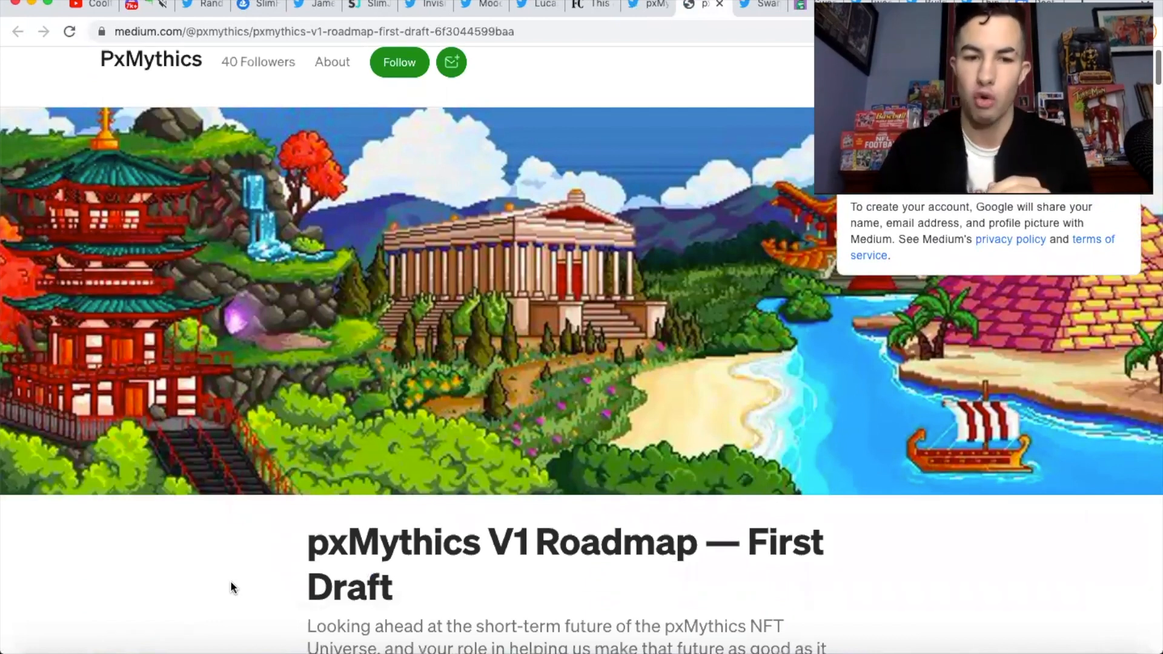
{"action": "scroll", "scroll_direction": "down", "scroll_amount": 3}
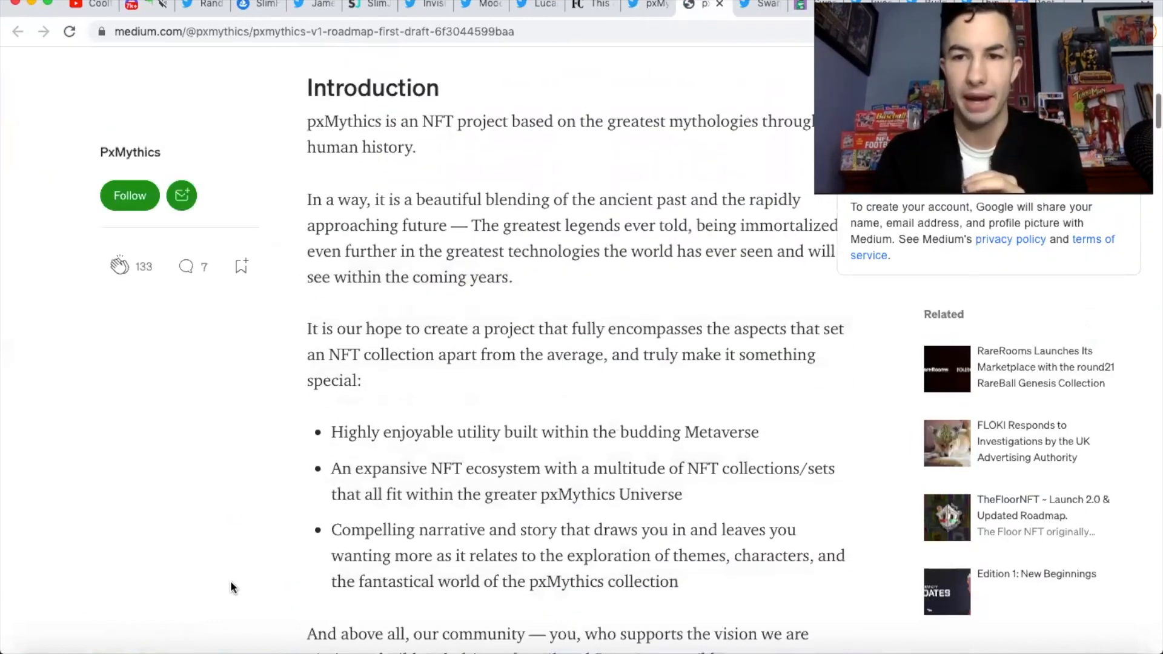
{"action": "scroll", "scroll_direction": "down", "scroll_amount": 3}
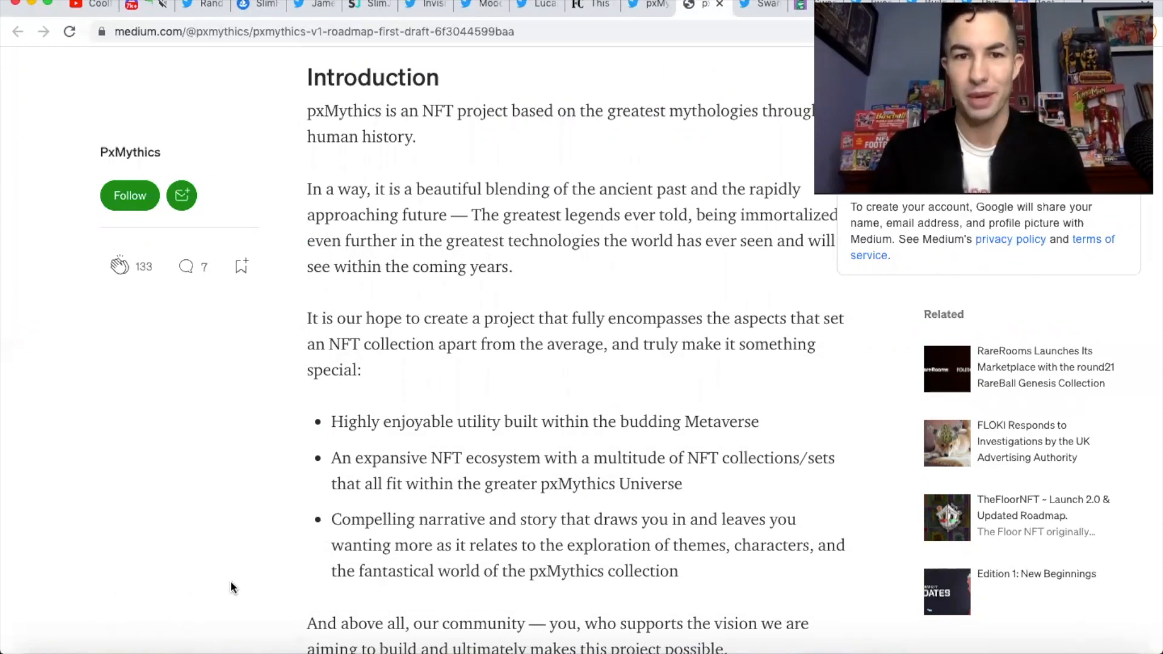
{"action": "scroll", "scroll_direction": "down", "scroll_amount": 3}
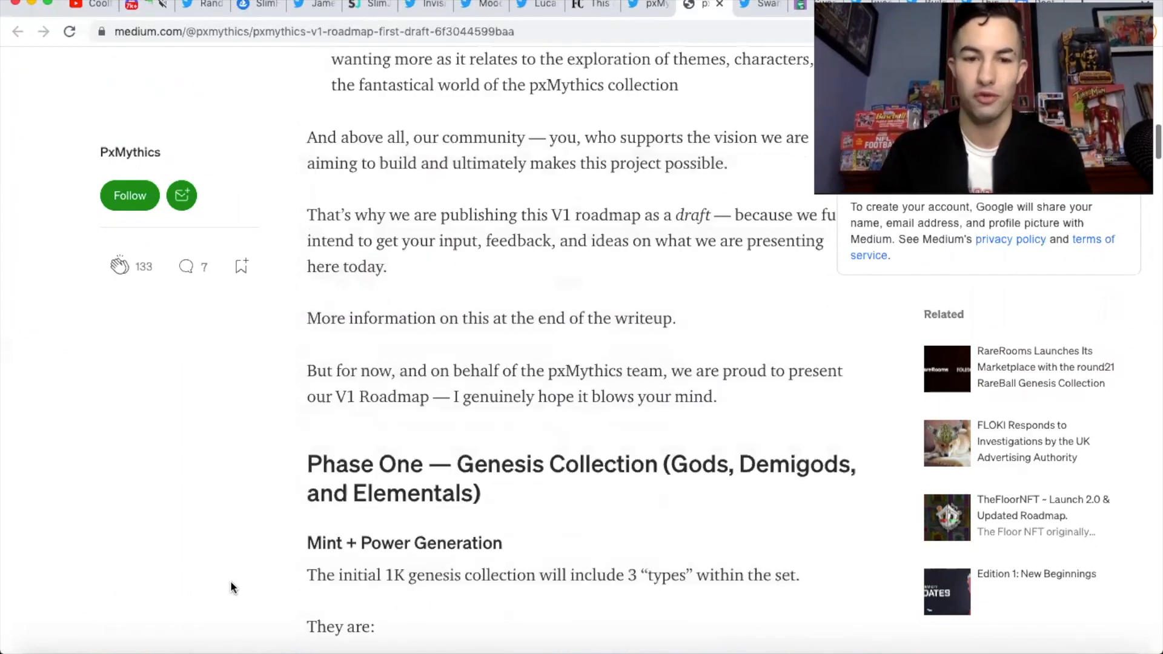
{"action": "scroll", "scroll_direction": "down", "scroll_amount": 3}
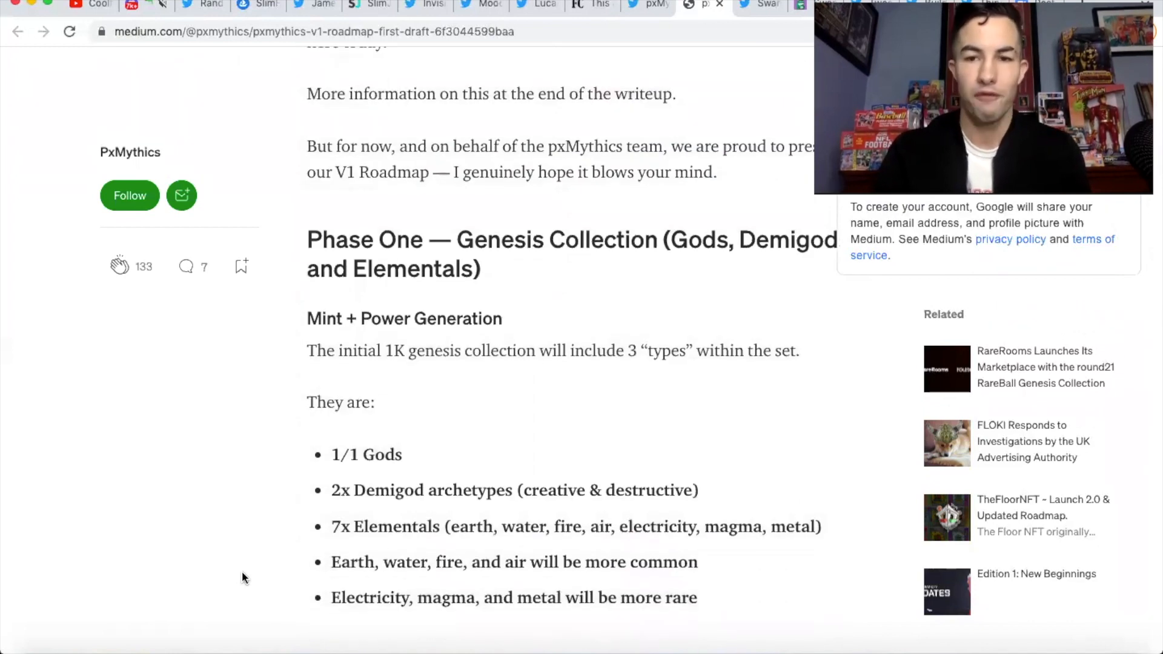
{"action": "scroll", "scroll_direction": "down", "scroll_amount": 3}
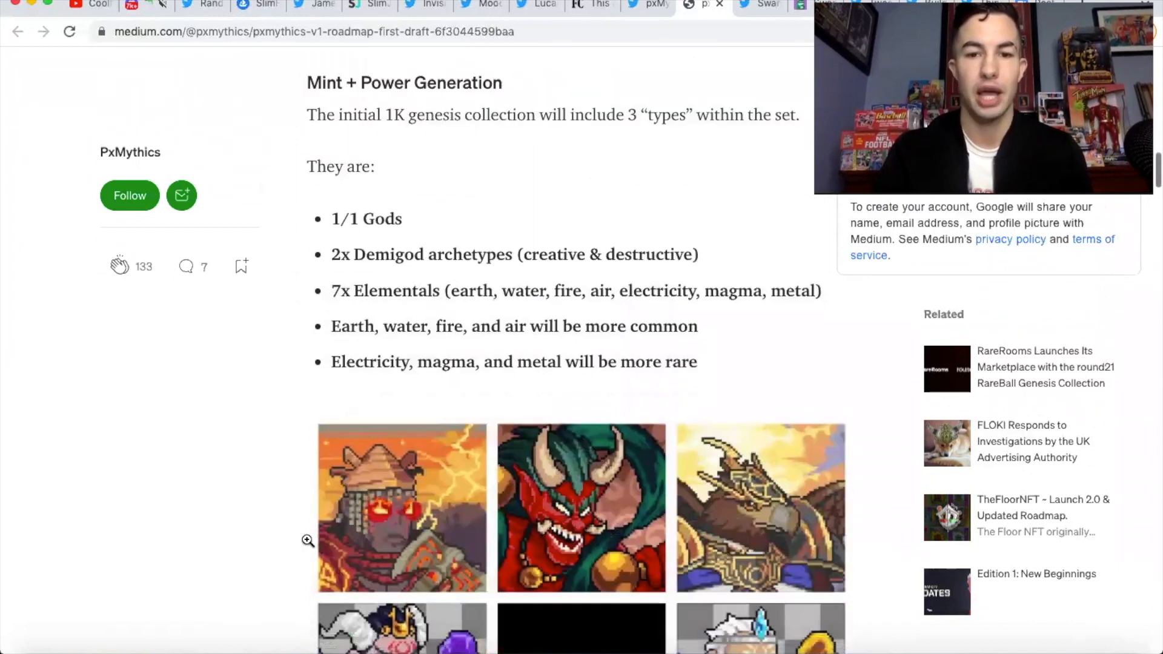
{"action": "scroll", "scroll_direction": "down", "scroll_amount": 3}
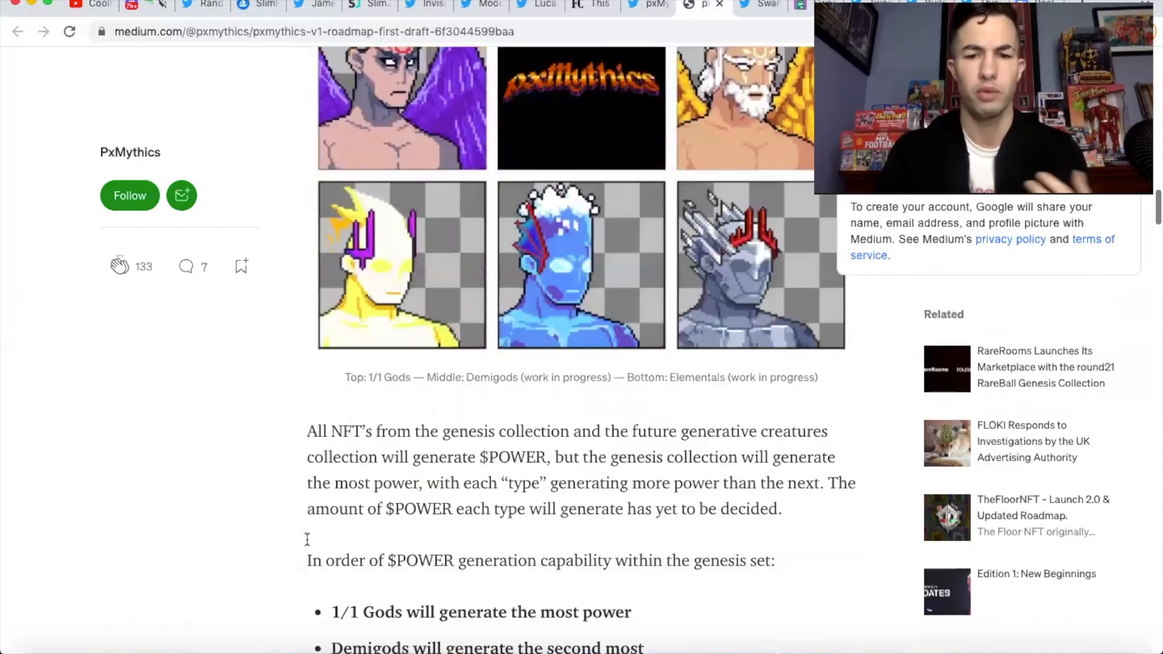
{"action": "scroll", "scroll_direction": "down", "scroll_amount": 3}
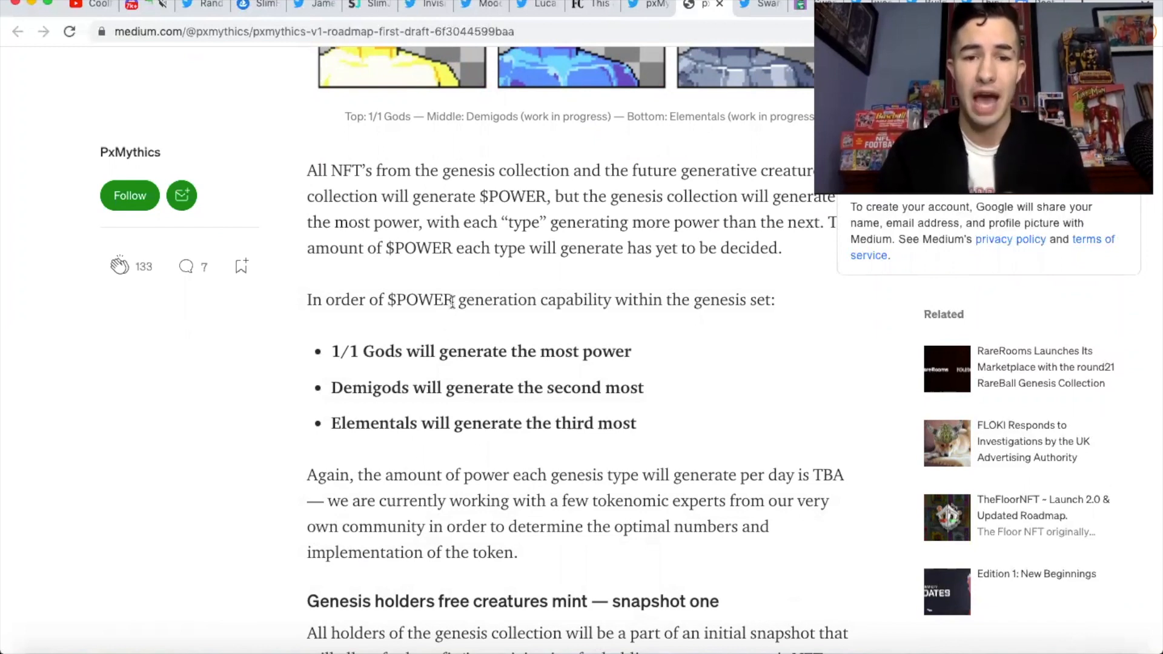
Step: Highlight the word $POWER briefly, then clear the selection
{"action": "double_click", "coordinate": [421, 299]}
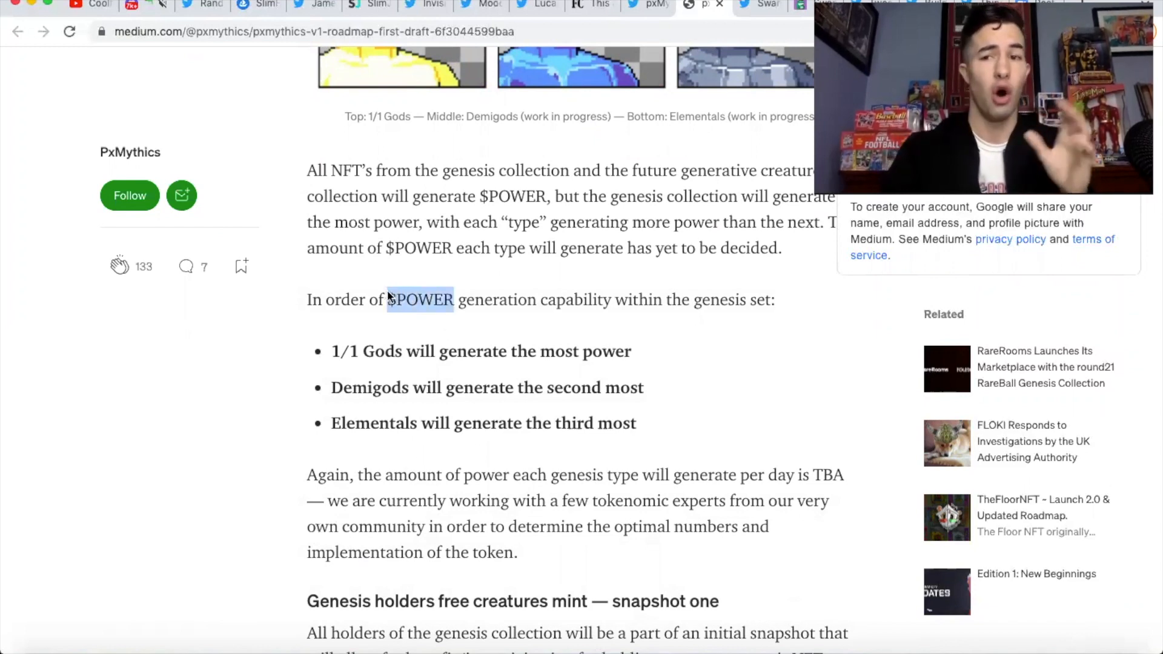
{"action": "left_click", "coordinate": [419, 301]}
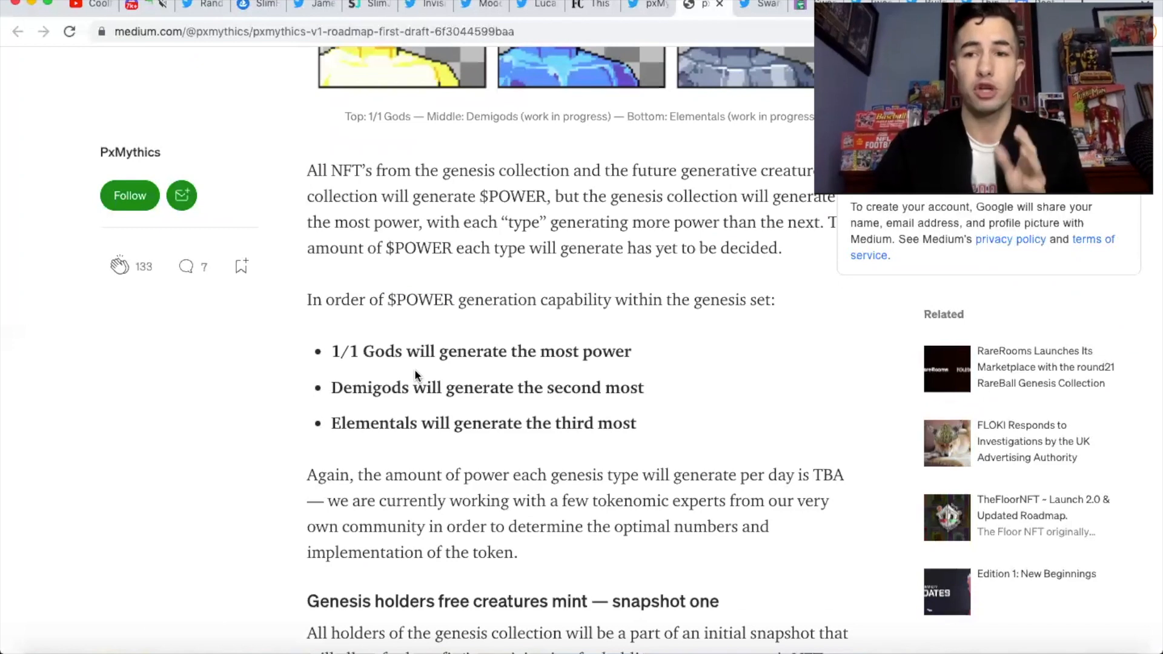
Step: Read on through the snapshot and orb sections to Phase Two's Creatures Ascension methods
{"action": "scroll", "scroll_direction": "down", "scroll_amount": 3}
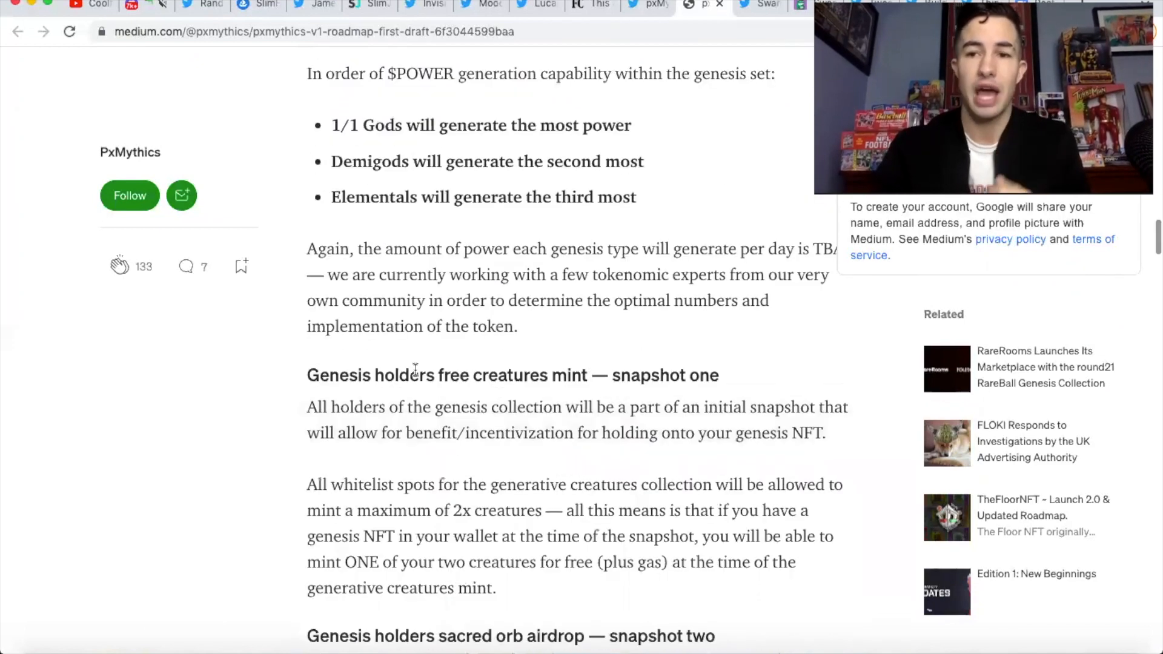
{"action": "scroll", "scroll_direction": "down", "scroll_amount": 3}
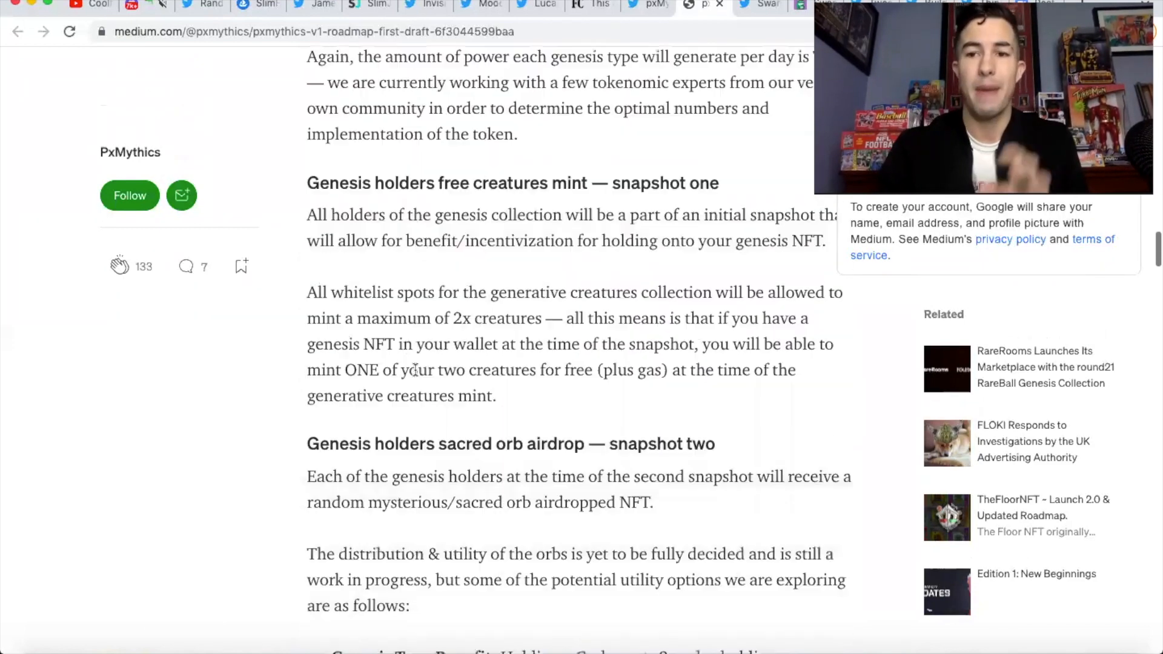
{"action": "scroll", "scroll_direction": "down", "scroll_amount": 3}
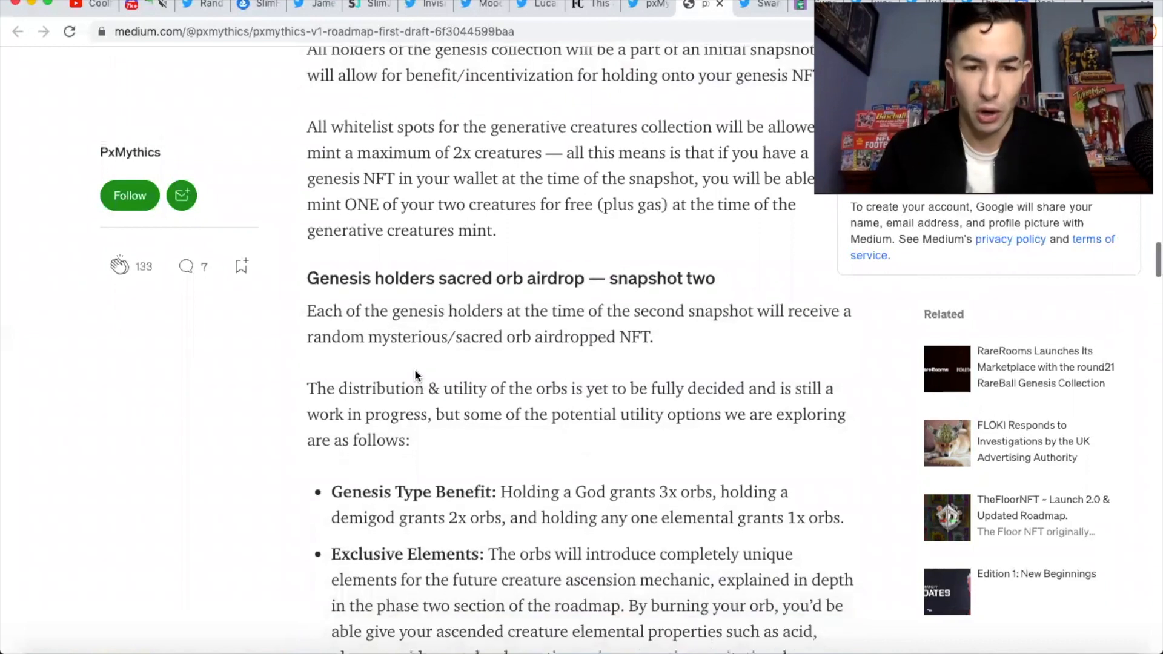
{"action": "scroll", "scroll_direction": "down", "scroll_amount": 3}
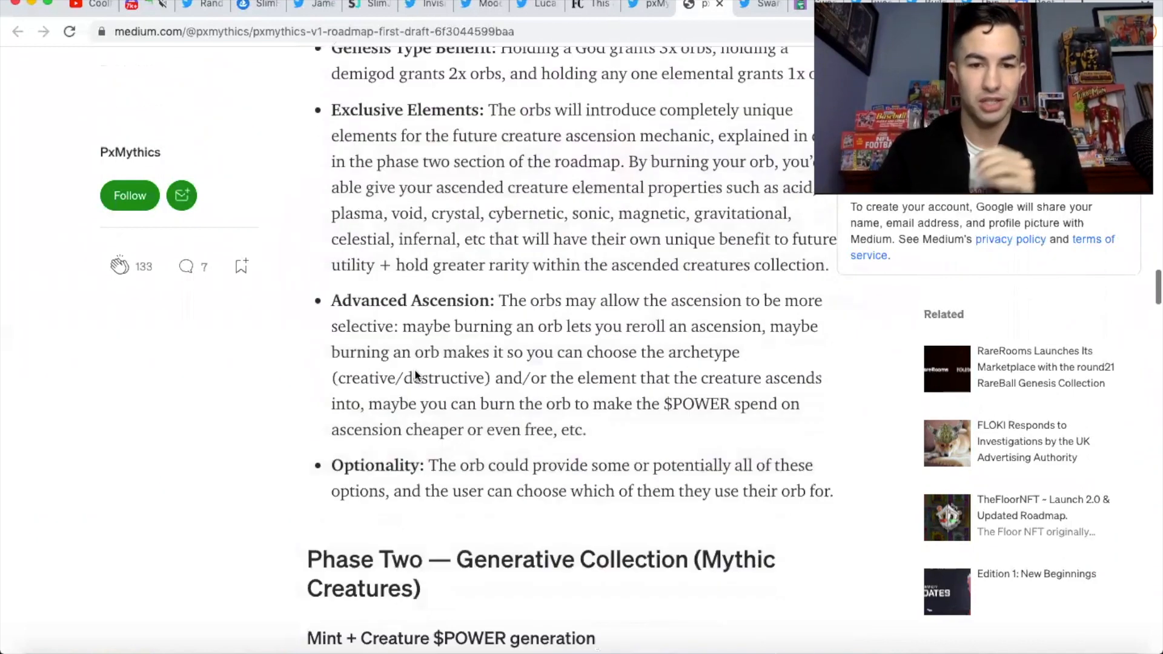
{"action": "scroll", "scroll_direction": "down", "scroll_amount": 3}
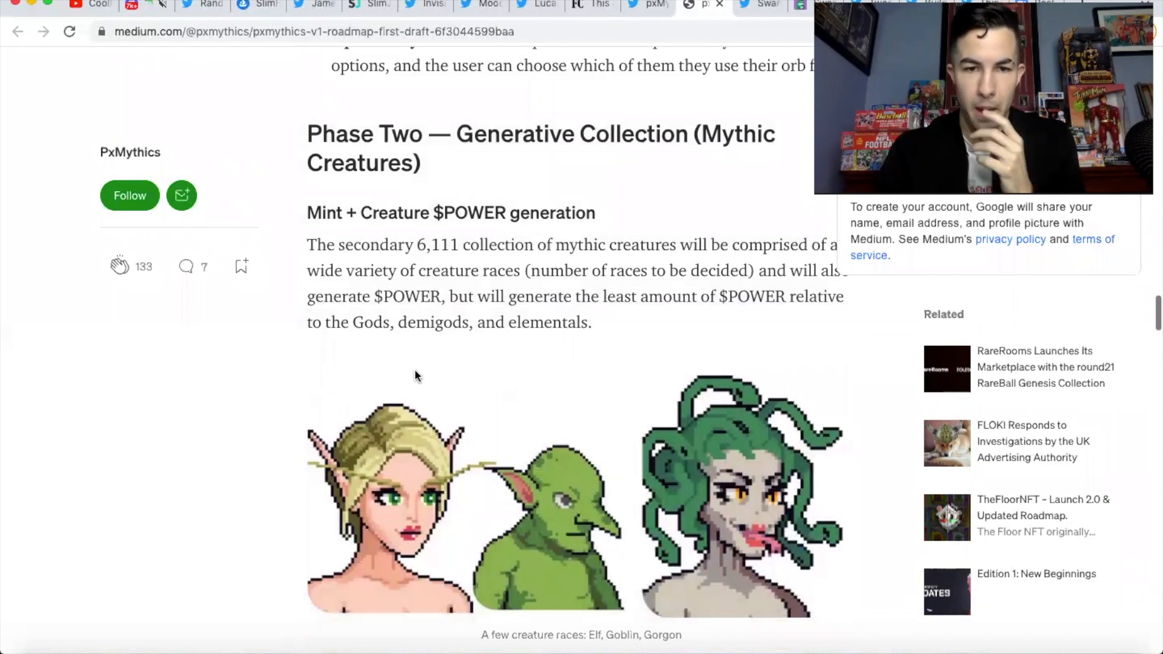
{"action": "scroll", "scroll_direction": "down", "scroll_amount": 3}
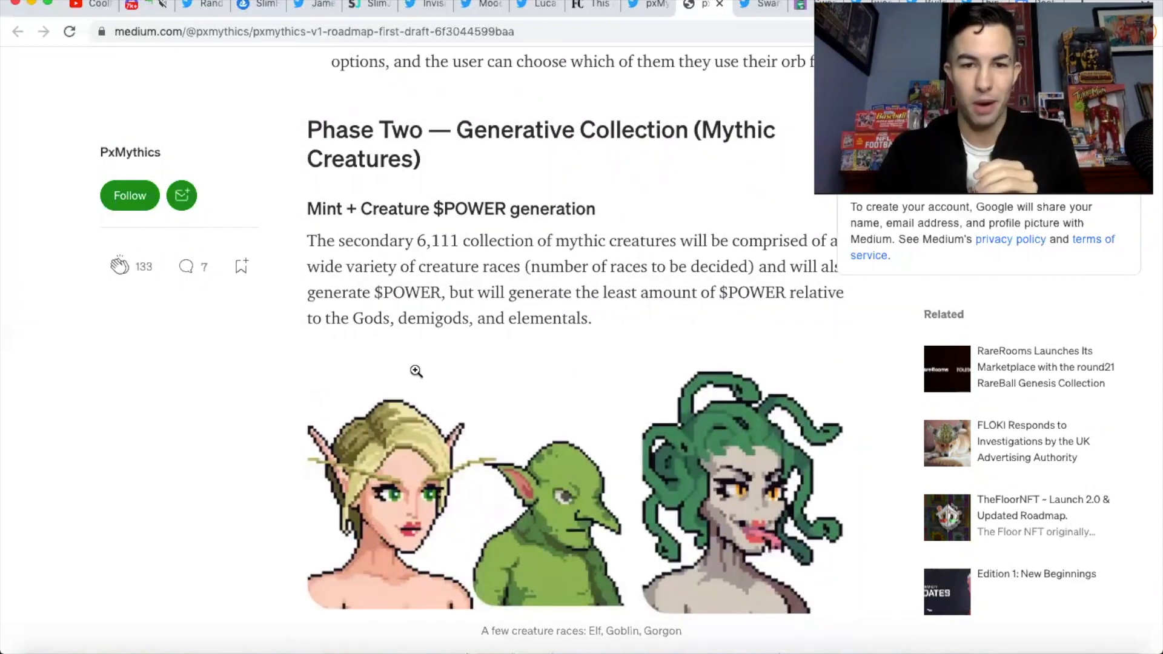
{"action": "scroll", "scroll_direction": "down", "scroll_amount": 3}
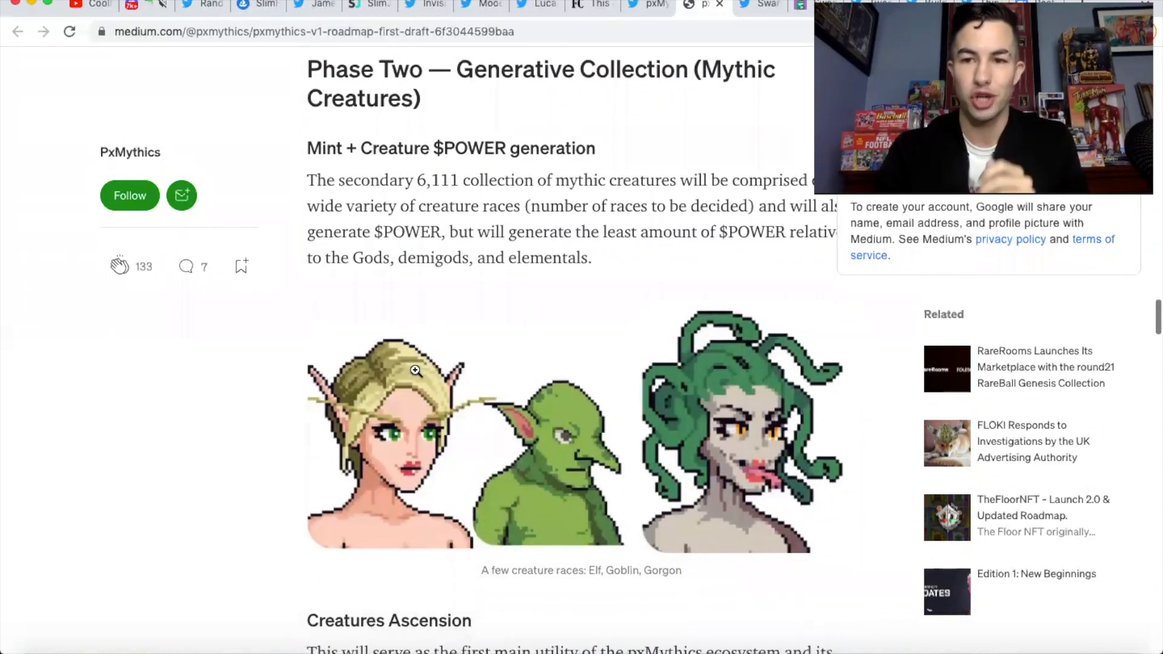
{"action": "scroll", "scroll_direction": "down", "scroll_amount": 3}
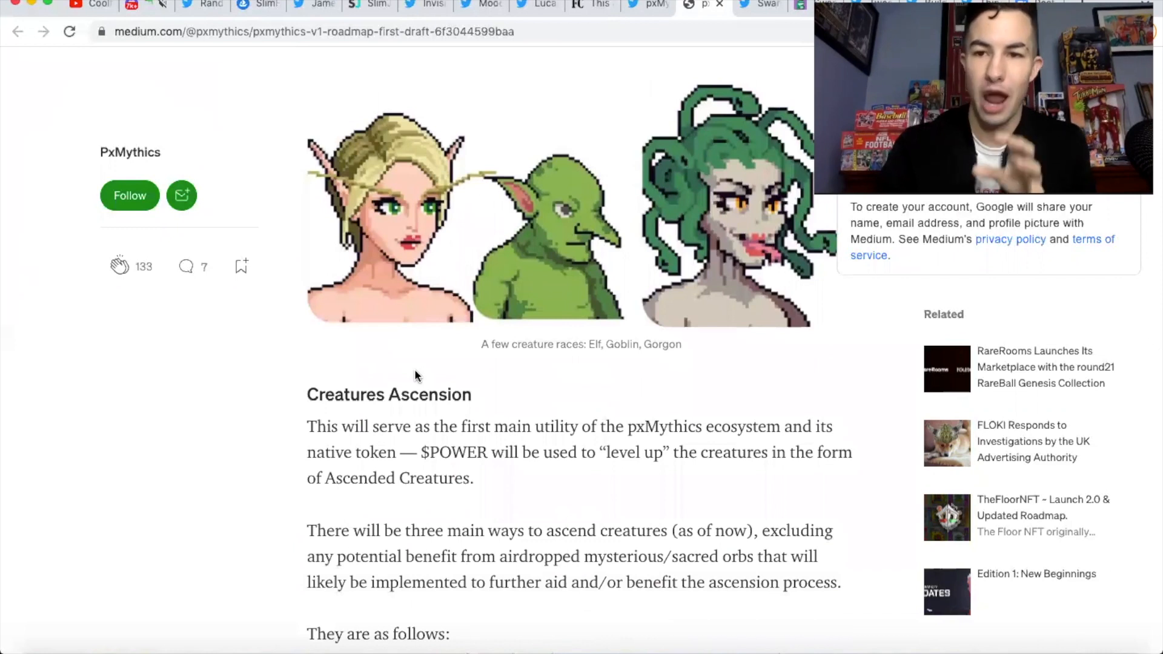
{"action": "scroll", "scroll_direction": "down", "scroll_amount": 3}
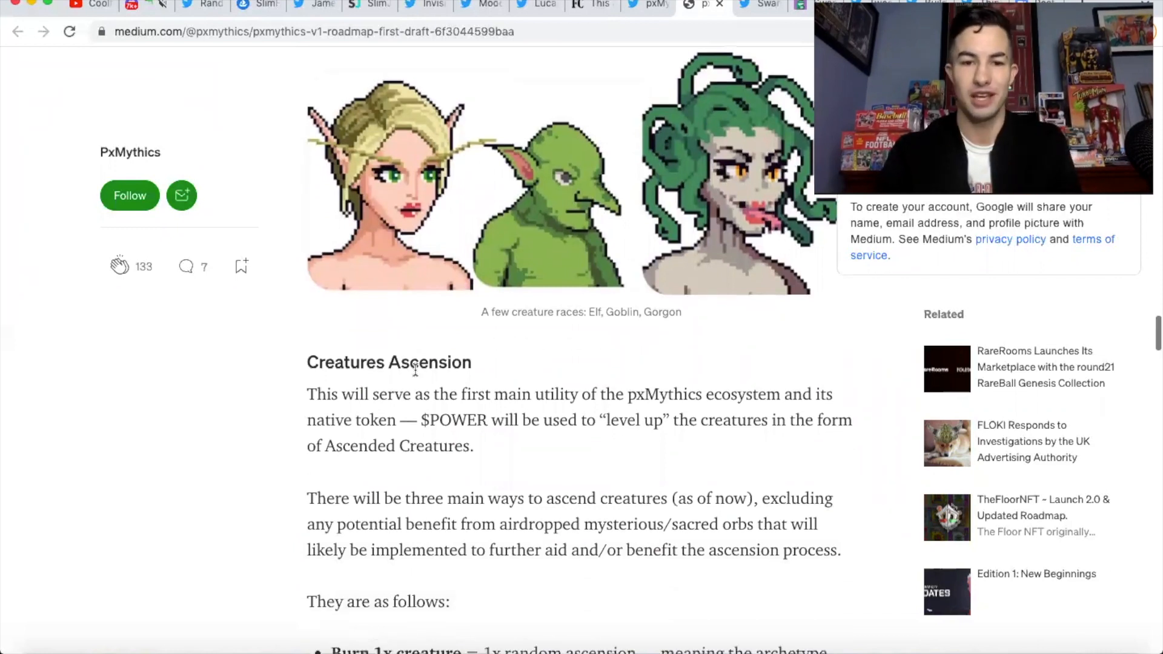
{"action": "scroll", "scroll_direction": "down", "scroll_amount": 3}
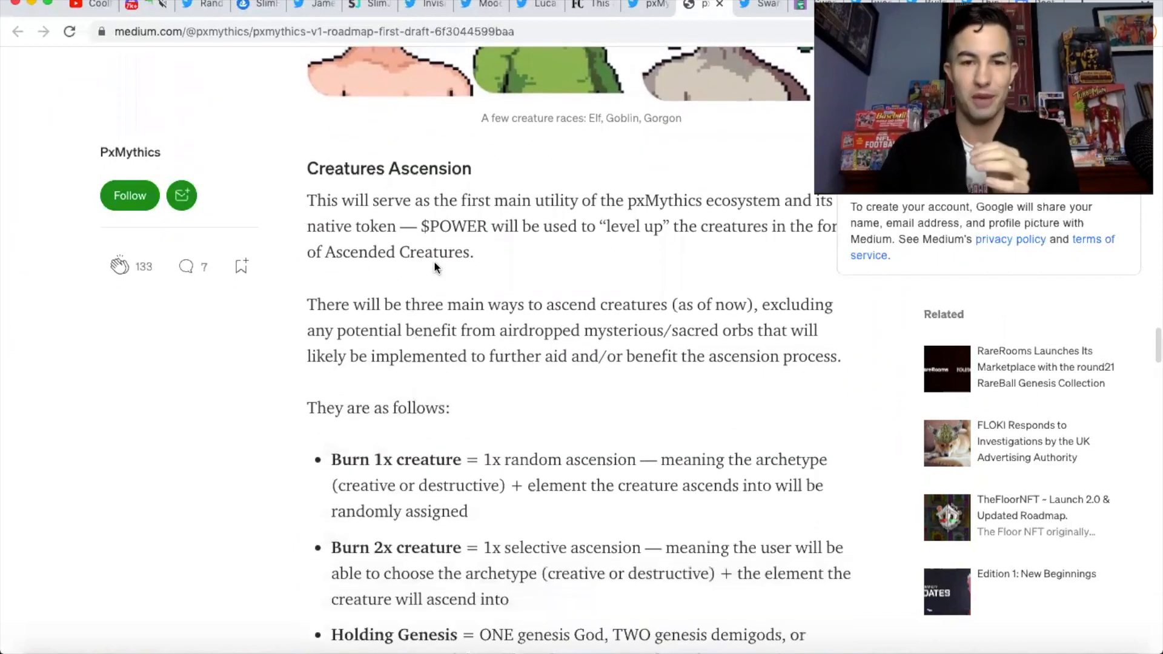
{"action": "mouse_move", "coordinate": [480, 272]}
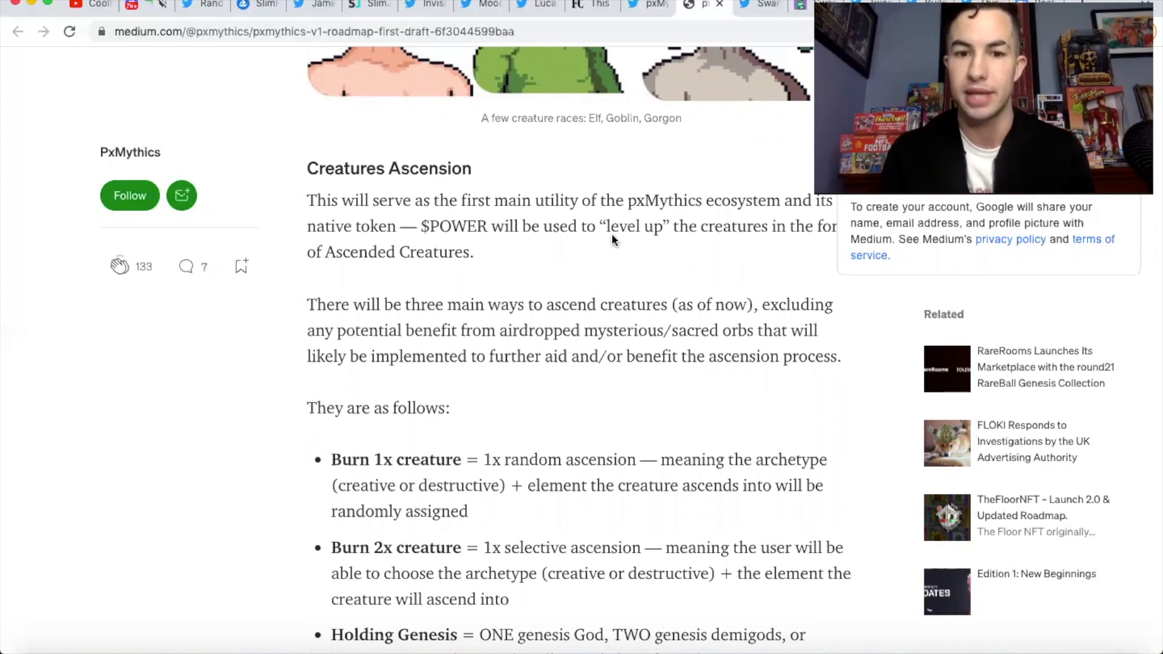
{"action": "mouse_move", "coordinate": [589, 376]}
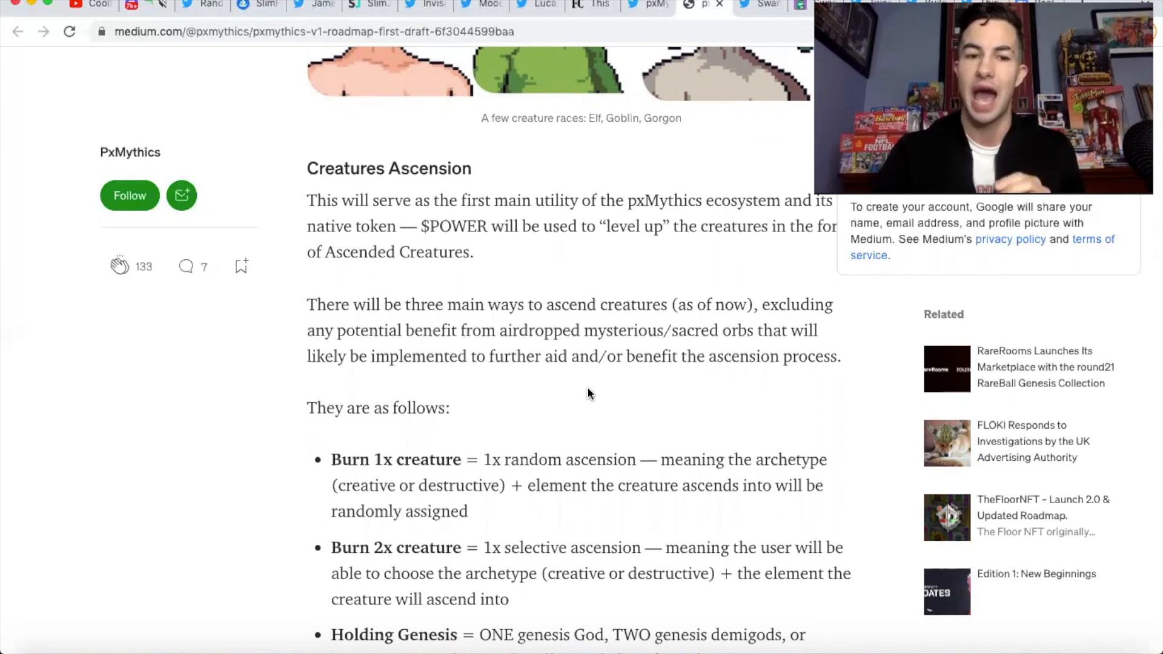
{"action": "scroll", "scroll_direction": "down", "scroll_amount": 3}
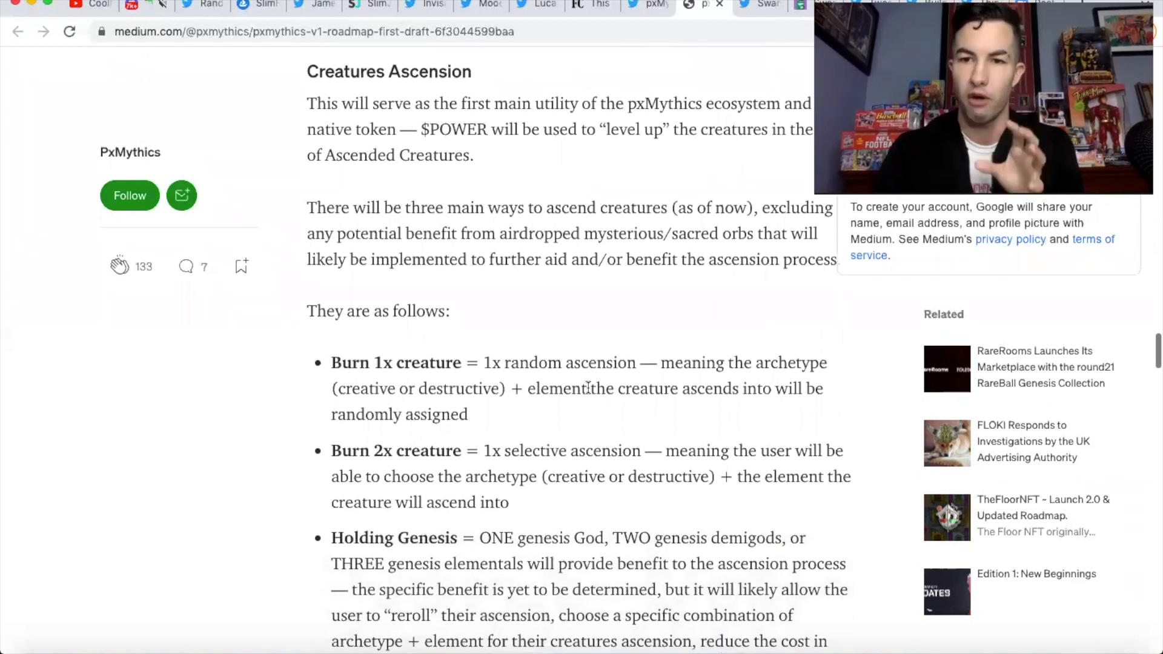
Step: Finish the Creatures Ascension section, then return to FaZe Banks' replies on Twitter
{"action": "scroll", "scroll_direction": "down", "scroll_amount": 3}
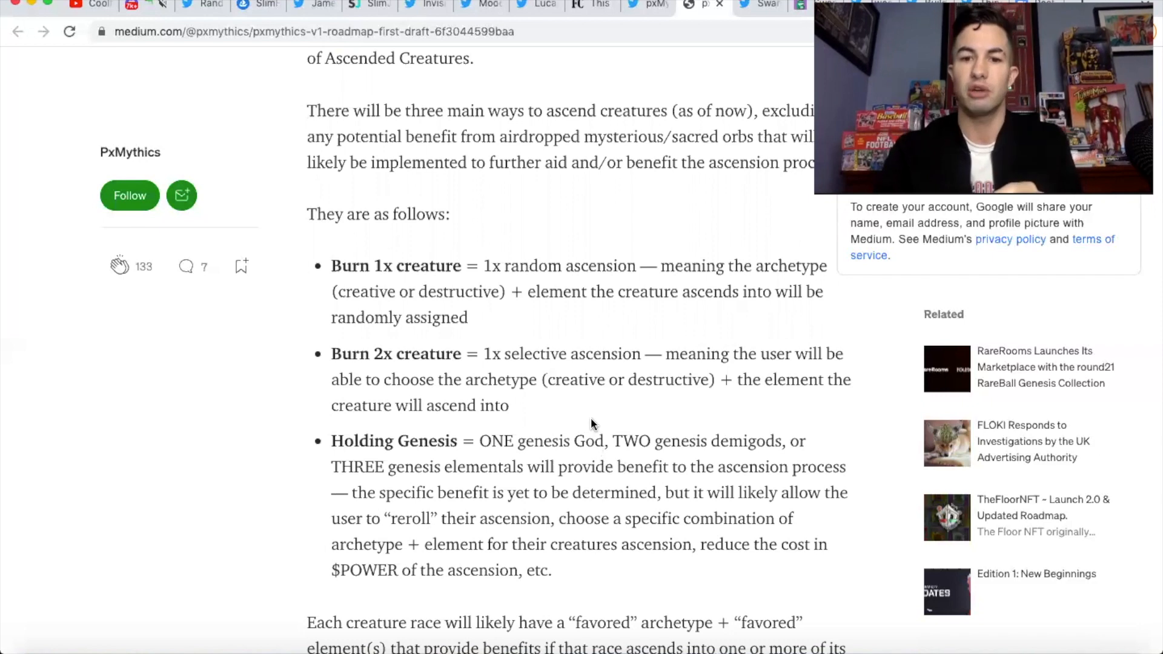
{"action": "scroll", "scroll_direction": "down", "scroll_amount": 3}
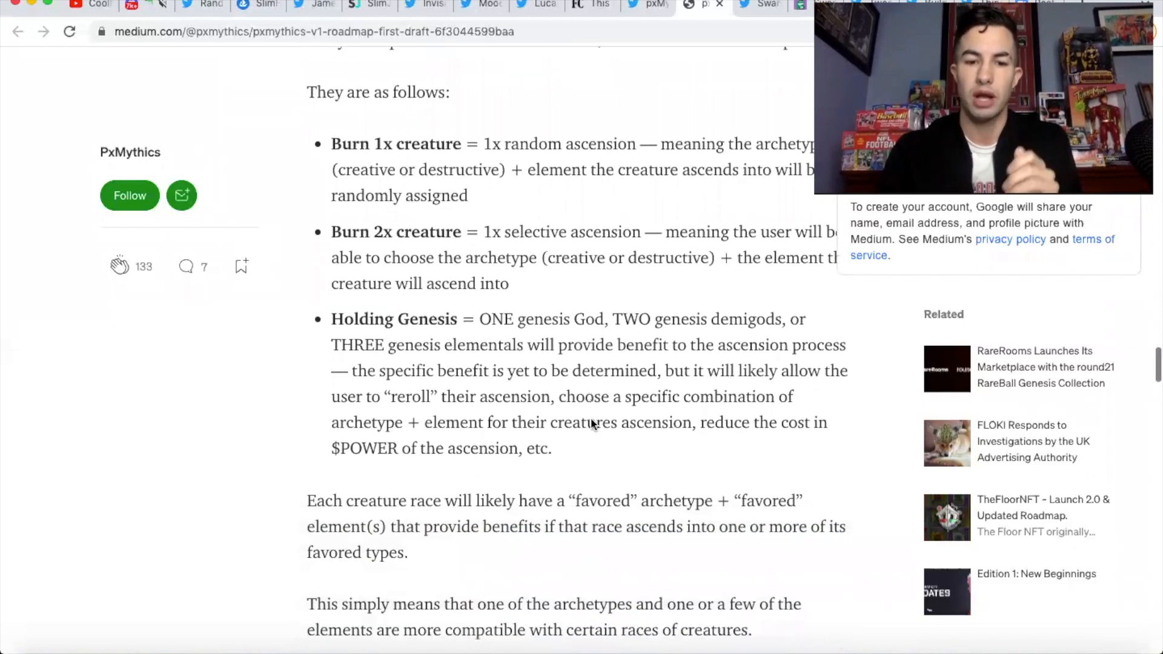
{"action": "scroll", "scroll_direction": "down", "scroll_amount": 3}
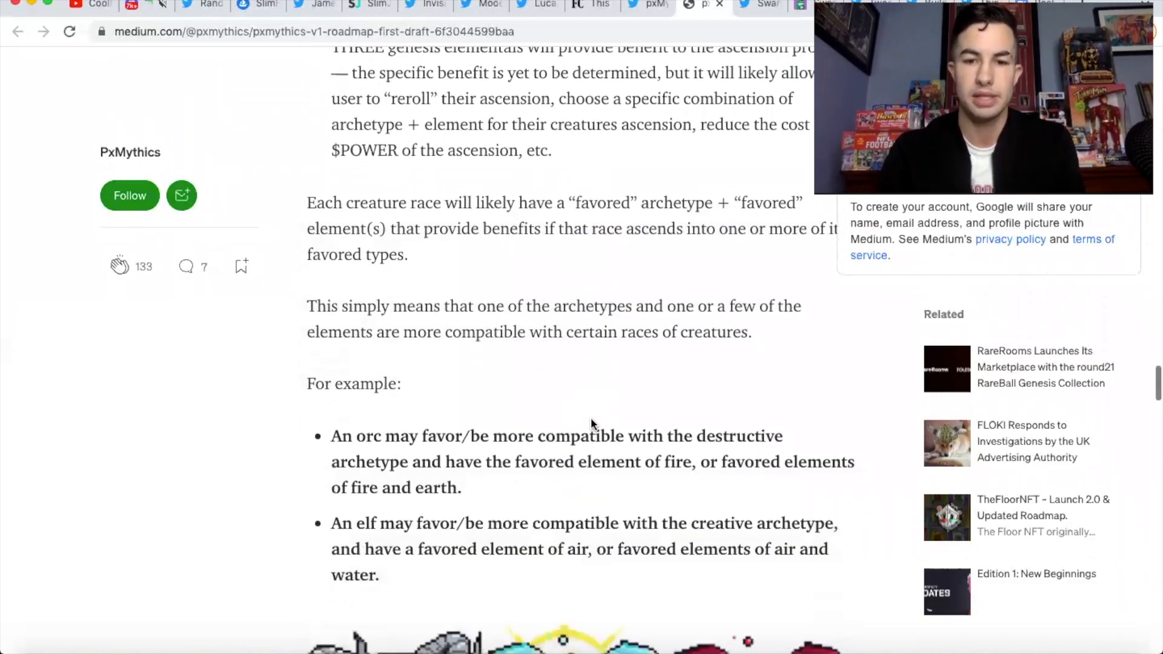
{"action": "scroll", "scroll_direction": "up", "scroll_amount": 3}
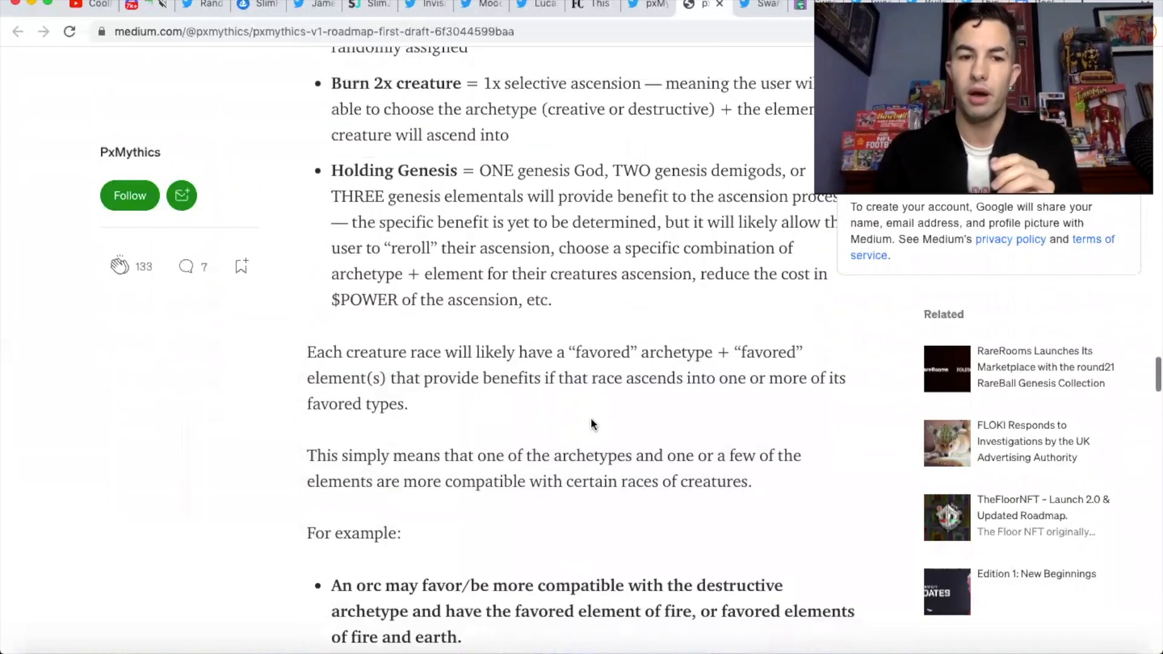
{"action": "scroll", "scroll_direction": "up", "scroll_amount": 3}
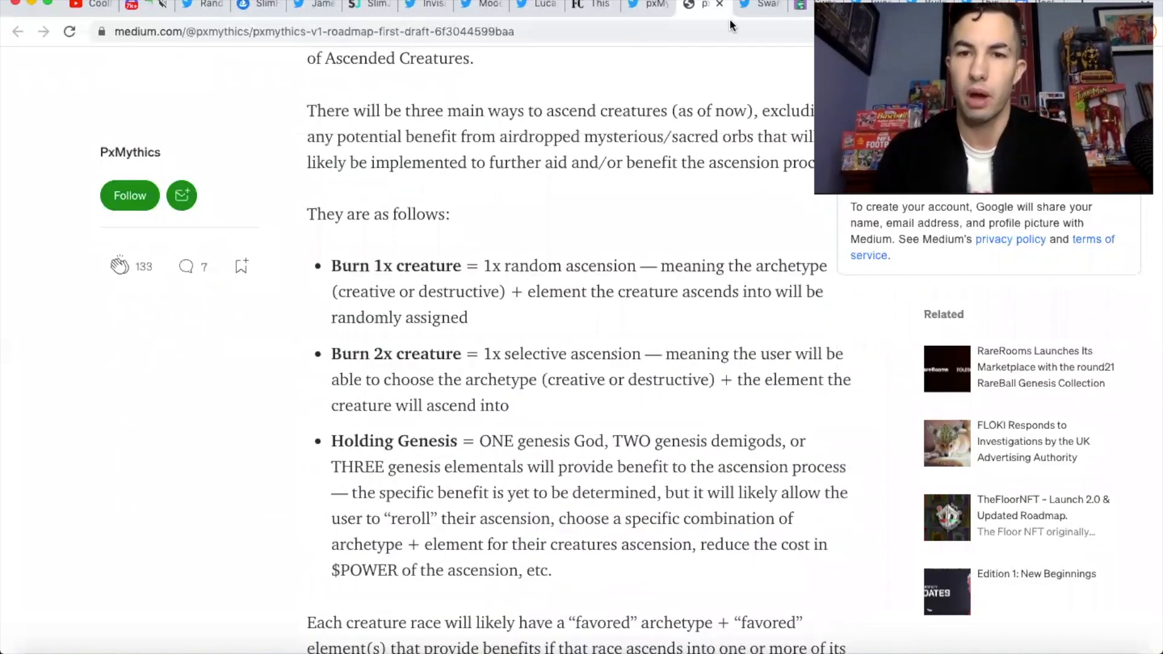
{"action": "left_click", "coordinate": [761, 7]}
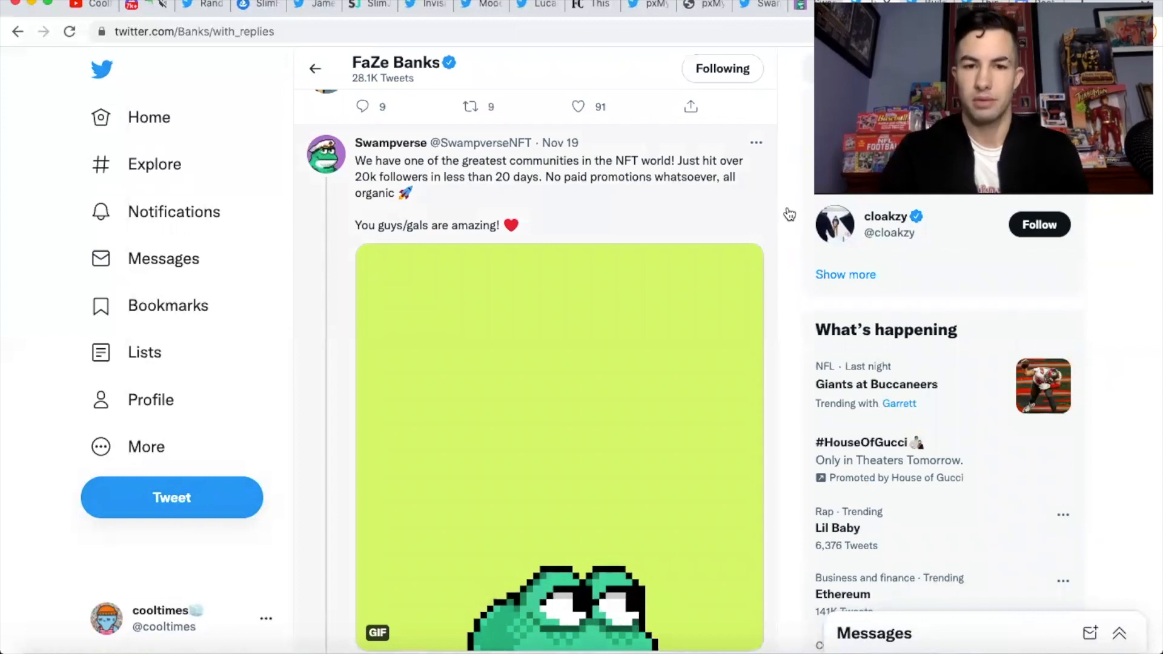
Step: Move past the Swampverse 20K-followers tweet and go to the swamps.io website
{"action": "scroll", "scroll_direction": "down", "scroll_amount": 3}
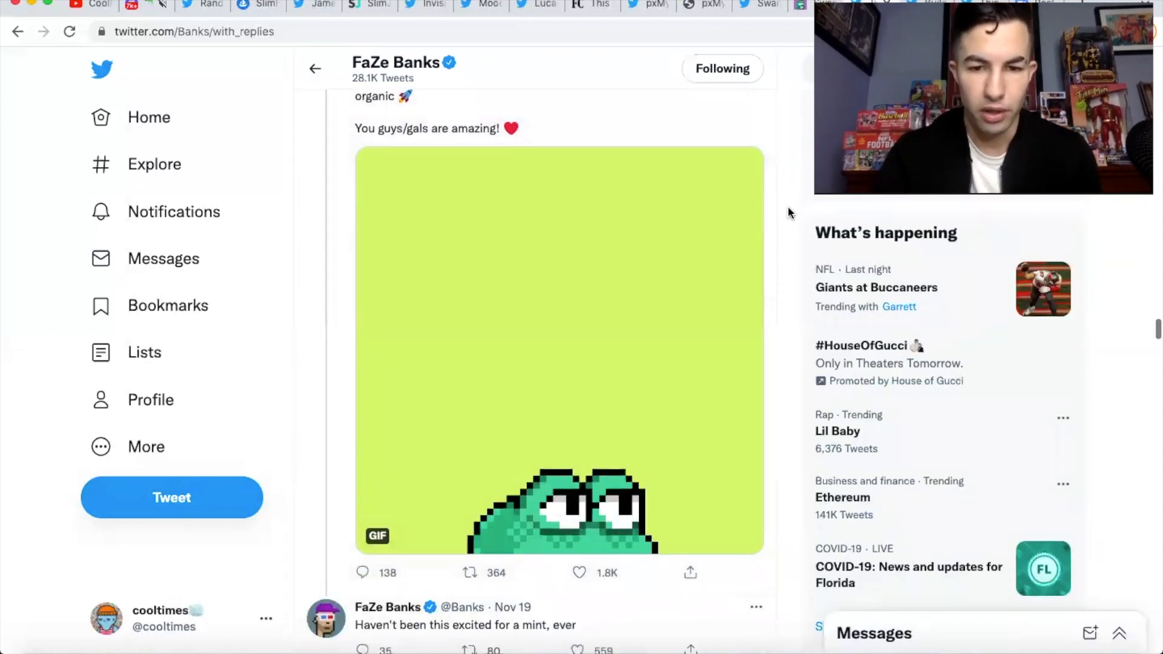
{"action": "scroll", "scroll_direction": "down", "scroll_amount": 3}
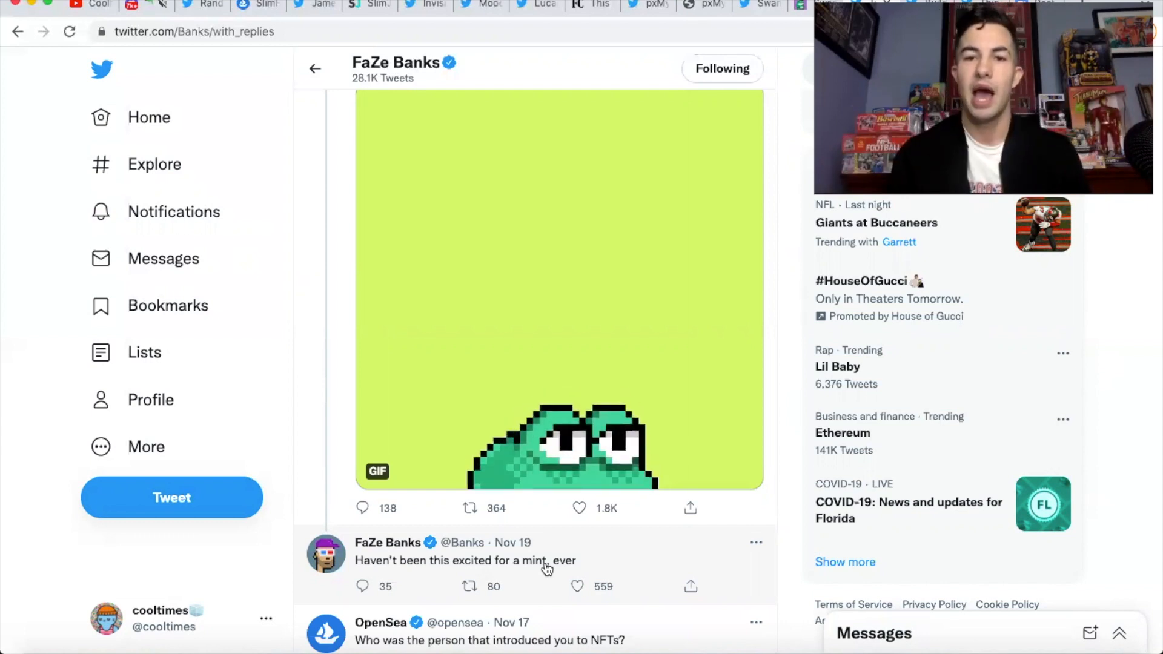
{"action": "mouse_move", "coordinate": [656, 189]}
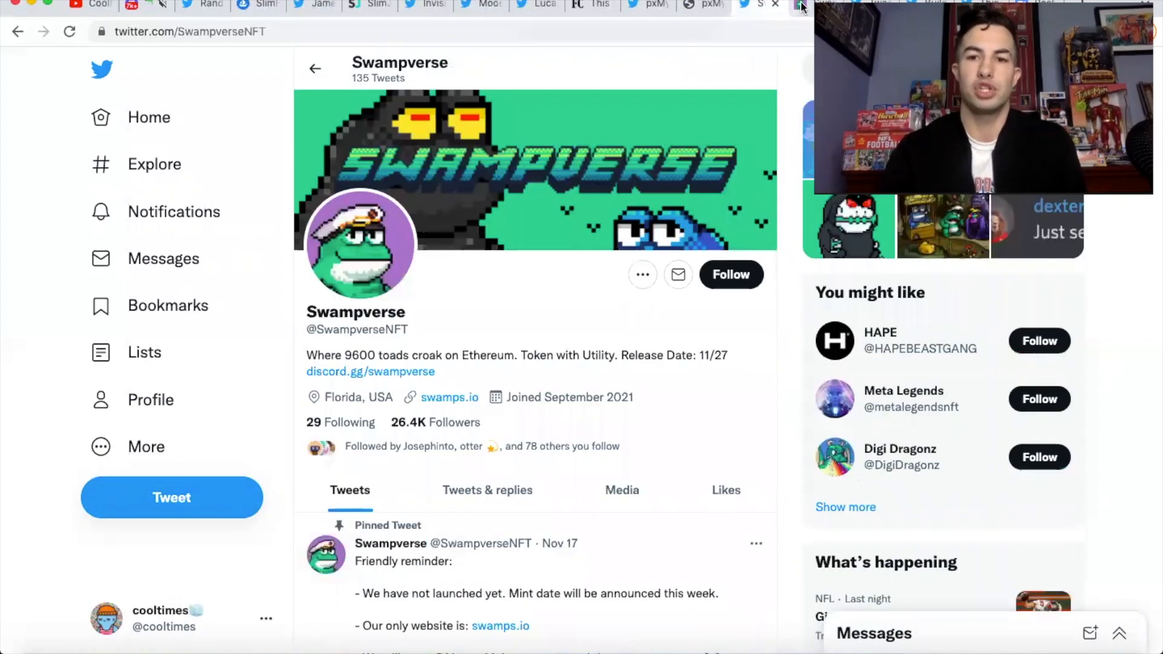
{"action": "left_click", "coordinate": [449, 397]}
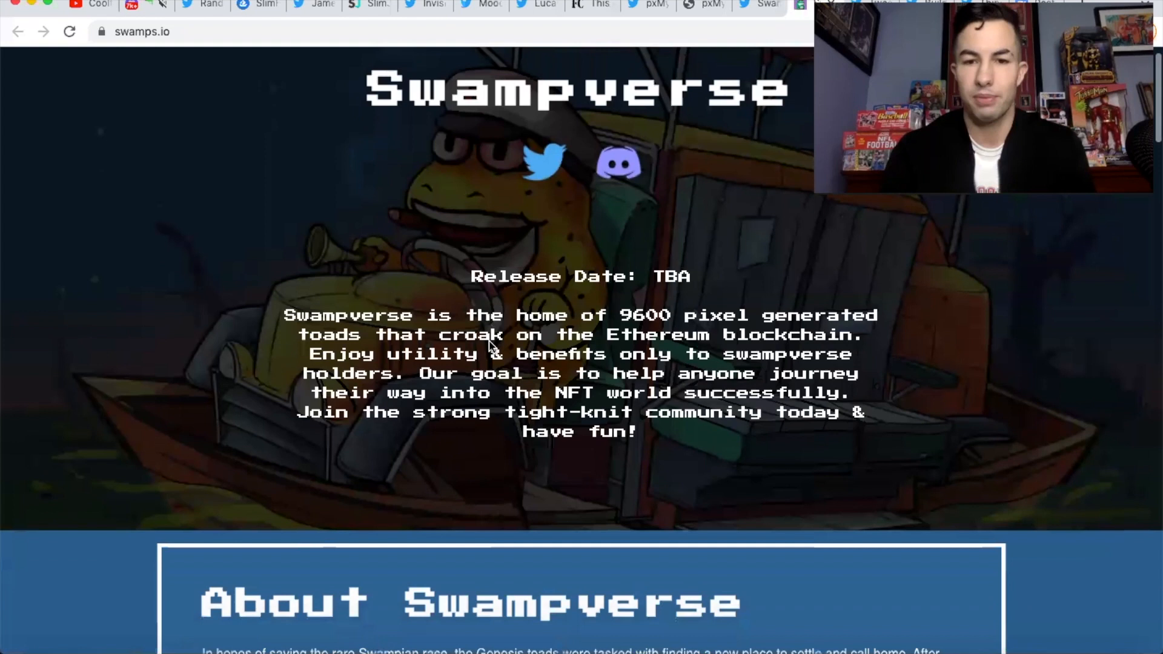
Step: Read swamps.io's About lore down to Genesis Toads, Toads utility and Mysterious Creature
{"action": "scroll", "scroll_direction": "down", "scroll_amount": 3}
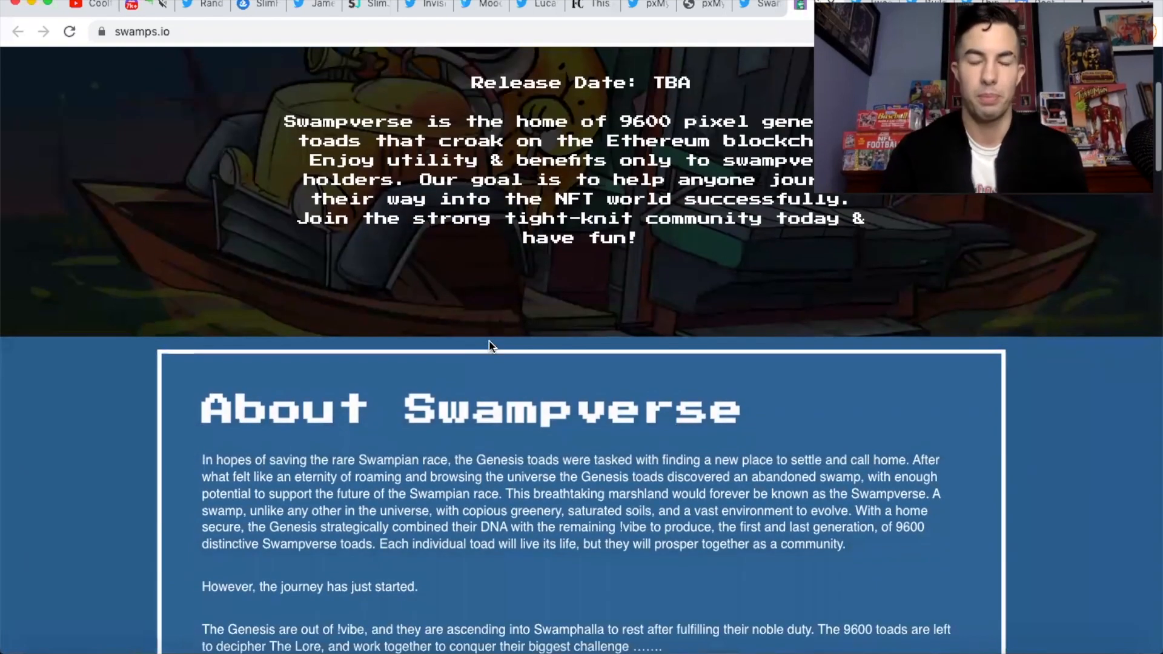
{"action": "scroll", "scroll_direction": "down", "scroll_amount": 3}
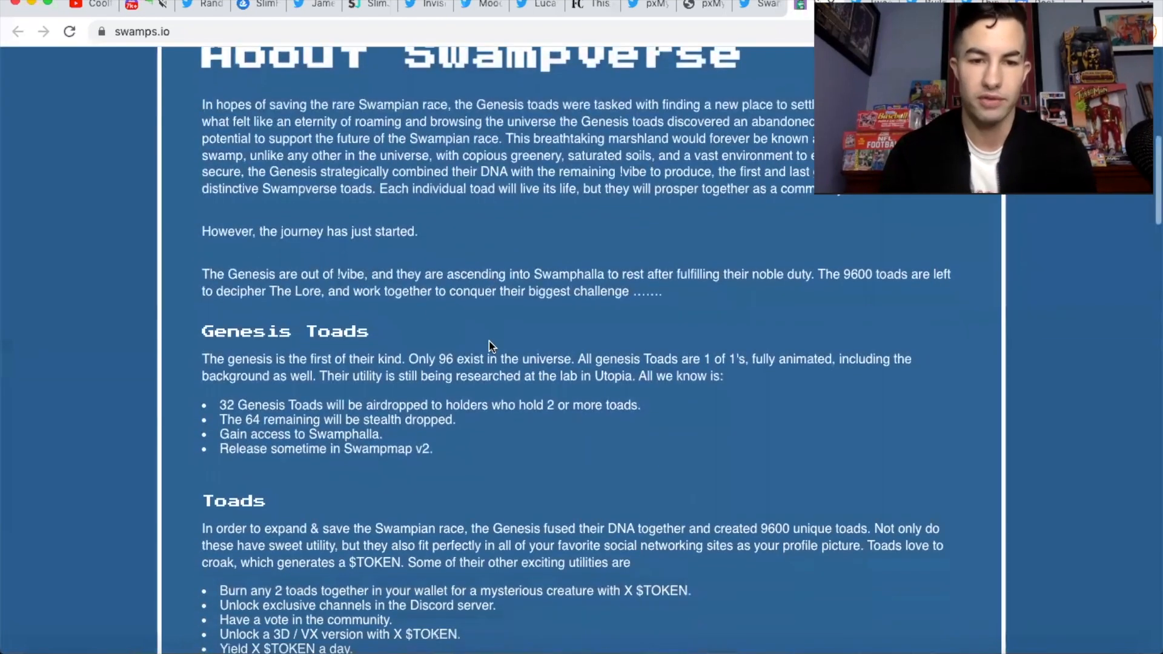
{"action": "scroll", "scroll_direction": "down", "scroll_amount": 3}
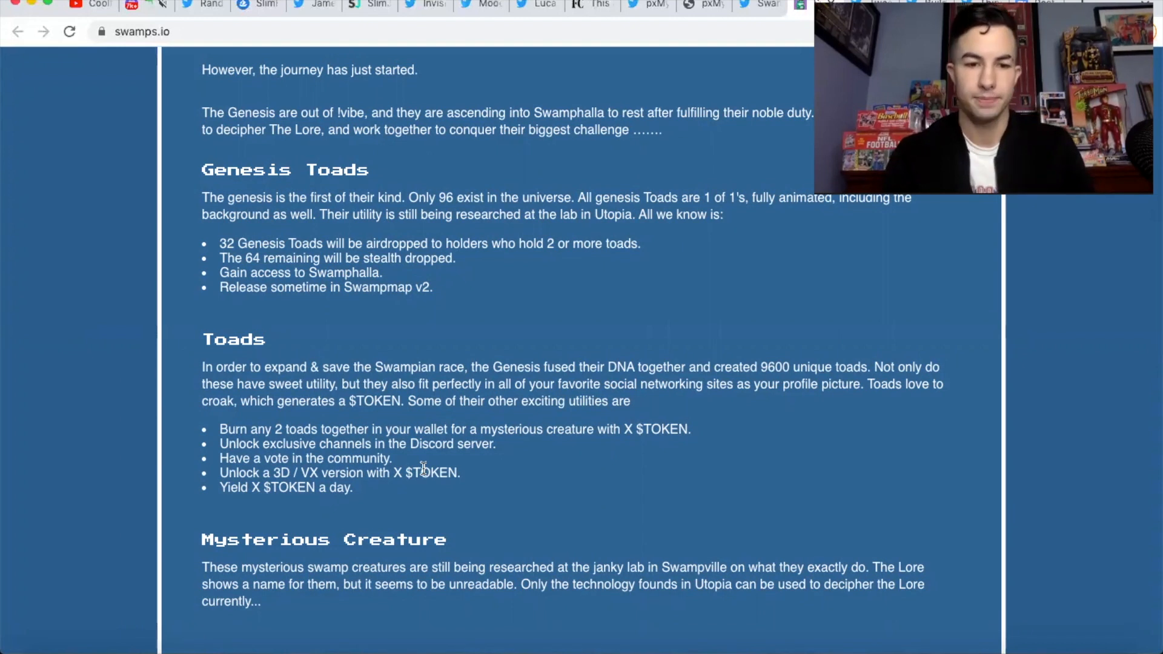
{"action": "scroll", "scroll_direction": "down", "scroll_amount": 3}
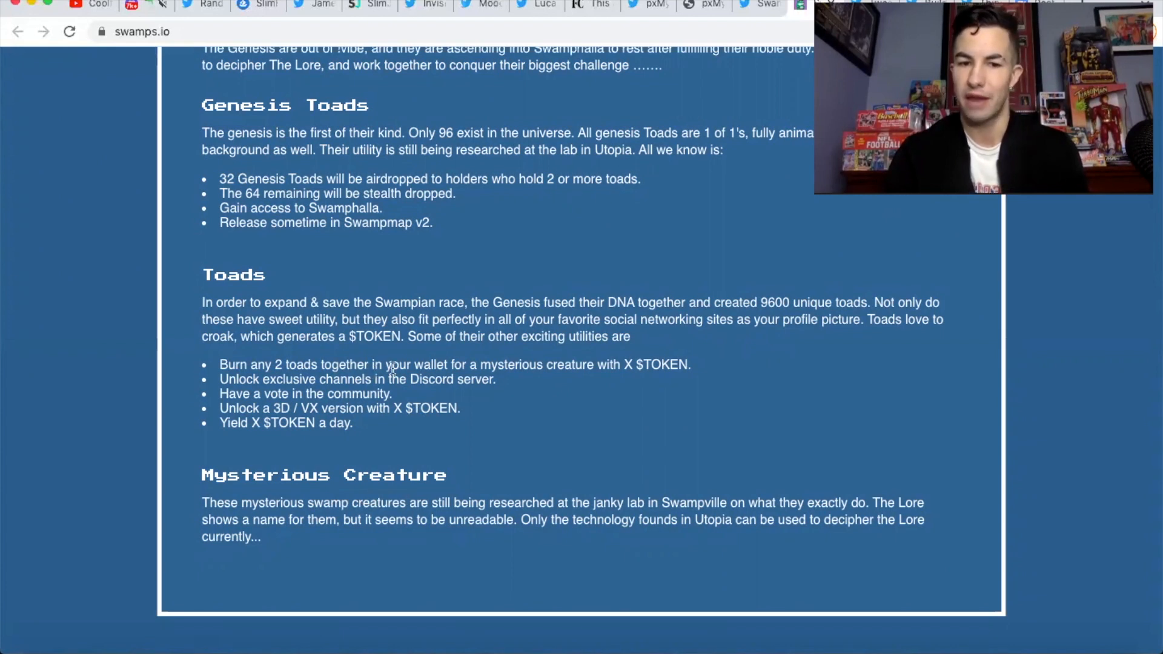
{"action": "mouse_move", "coordinate": [547, 381]}
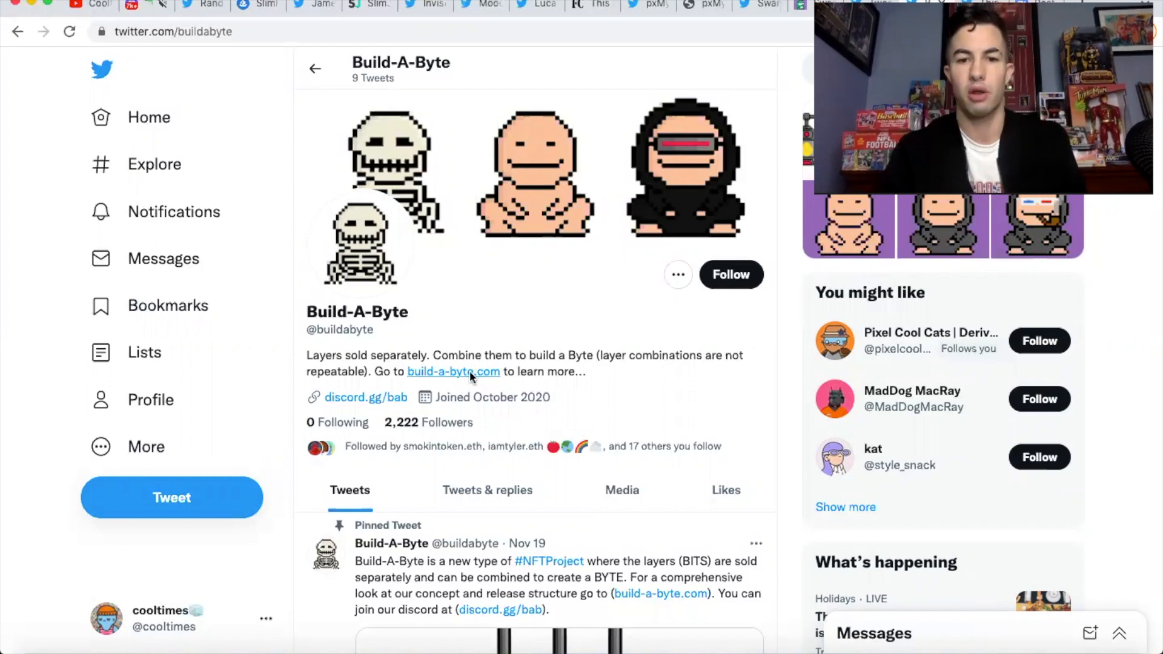
Step: Visit build-a-byte.com from the bio and read its Incubator and Byte-Builder machine lore
{"action": "left_click", "coordinate": [453, 372]}
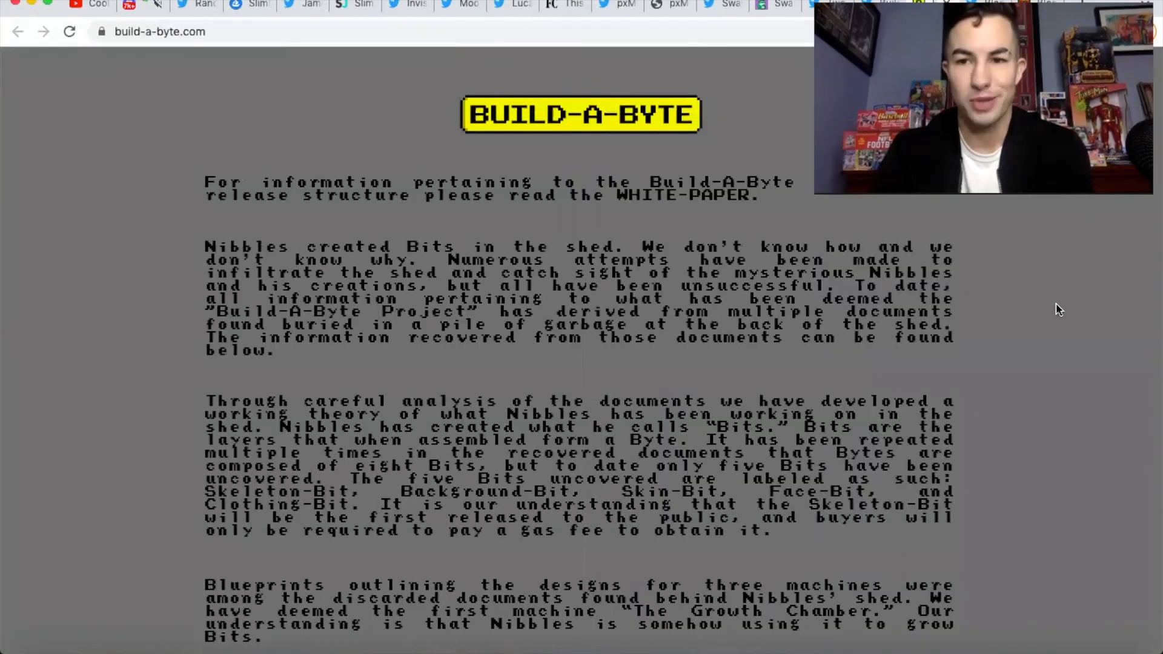
{"action": "scroll", "scroll_direction": "down", "scroll_amount": 3}
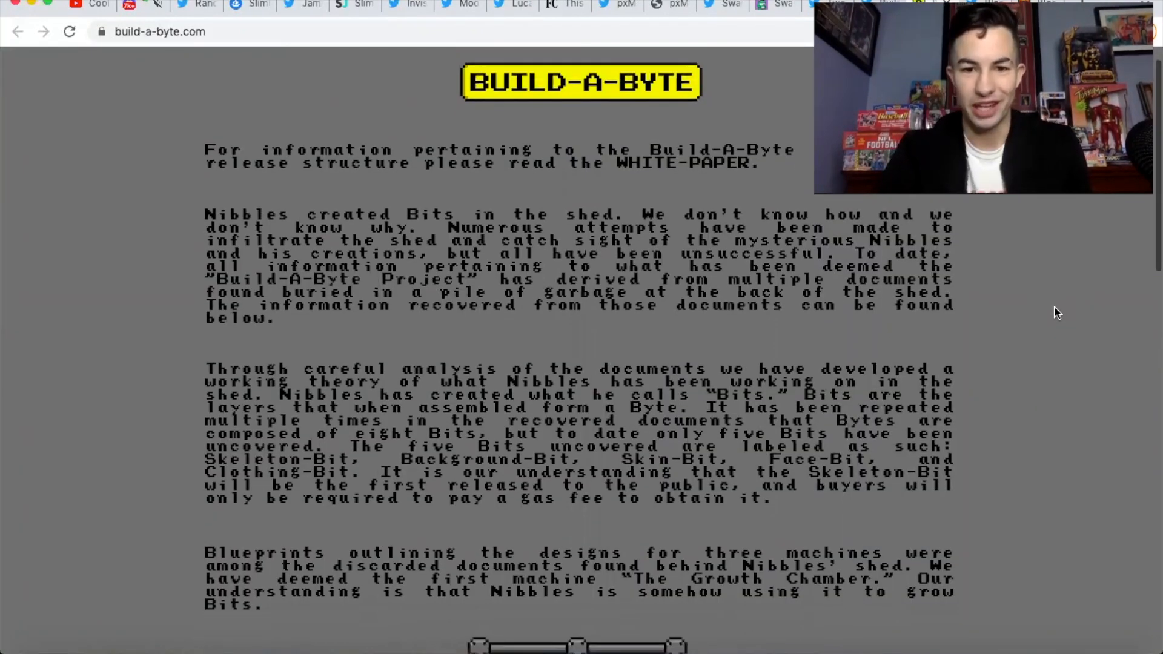
{"action": "scroll", "scroll_direction": "down", "scroll_amount": 3}
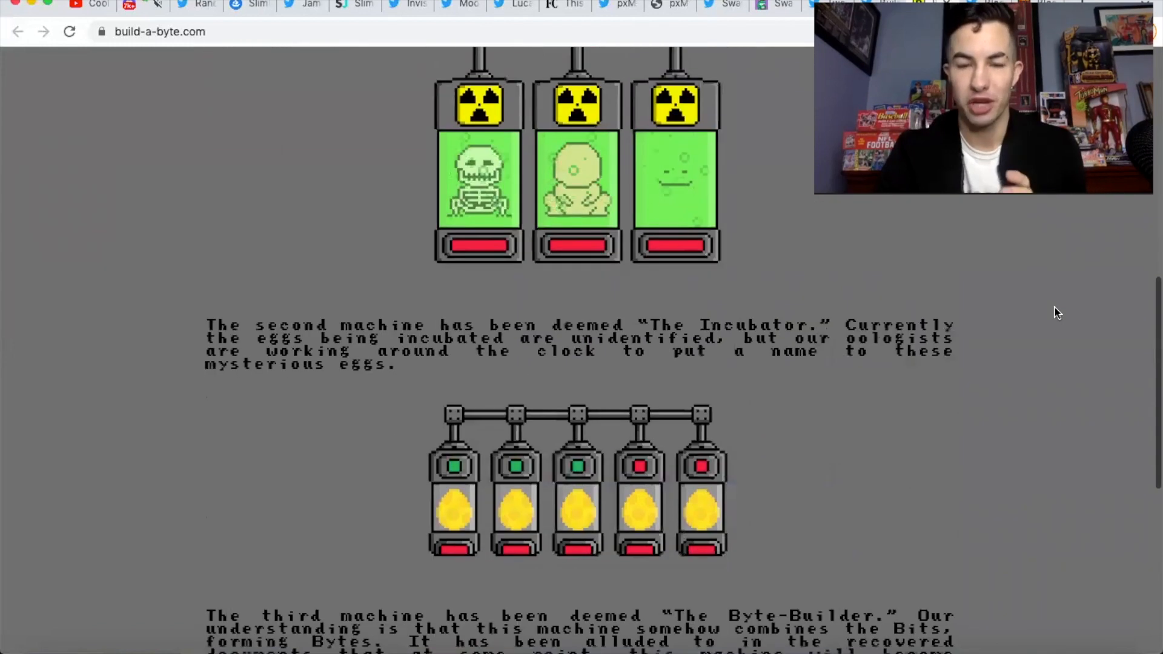
{"action": "scroll", "scroll_direction": "down", "scroll_amount": 3}
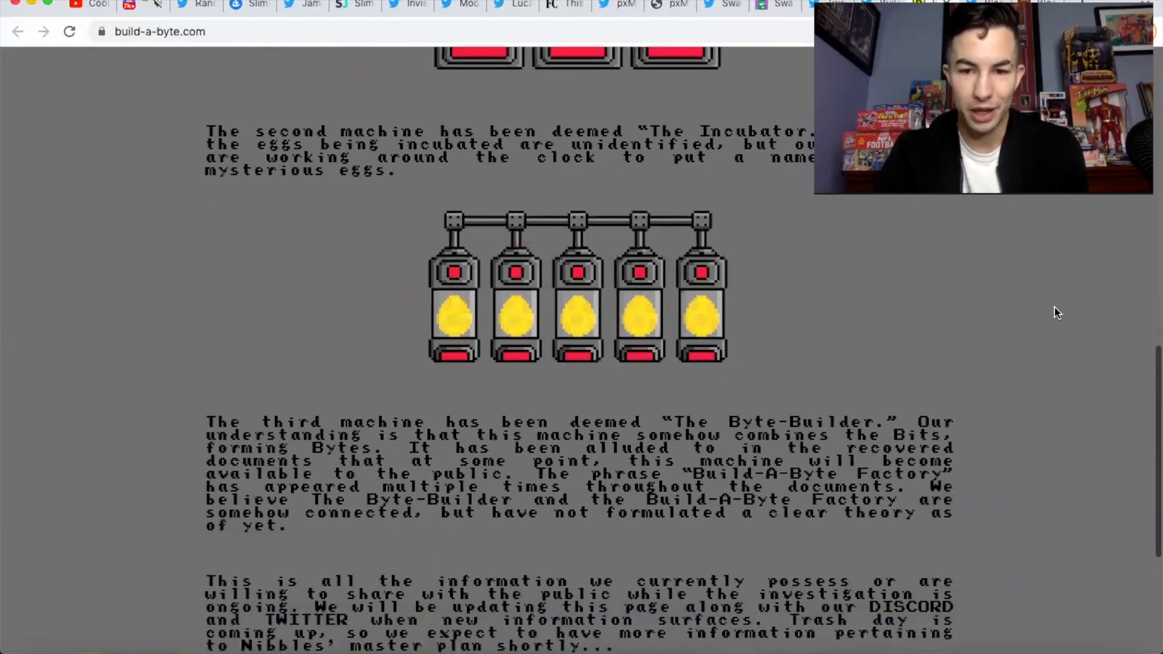
{"action": "scroll", "scroll_direction": "down", "scroll_amount": 3}
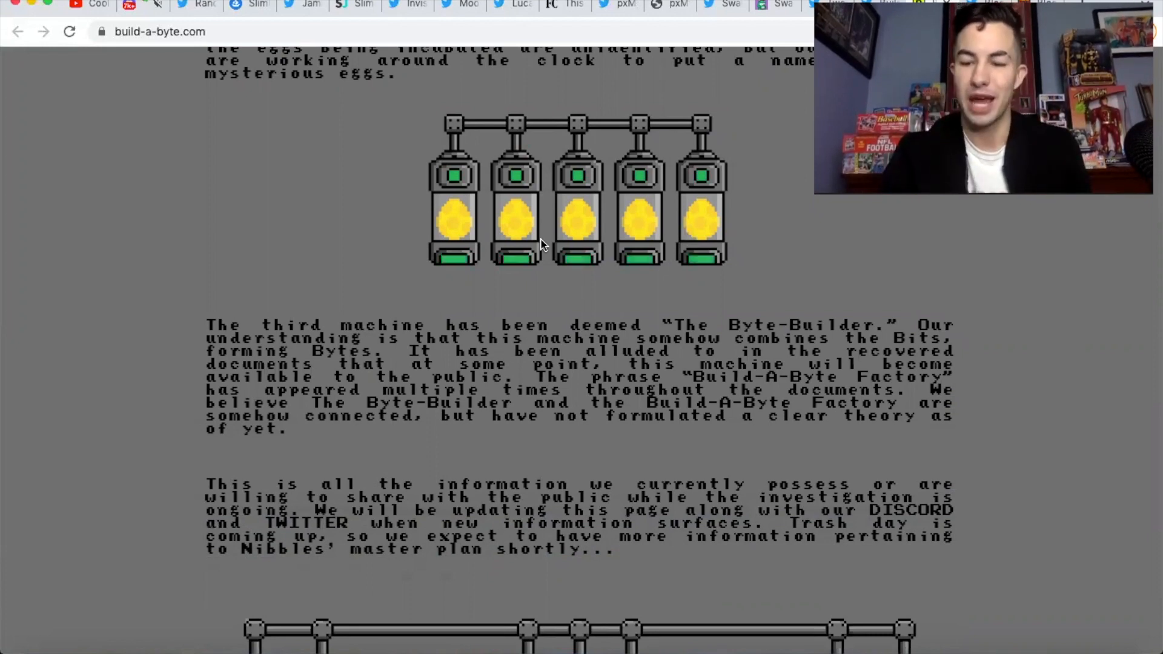
{"action": "scroll", "scroll_direction": "down", "scroll_amount": 3}
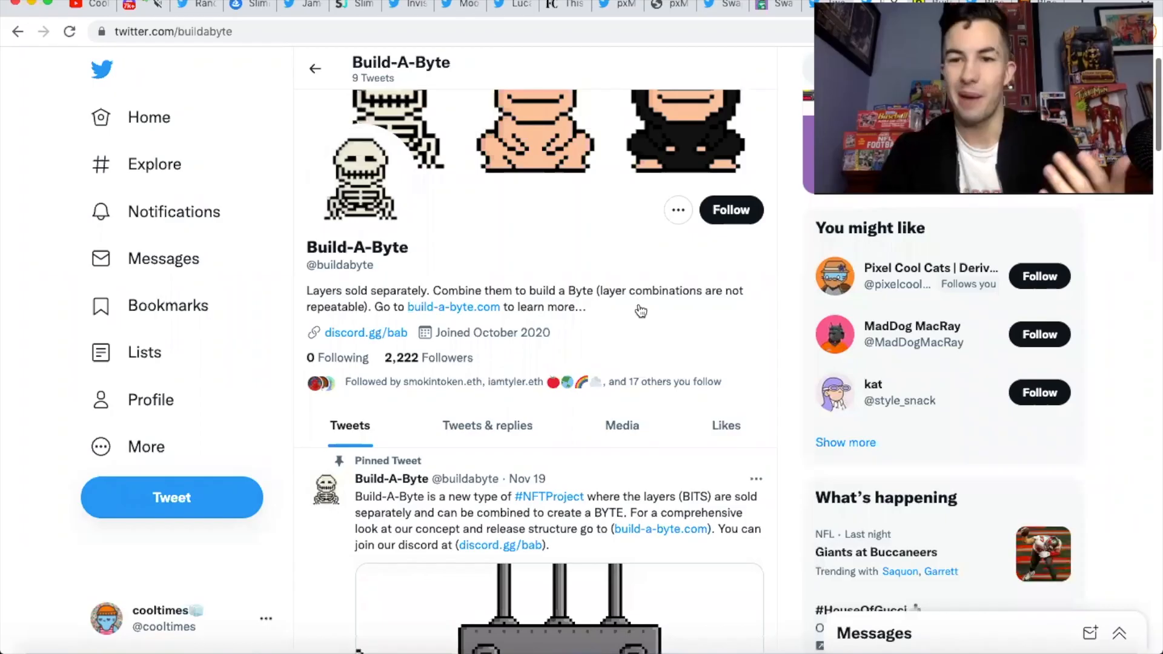
Step: Browse Build-A-Byte's whitelist, Skeleton-Bit giveaway and mint-cost tweets
{"action": "scroll", "scroll_direction": "down", "scroll_amount": 3}
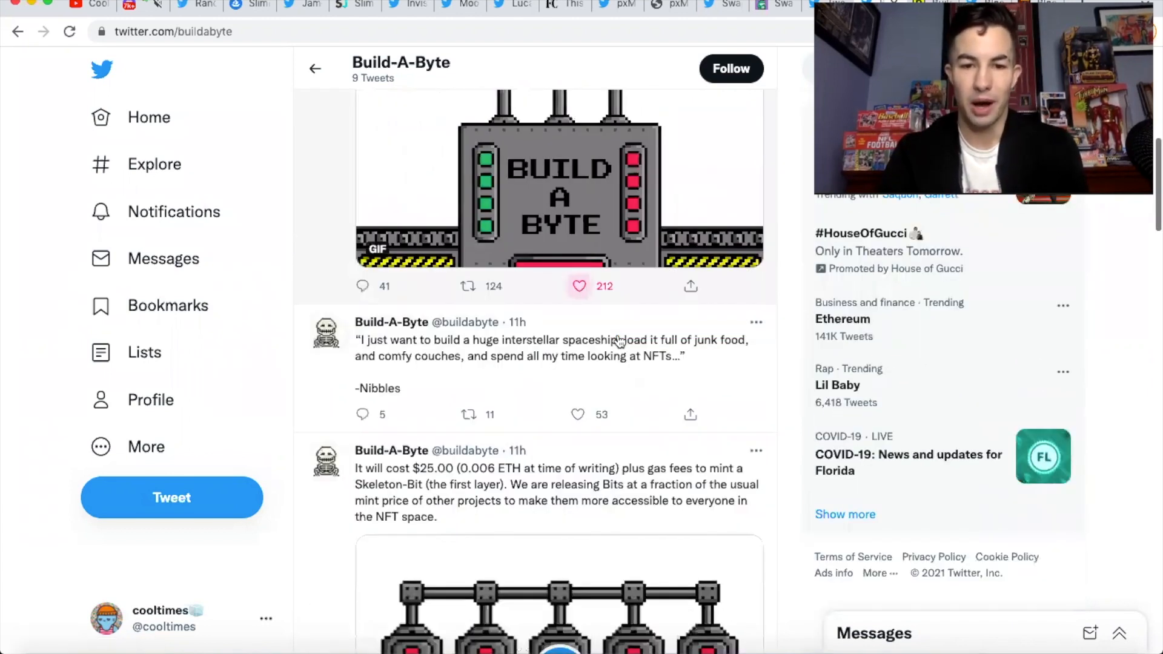
{"action": "scroll", "scroll_direction": "down", "scroll_amount": 3}
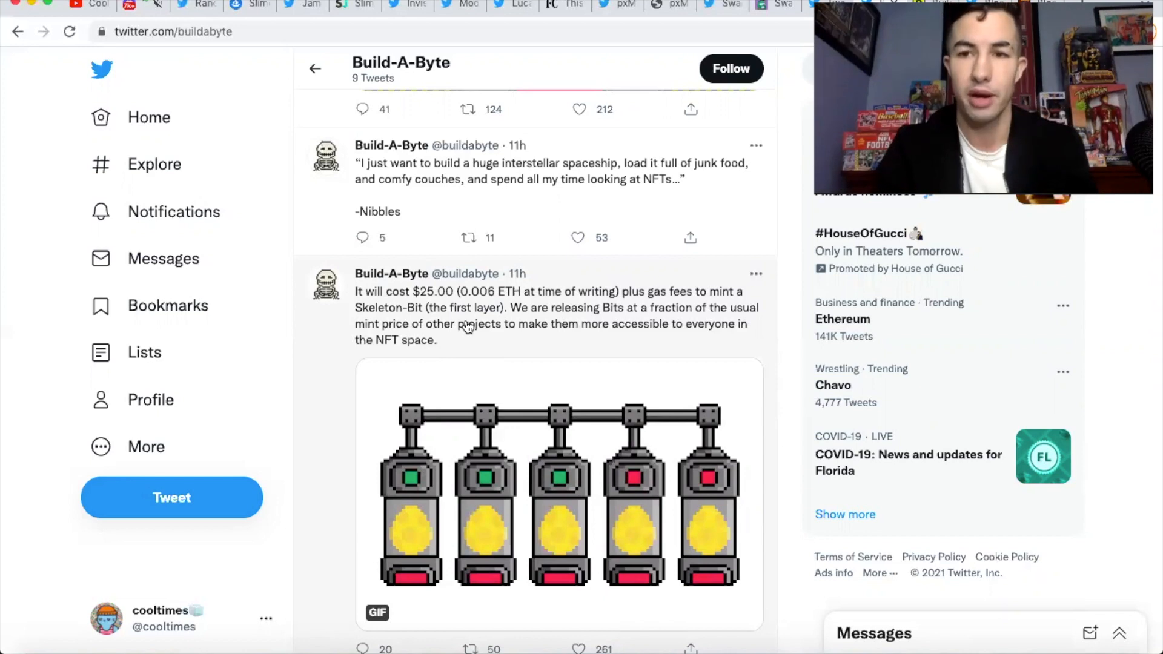
{"action": "scroll", "scroll_direction": "down", "scroll_amount": 3}
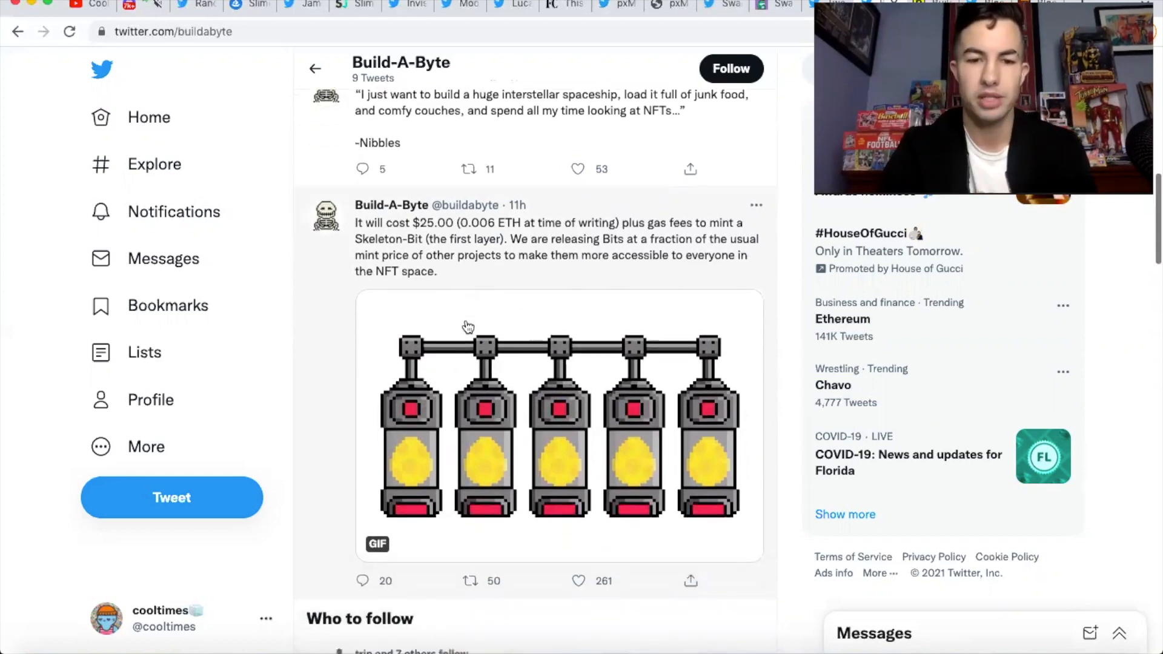
{"action": "scroll", "scroll_direction": "down", "scroll_amount": 3}
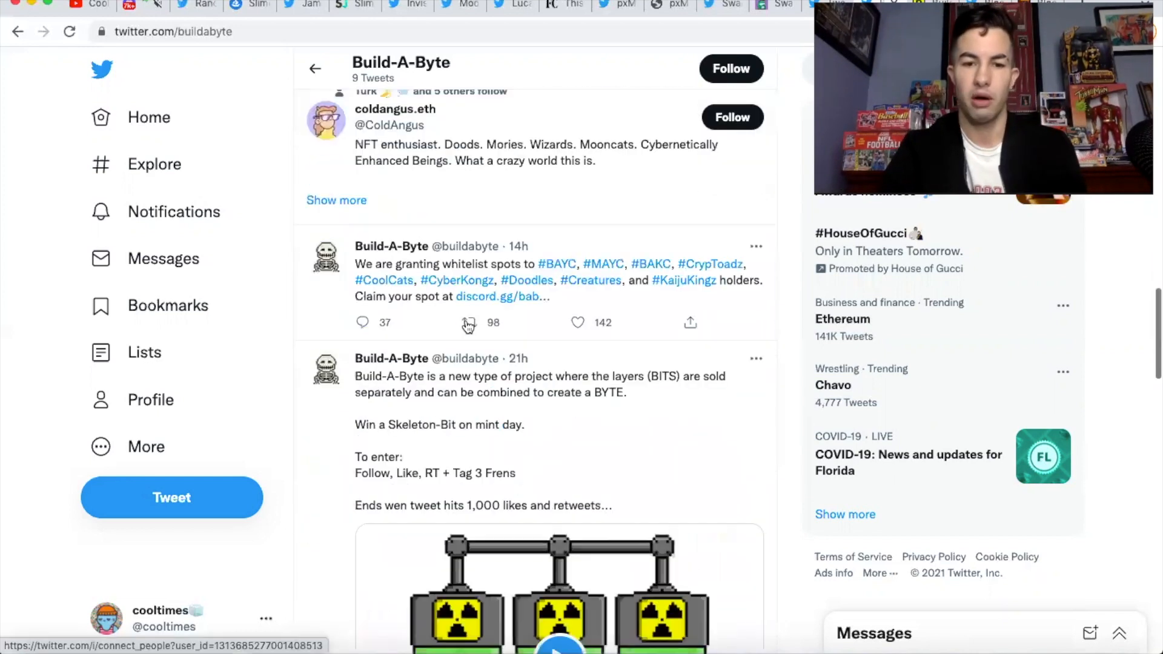
{"action": "scroll", "scroll_direction": "down", "scroll_amount": 3}
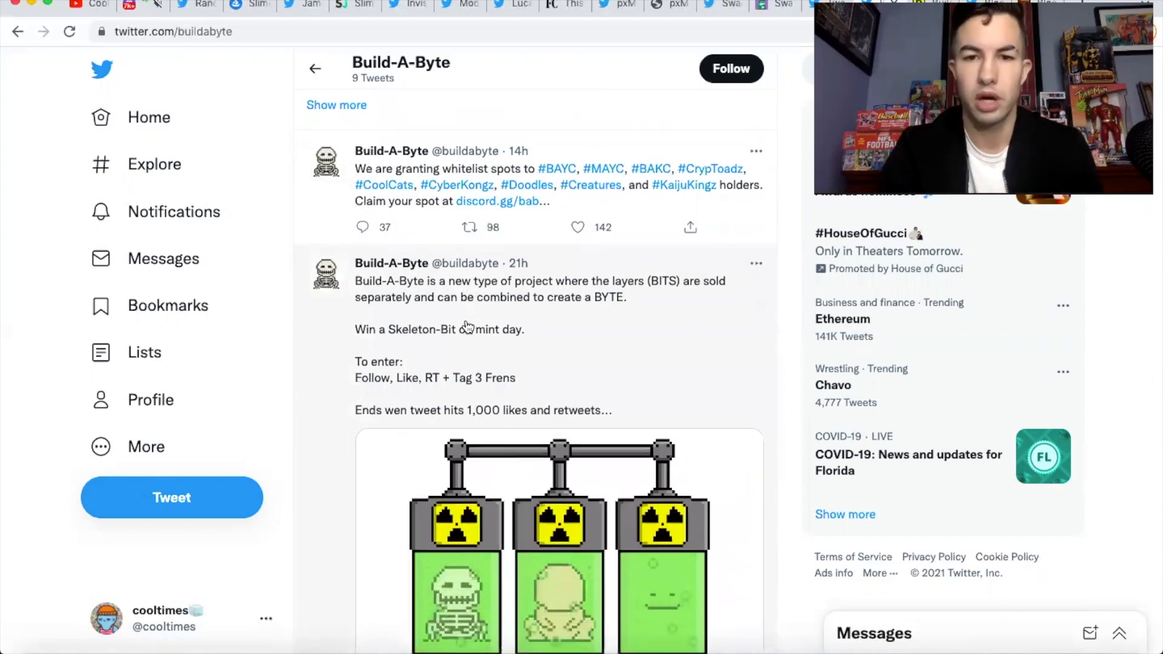
{"action": "scroll", "scroll_direction": "down", "scroll_amount": 3}
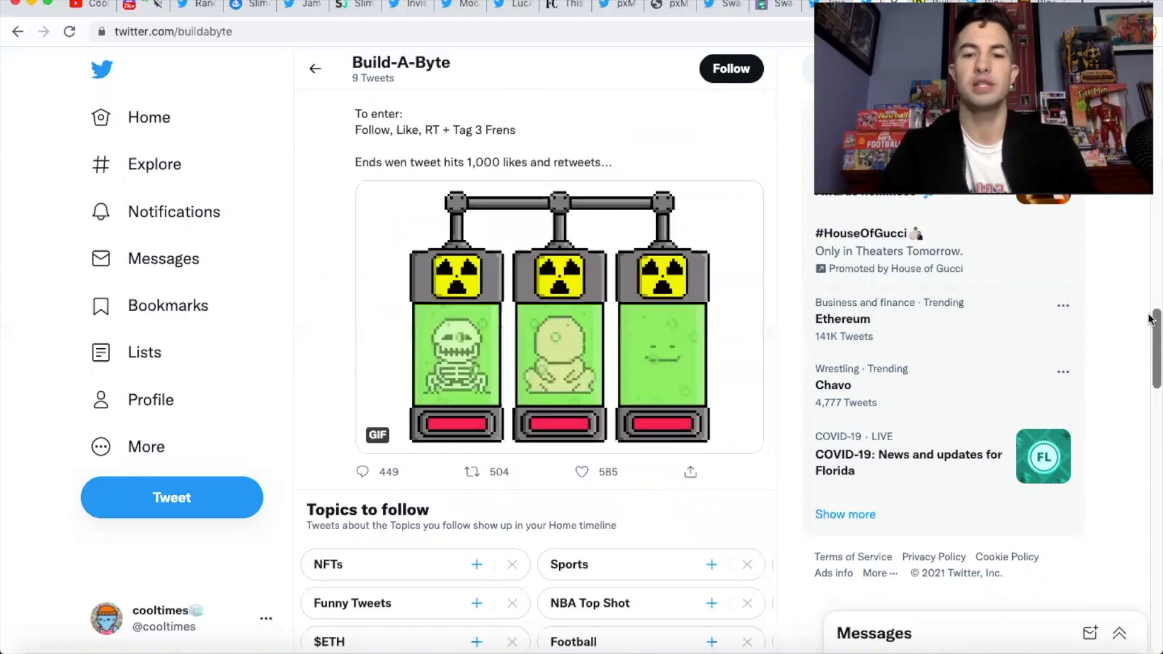
{"action": "scroll", "scroll_direction": "down", "scroll_amount": 3}
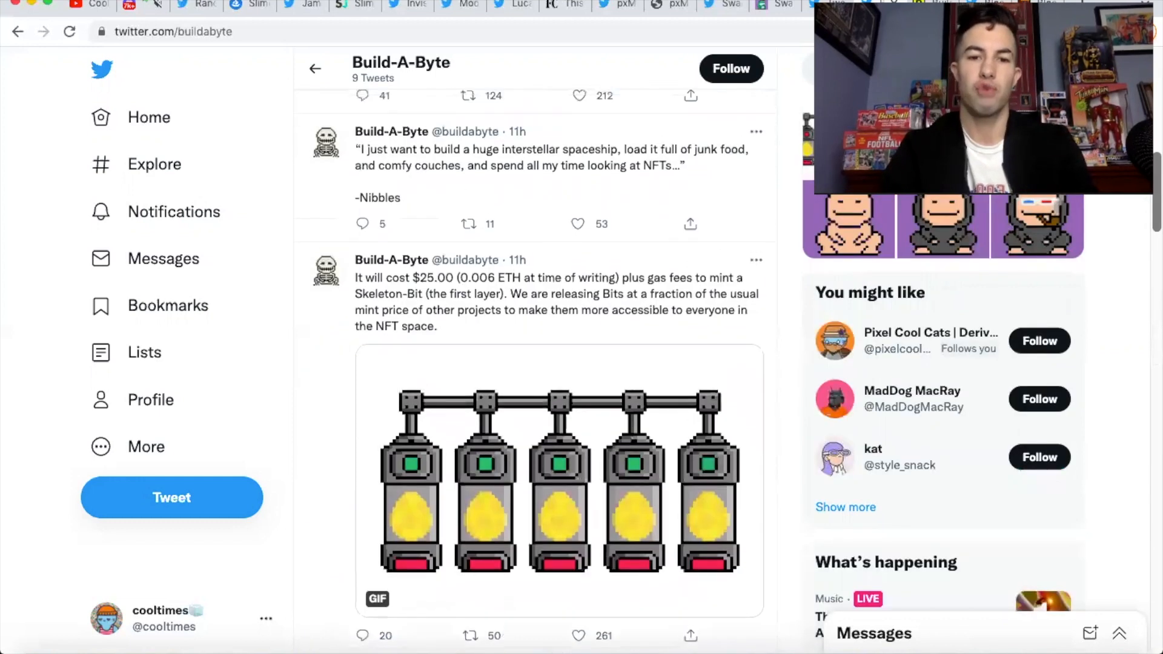
{"action": "scroll", "scroll_direction": "down", "scroll_amount": 3}
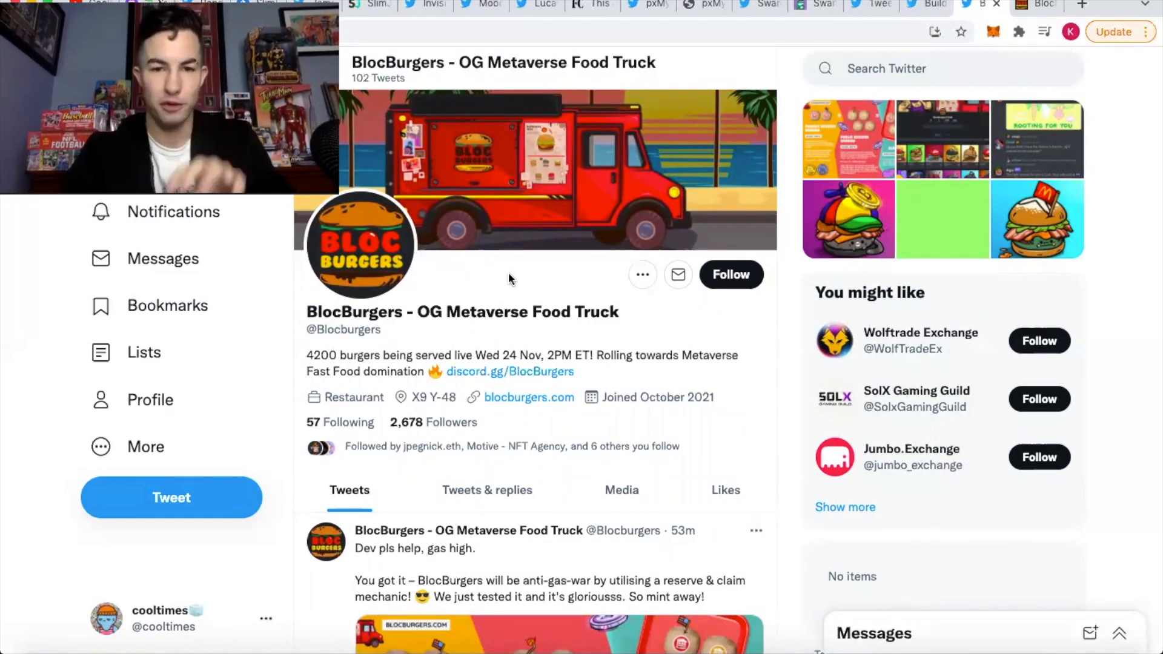
Step: Read BlocBurgers' reserve-and-claim mint tweet and its fake OpenSea collection warning
{"action": "scroll", "scroll_direction": "down", "scroll_amount": 3}
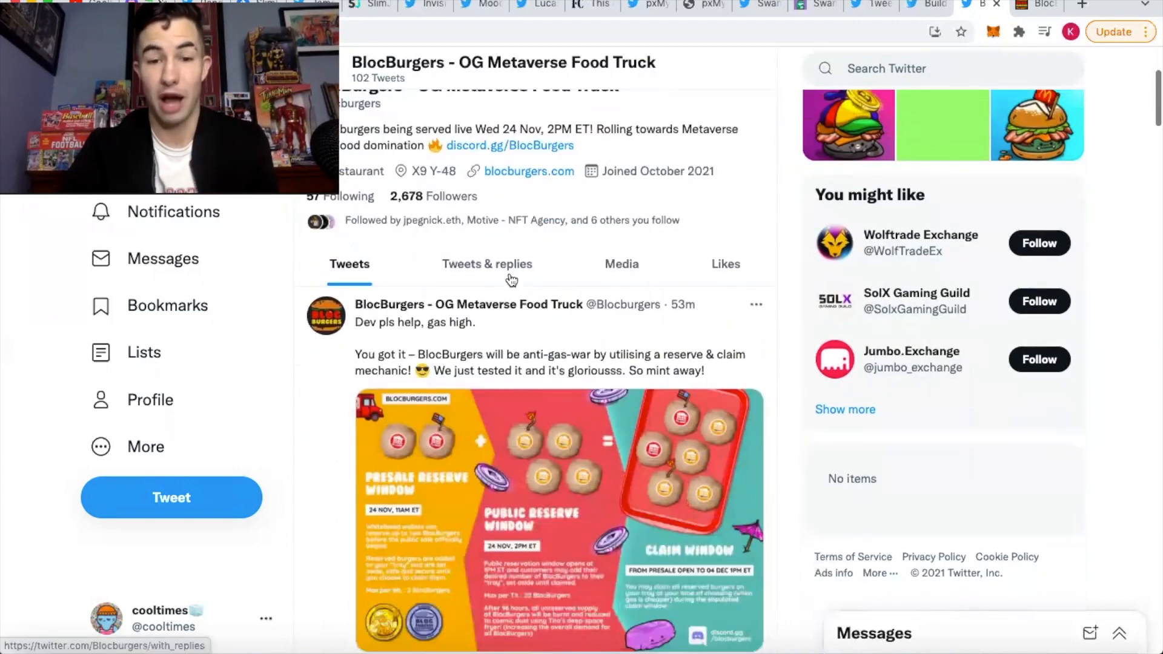
{"action": "scroll", "scroll_direction": "down", "scroll_amount": 3}
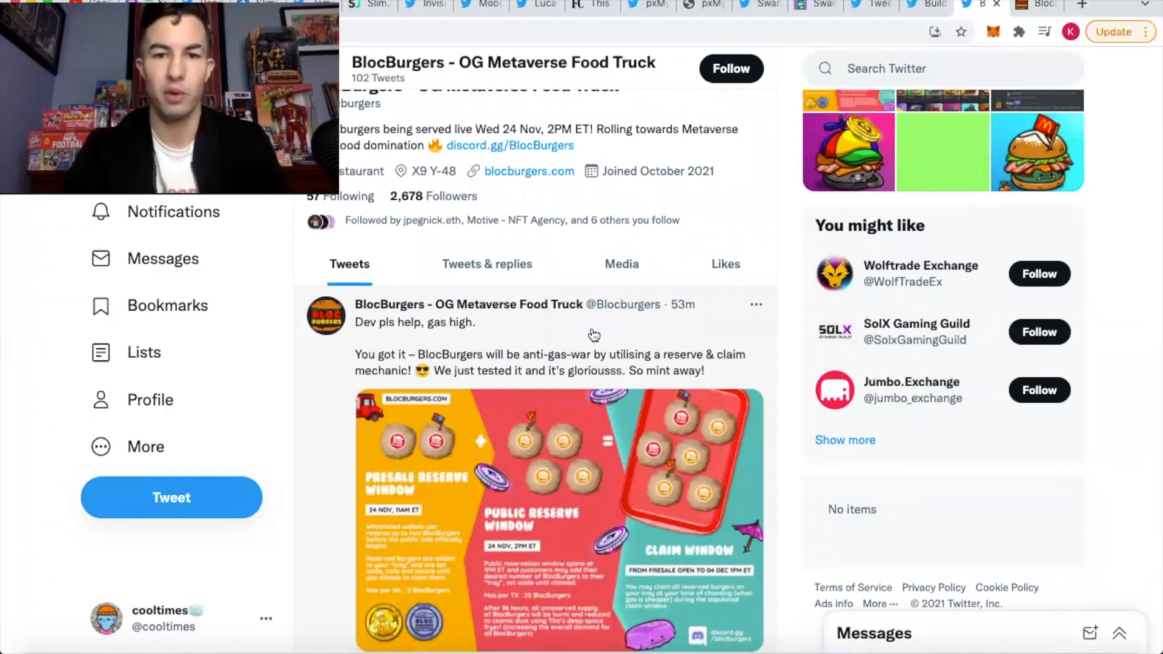
{"action": "scroll", "scroll_direction": "down", "scroll_amount": 3}
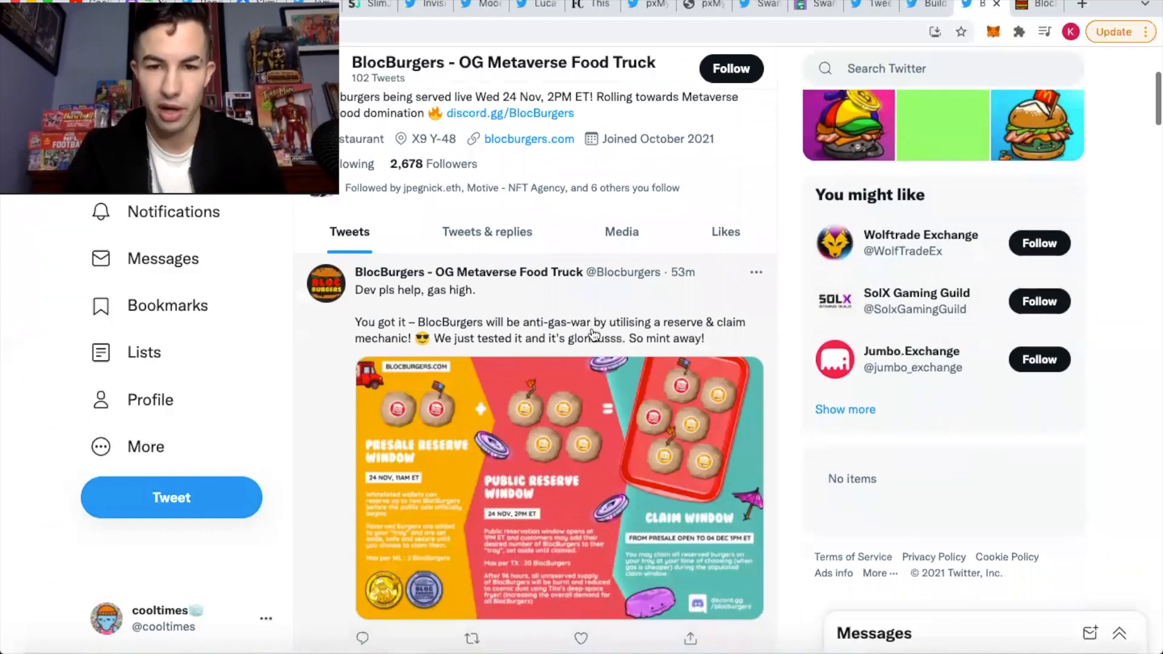
{"action": "scroll", "scroll_direction": "down", "scroll_amount": 3}
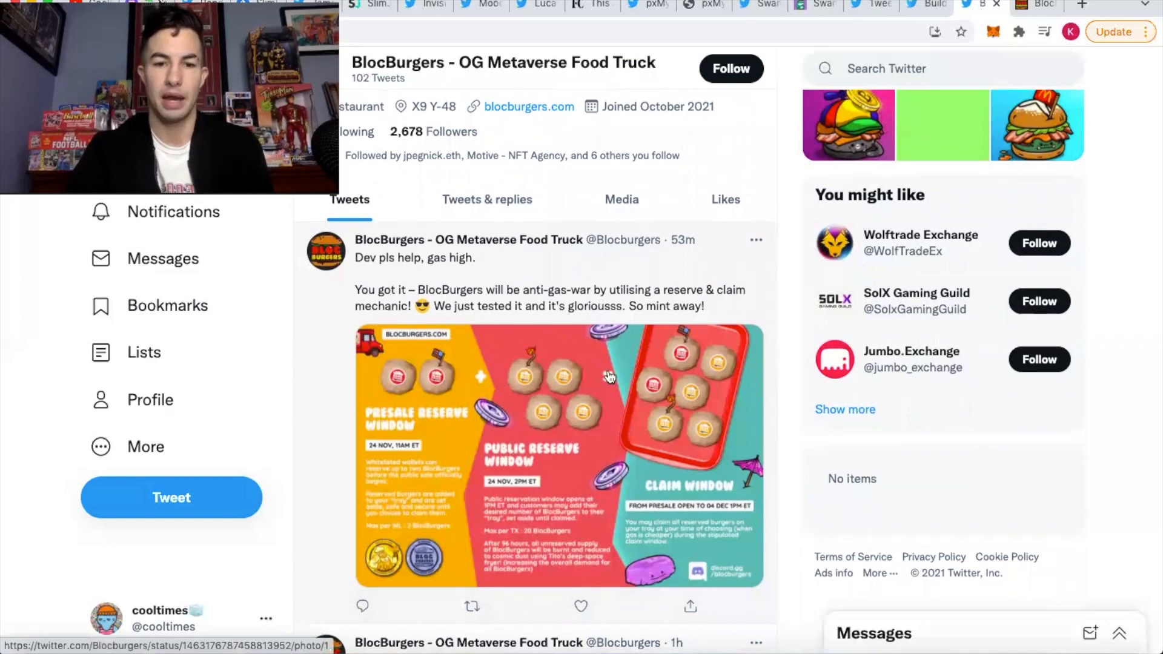
{"action": "mouse_move", "coordinate": [594, 434]}
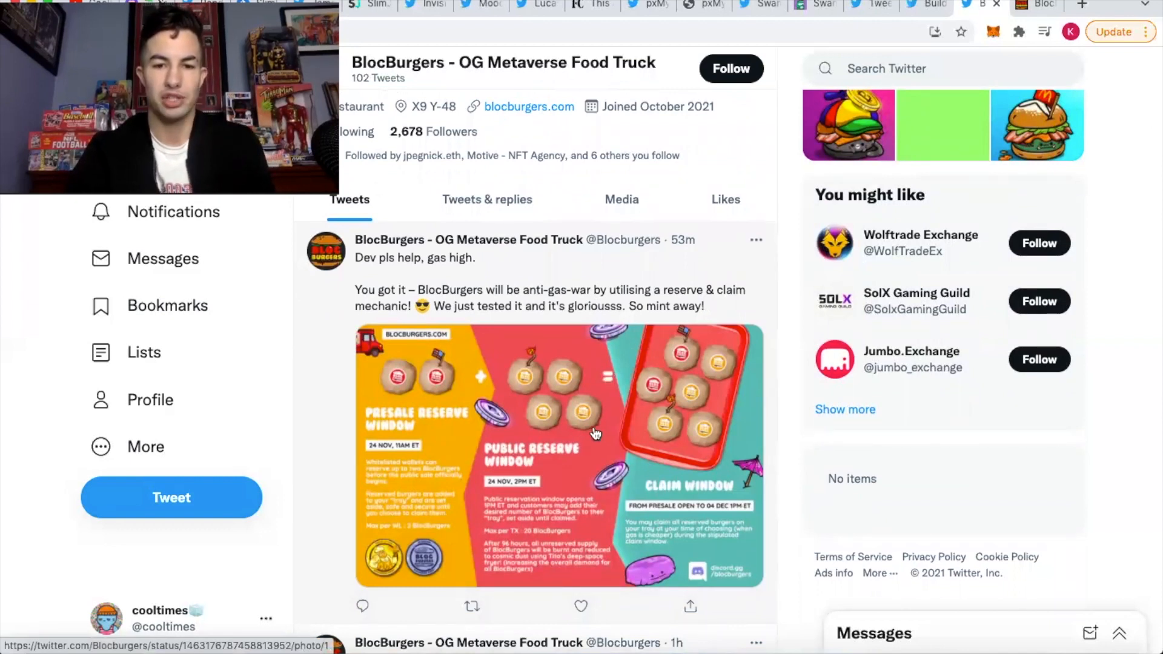
{"action": "scroll", "scroll_direction": "down", "scroll_amount": 3}
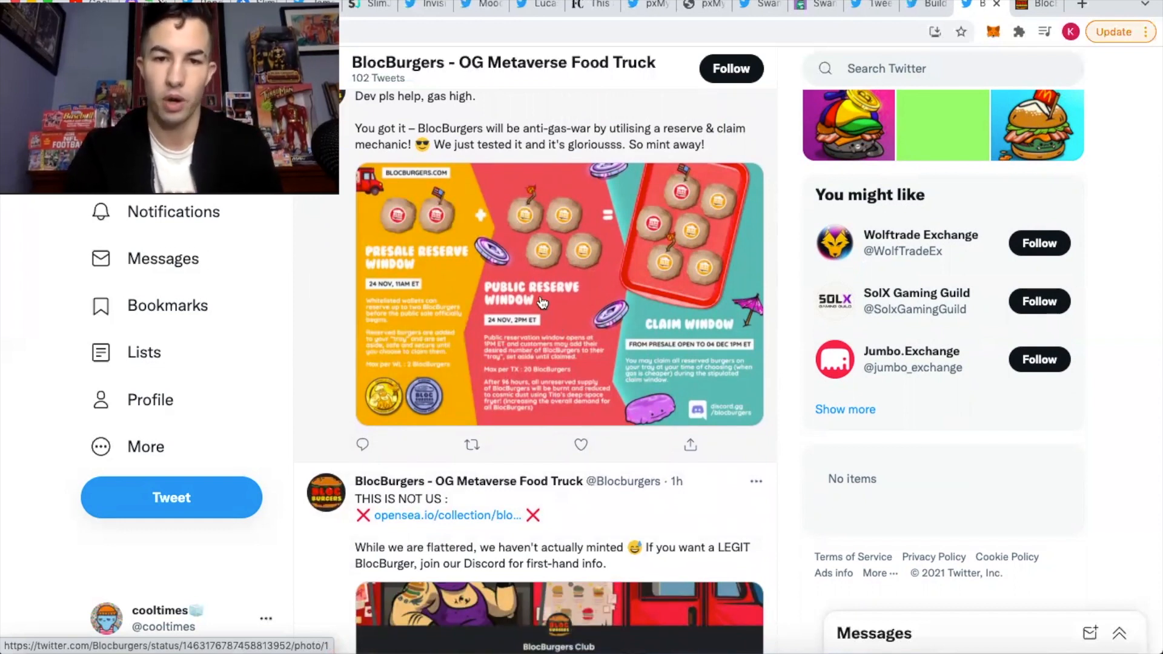
{"action": "mouse_move", "coordinate": [591, 268]}
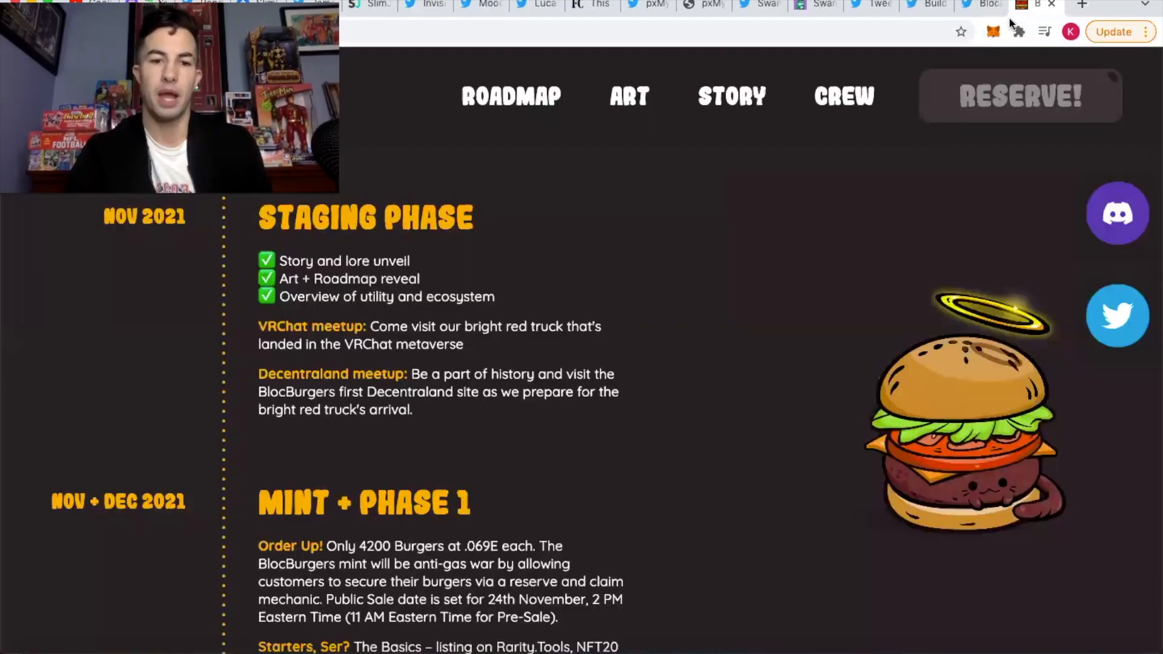
{"action": "mouse_move", "coordinate": [800, 255]}
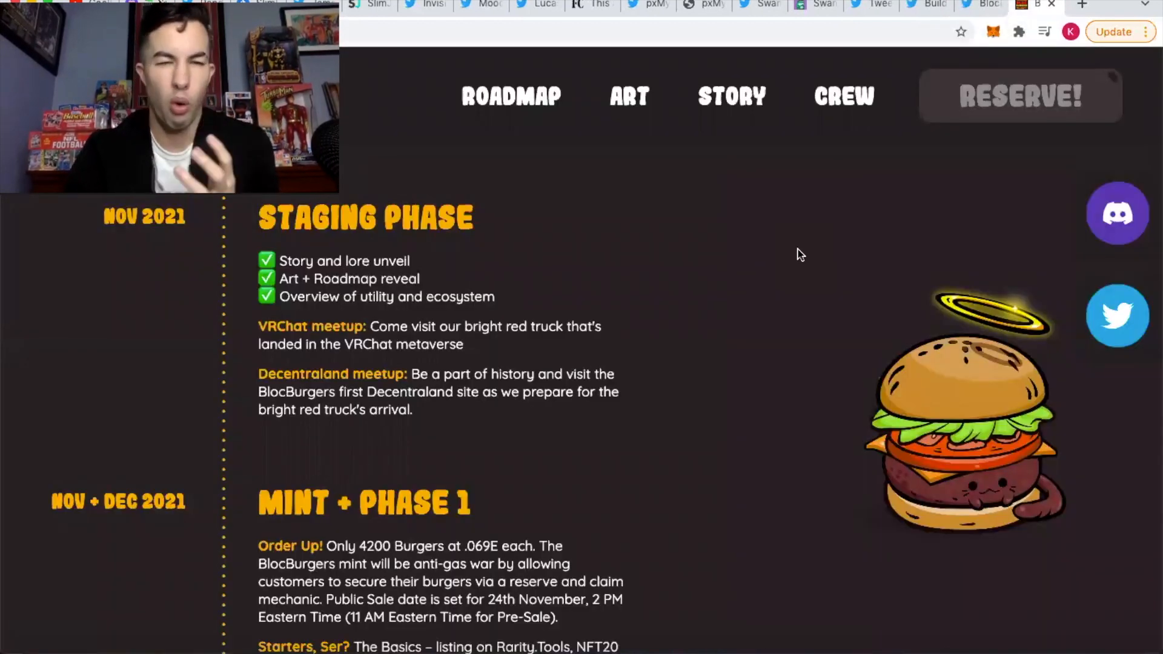
Step: Read the BlocBurgers roadmap through Staging, Mint + Phase 1 and Phase 2 to the illustrated map
{"action": "scroll", "scroll_direction": "down", "scroll_amount": 3}
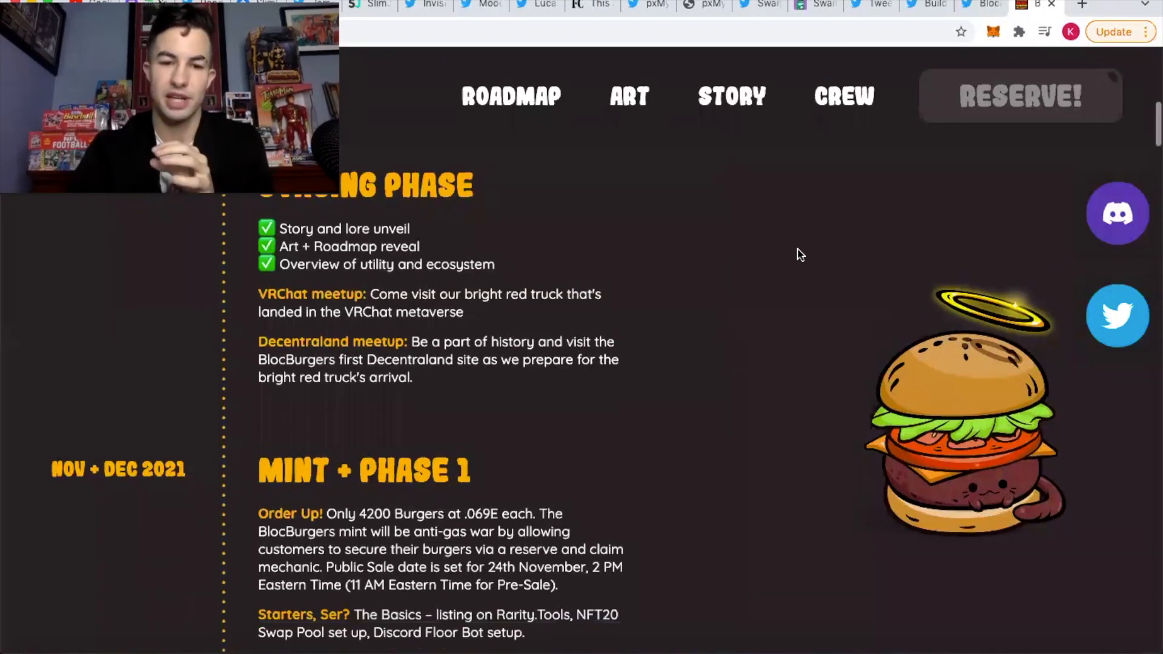
{"action": "scroll", "scroll_direction": "down", "scroll_amount": 3}
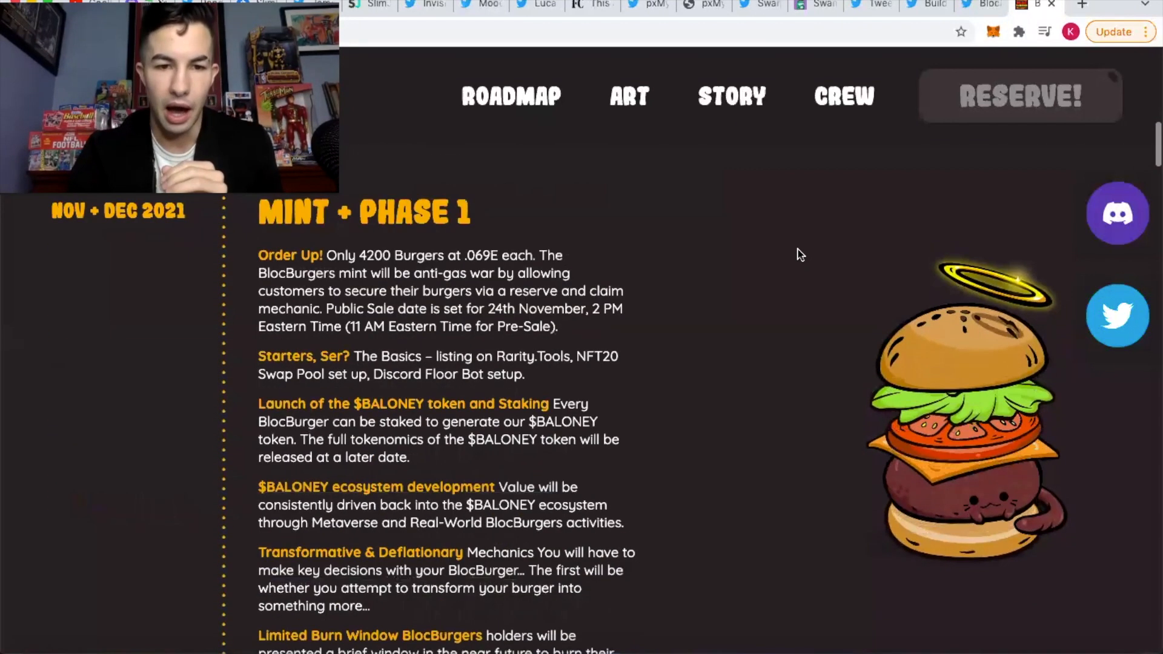
{"action": "scroll", "scroll_direction": "down", "scroll_amount": 3}
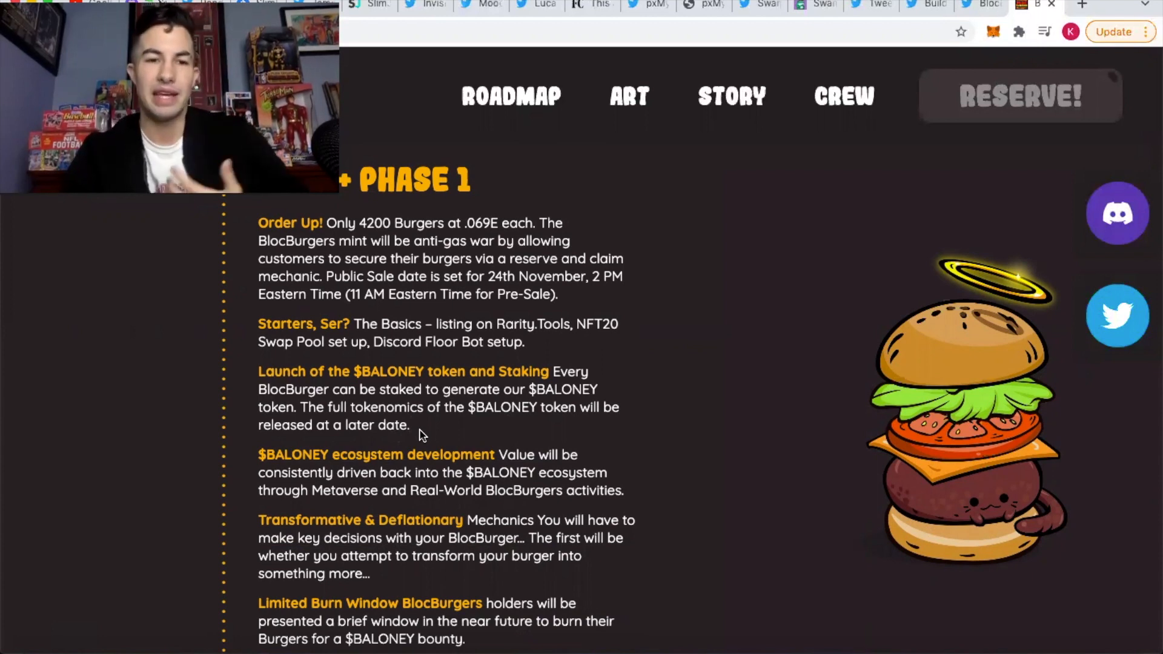
{"action": "scroll", "scroll_direction": "down", "scroll_amount": 3}
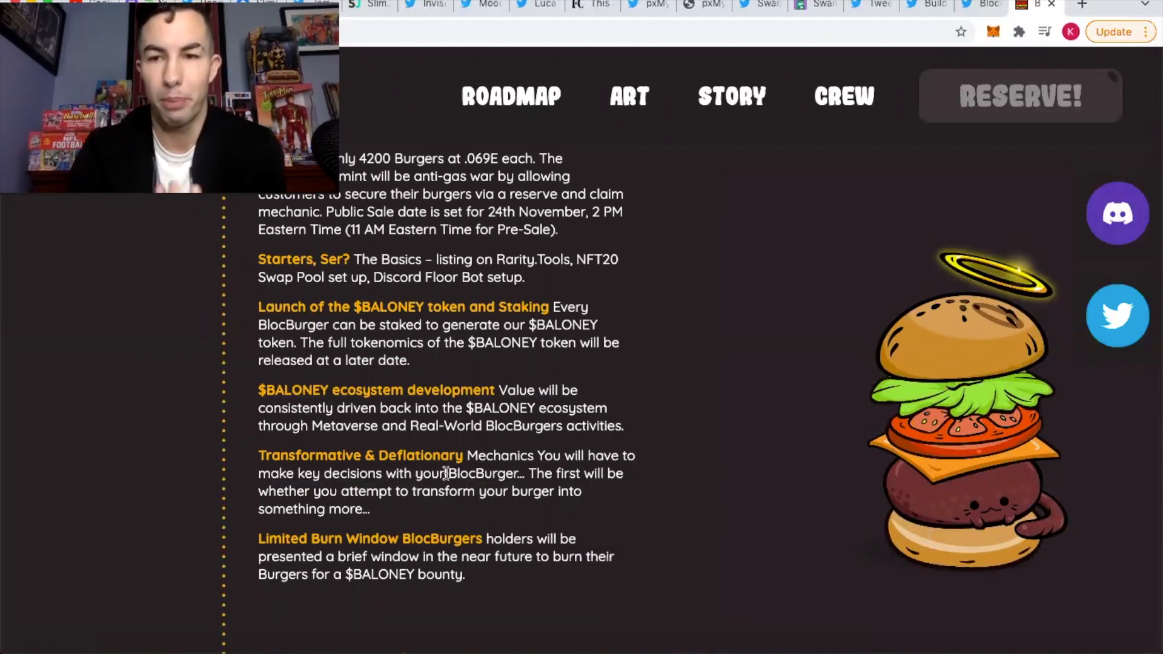
{"action": "scroll", "scroll_direction": "down", "scroll_amount": 3}
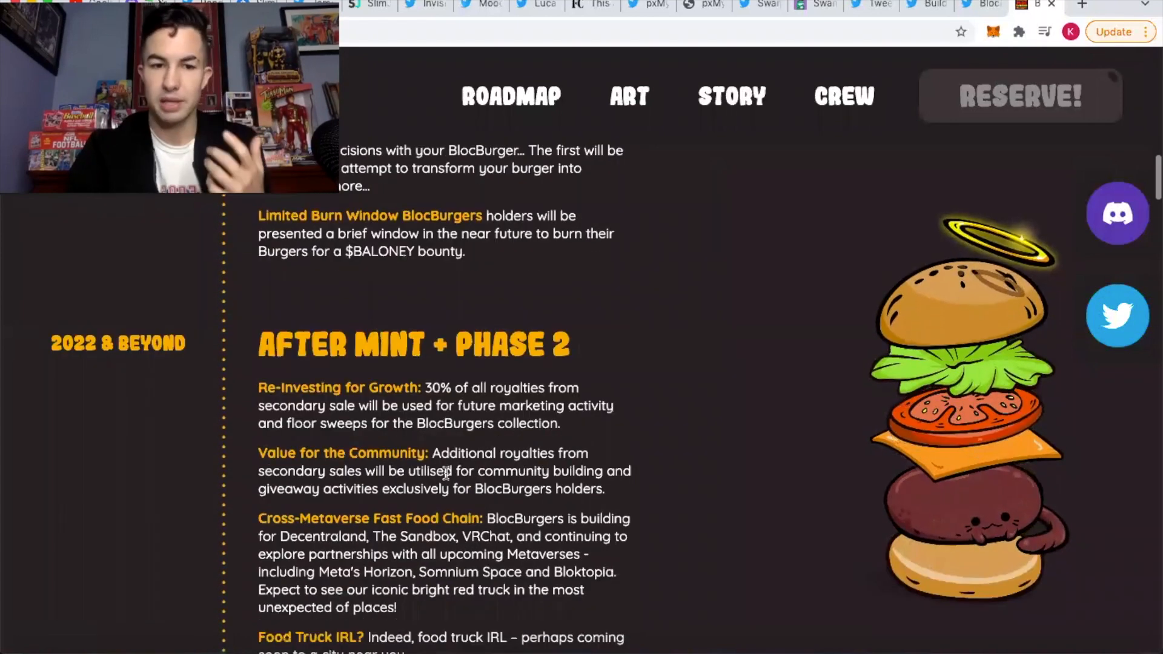
{"action": "scroll", "scroll_direction": "down", "scroll_amount": 3}
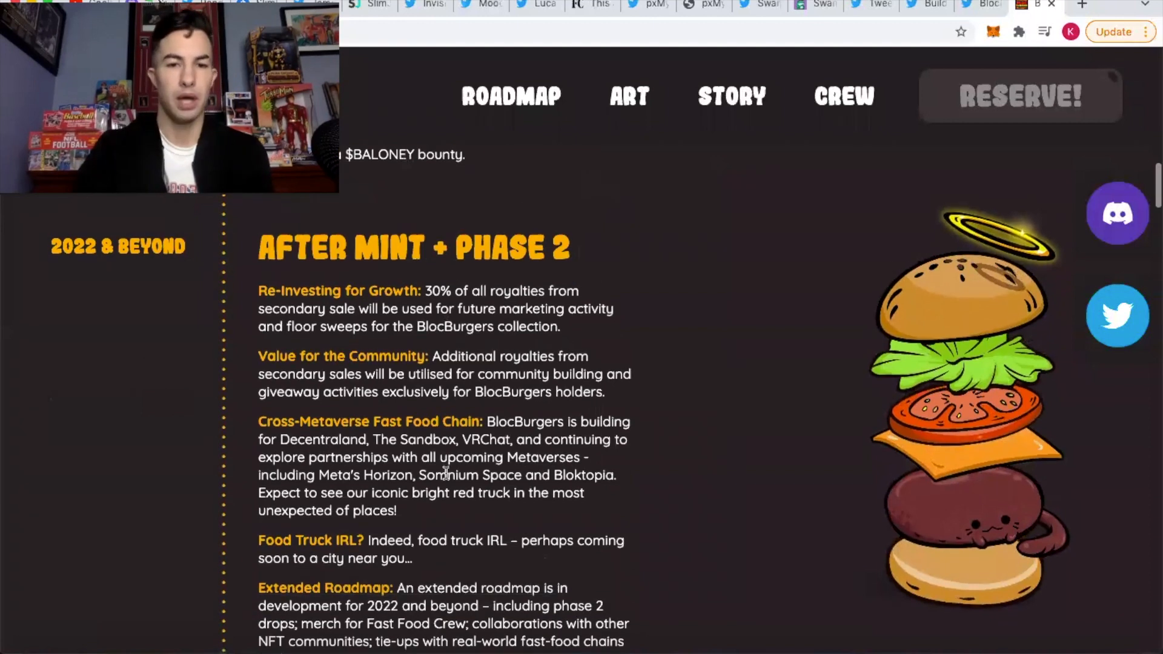
{"action": "scroll", "scroll_direction": "down", "scroll_amount": 3}
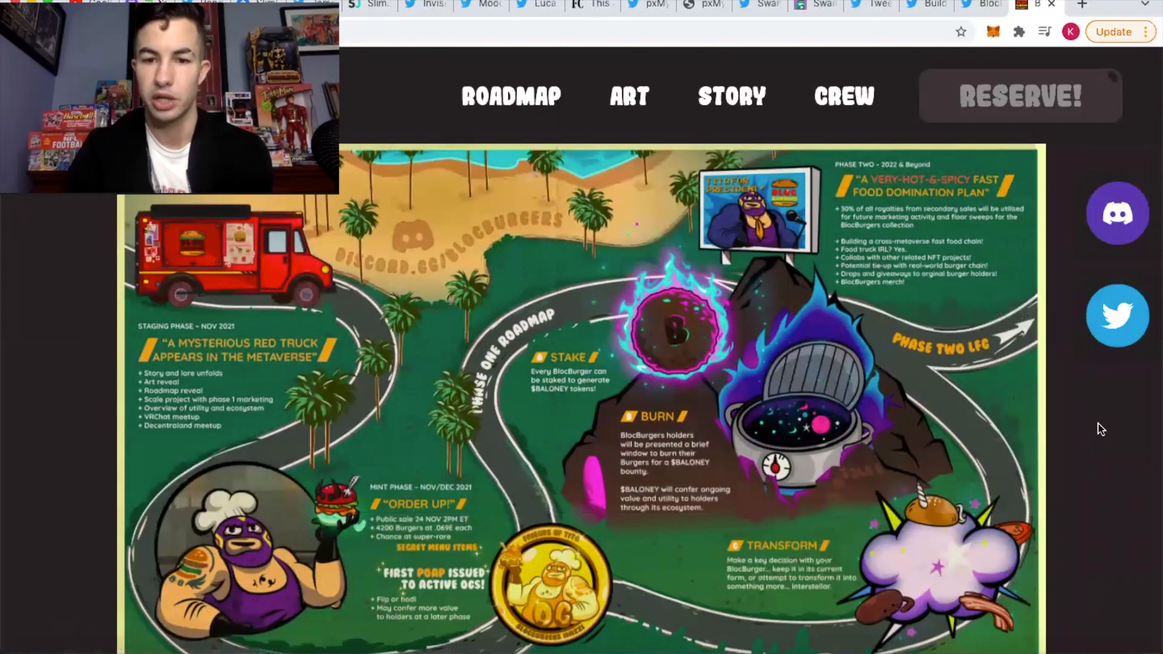
Step: Continue past the illustrated roadmap to its download link and the Extended Roadmap note
{"action": "scroll", "scroll_direction": "down", "scroll_amount": 3}
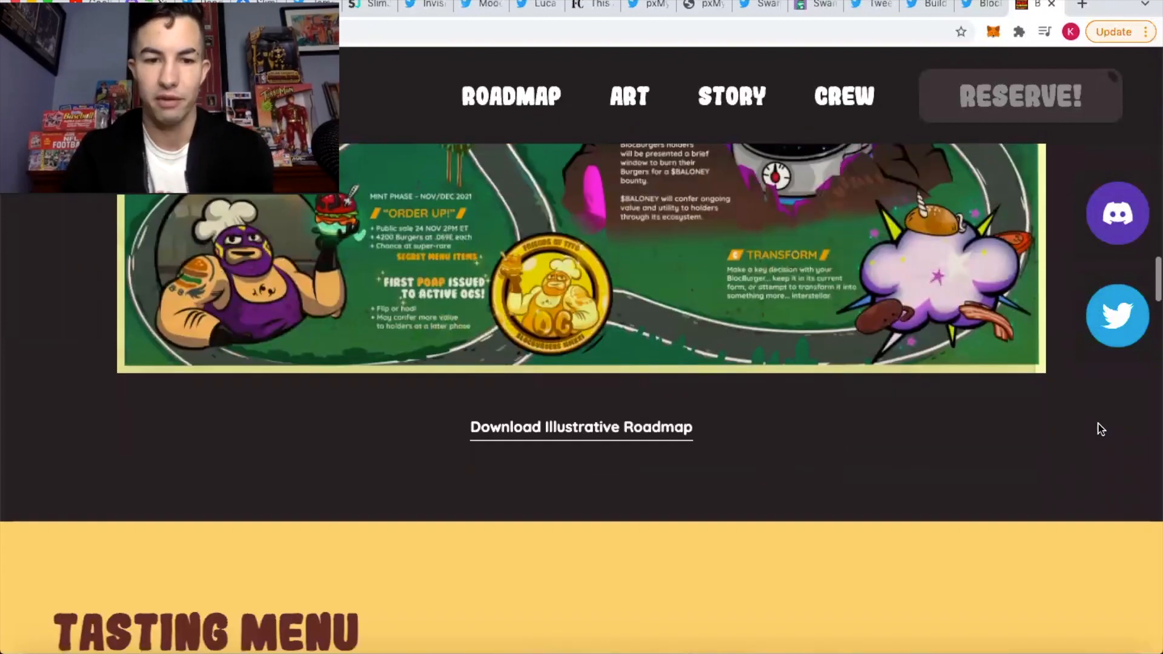
{"action": "scroll", "scroll_direction": "down", "scroll_amount": 3}
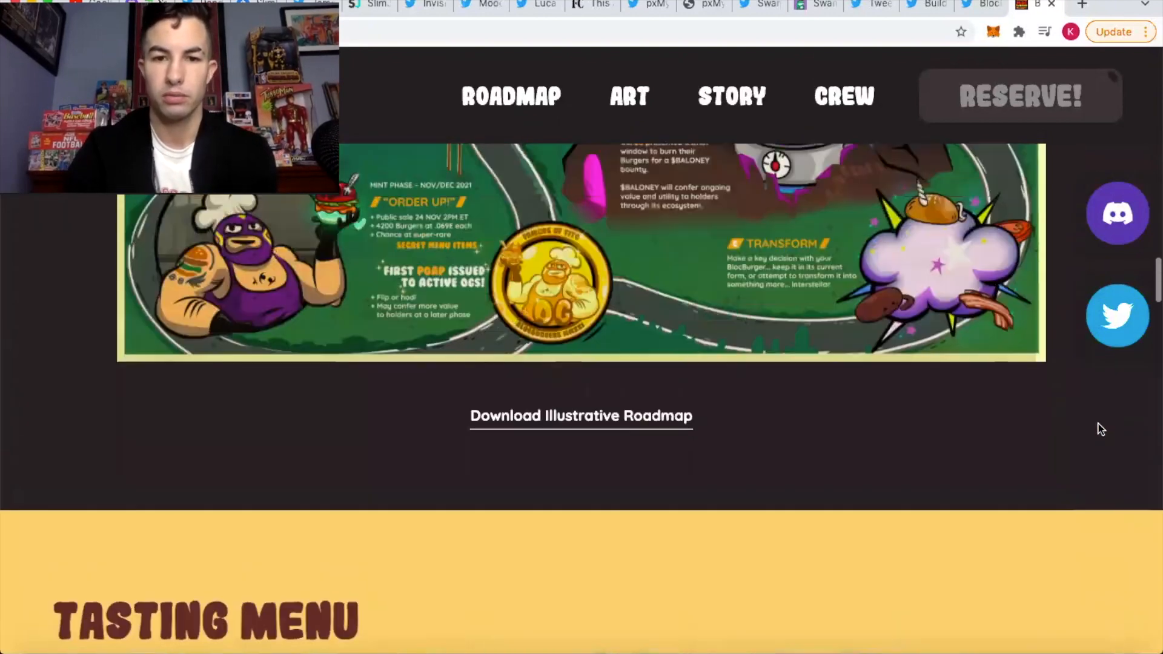
{"action": "scroll", "scroll_direction": "down", "scroll_amount": 3}
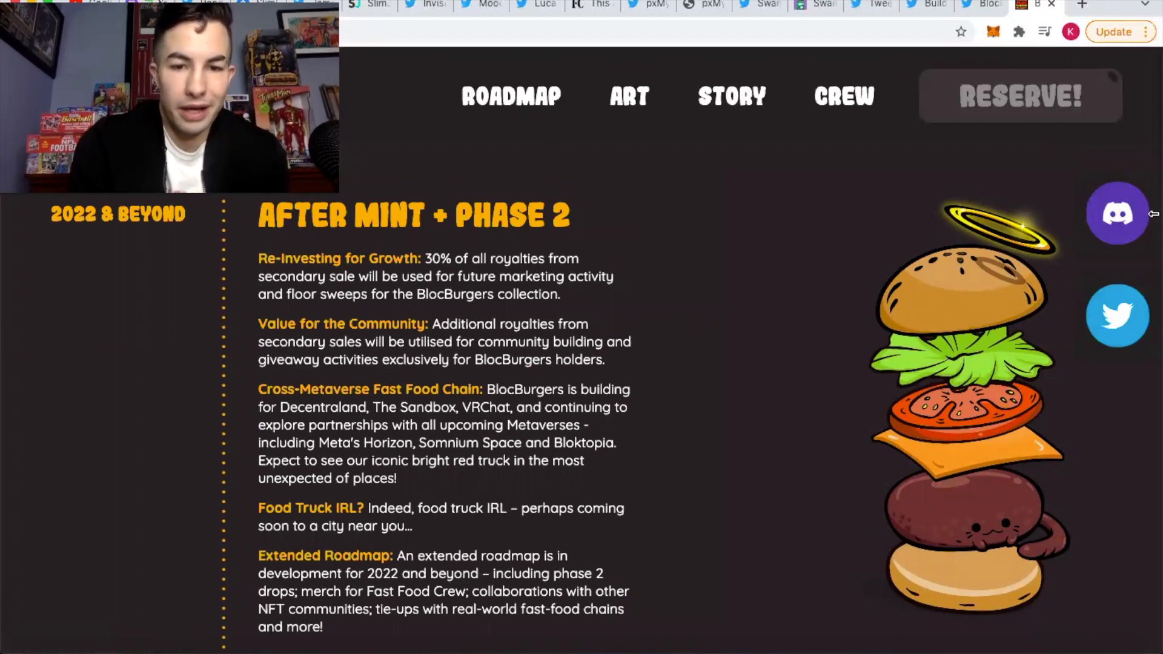
{"action": "mouse_move", "coordinate": [627, 424]}
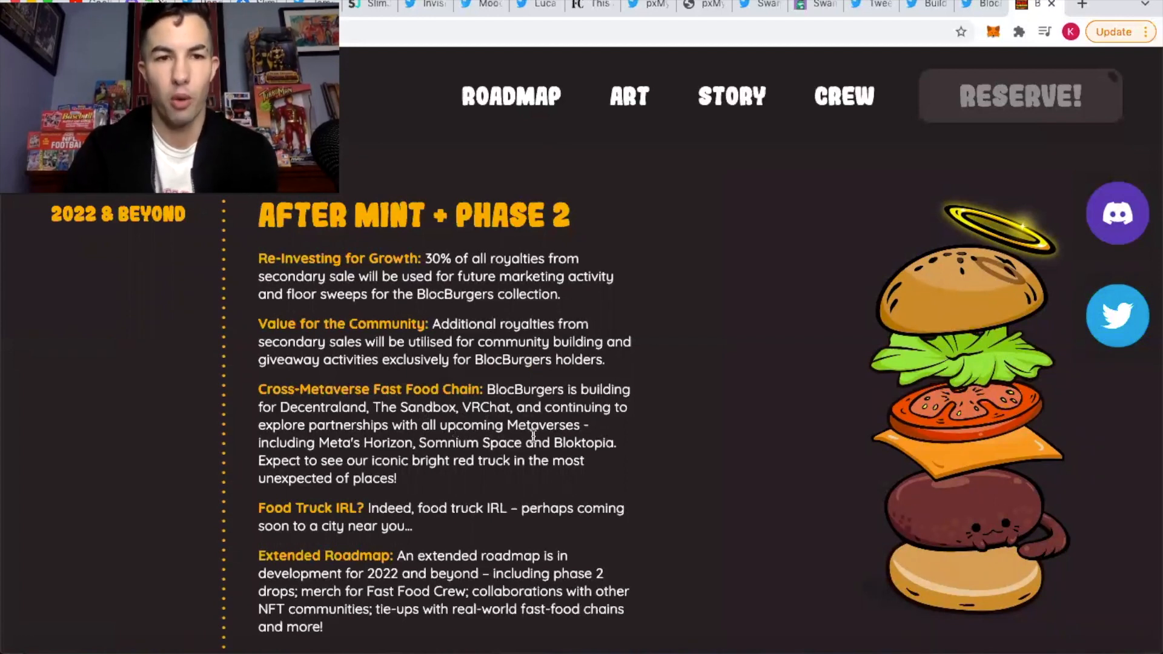
{"action": "mouse_move", "coordinate": [573, 240]}
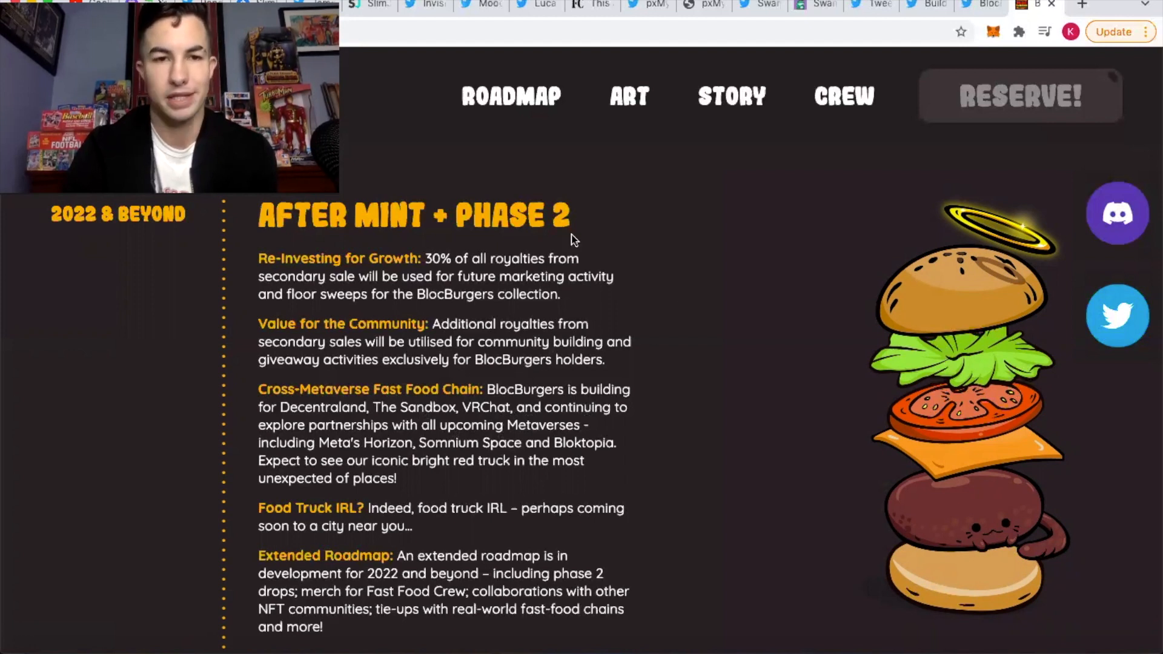
{"action": "mouse_move", "coordinate": [502, 193]}
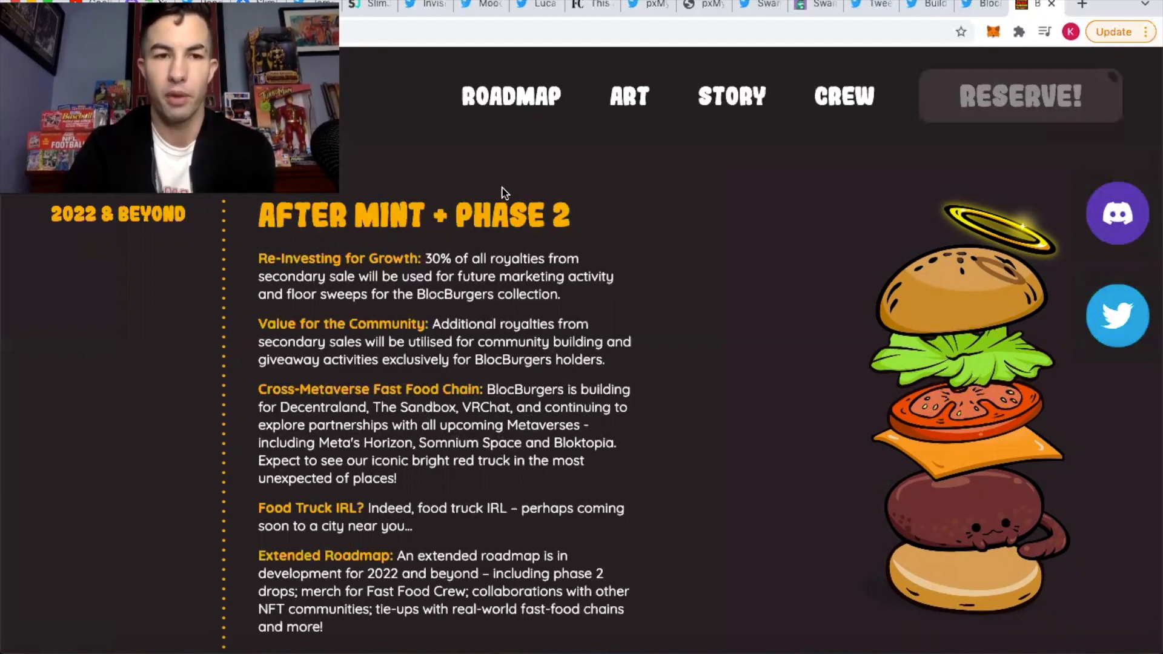